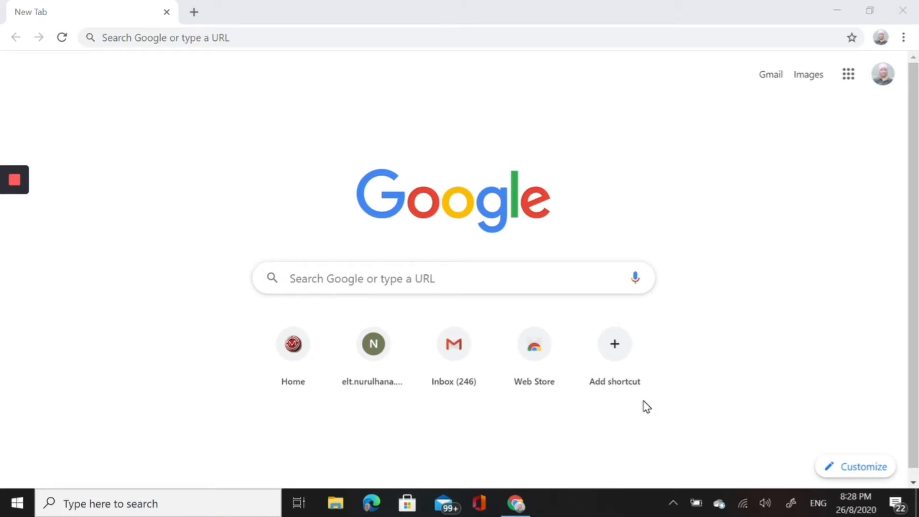
{"action": "mouse_move", "coordinate": [267, 107]}
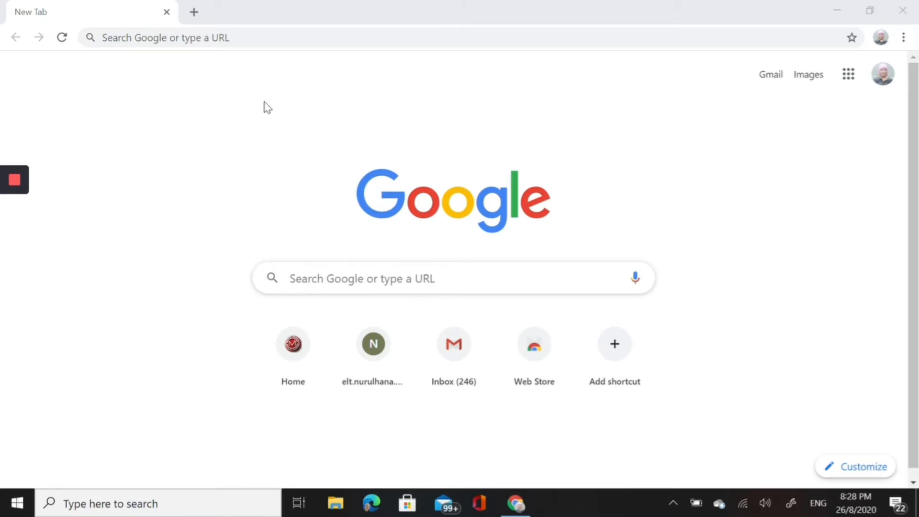
Step: Search Google for 'padlet sign up' via the suggestion for typed 'pa'
{"action": "left_click", "coordinate": [352, 277]}
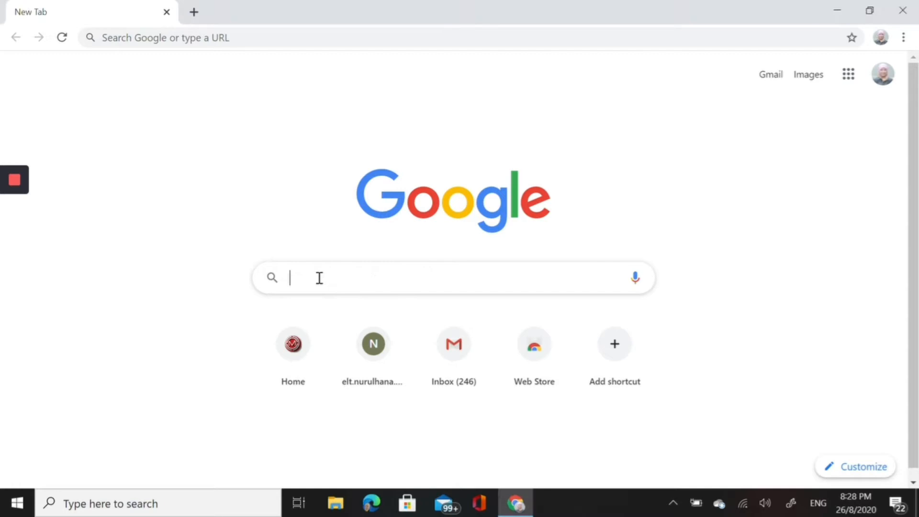
{"action": "type", "text": "padlet"}
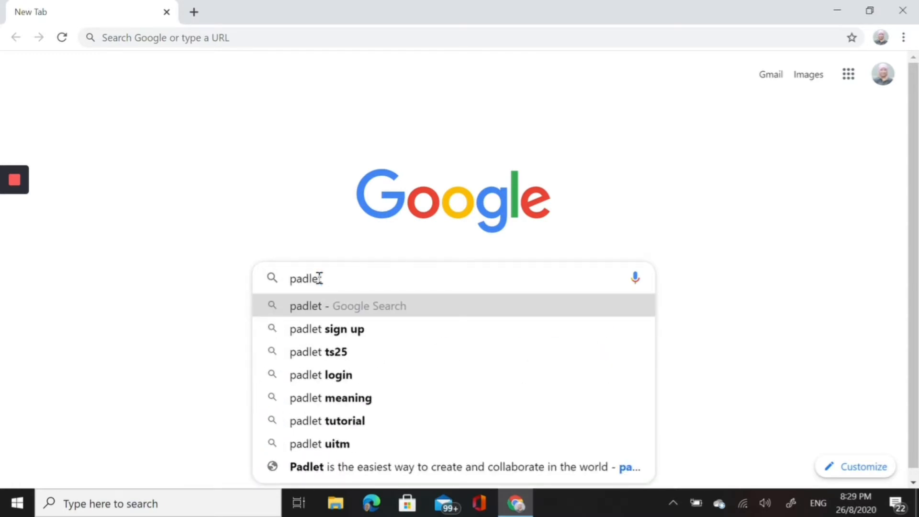
{"action": "left_click", "coordinate": [326, 329]}
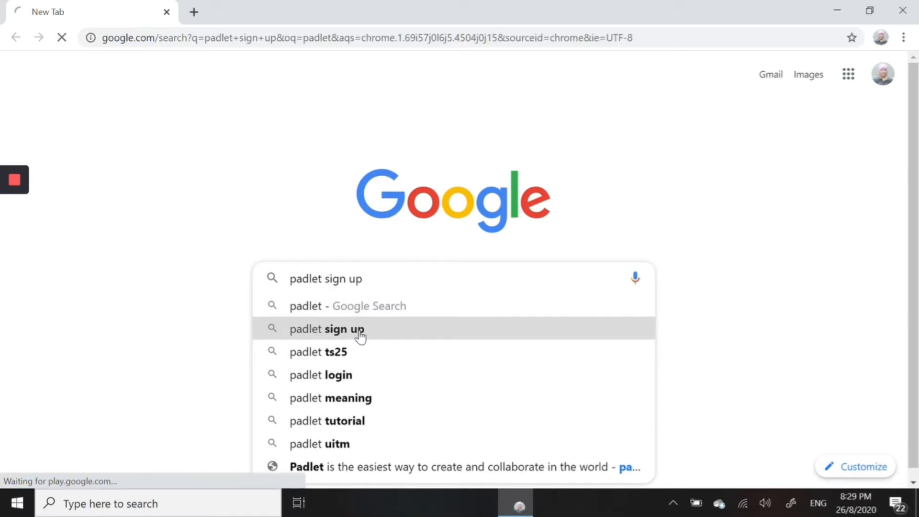
{"action": "left_click", "coordinate": [327, 329]}
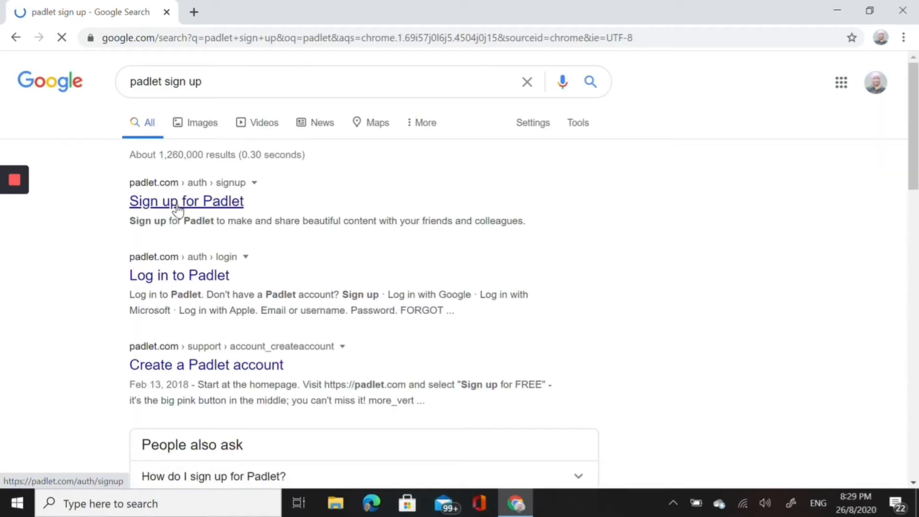
Step: Sign up for Padlet with the listed Google account, retrying Continue until it goes through
{"action": "left_click", "coordinate": [185, 201]}
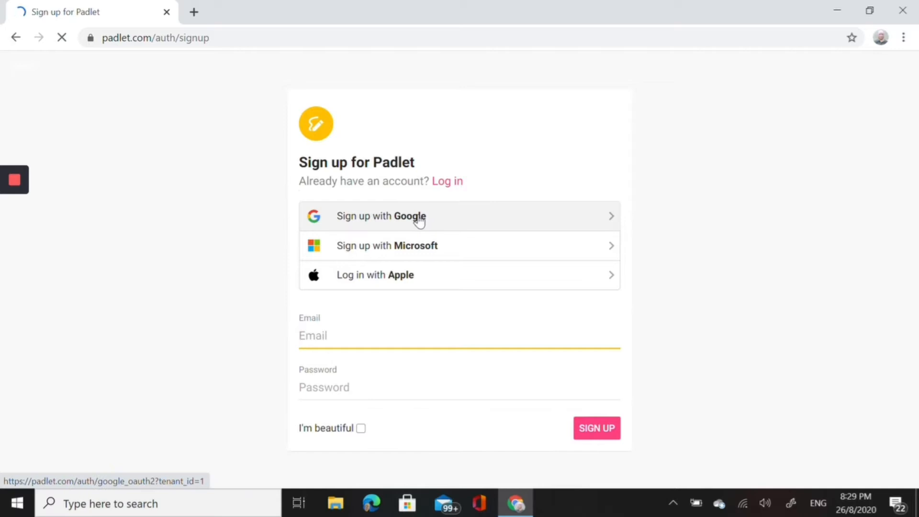
{"action": "left_click", "coordinate": [381, 216]}
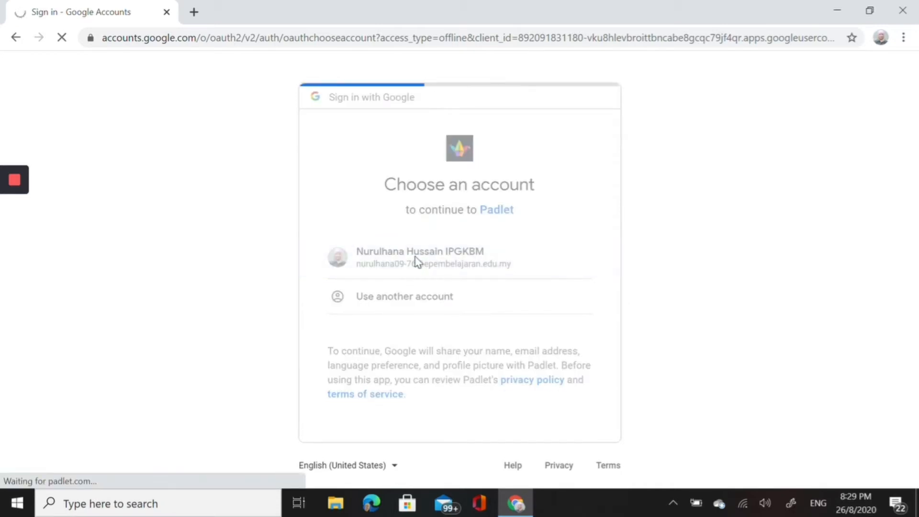
{"action": "left_click", "coordinate": [420, 256]}
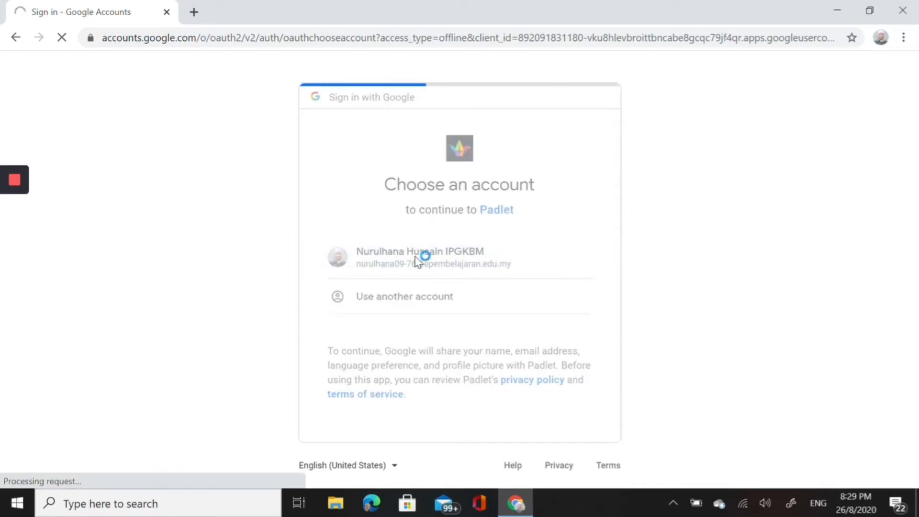
{"action": "left_click", "coordinate": [420, 258]}
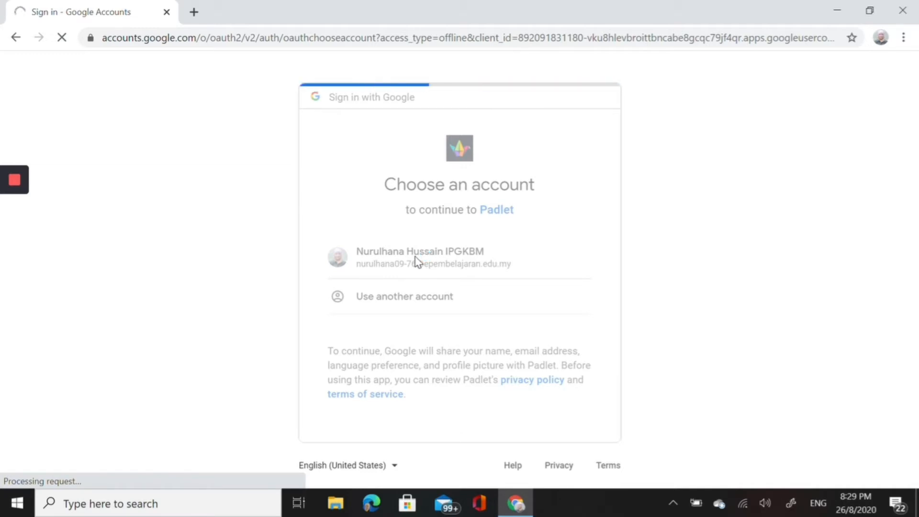
{"action": "left_click", "coordinate": [420, 258]}
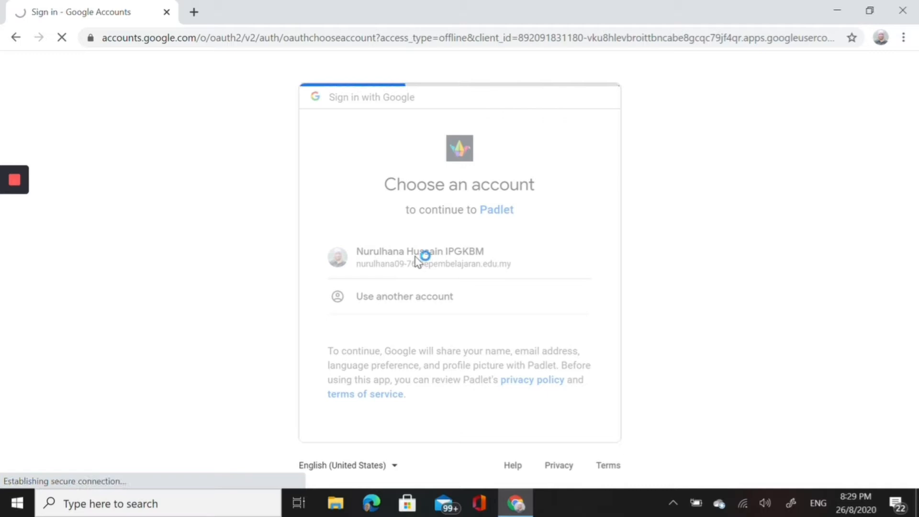
{"action": "left_click", "coordinate": [420, 258]}
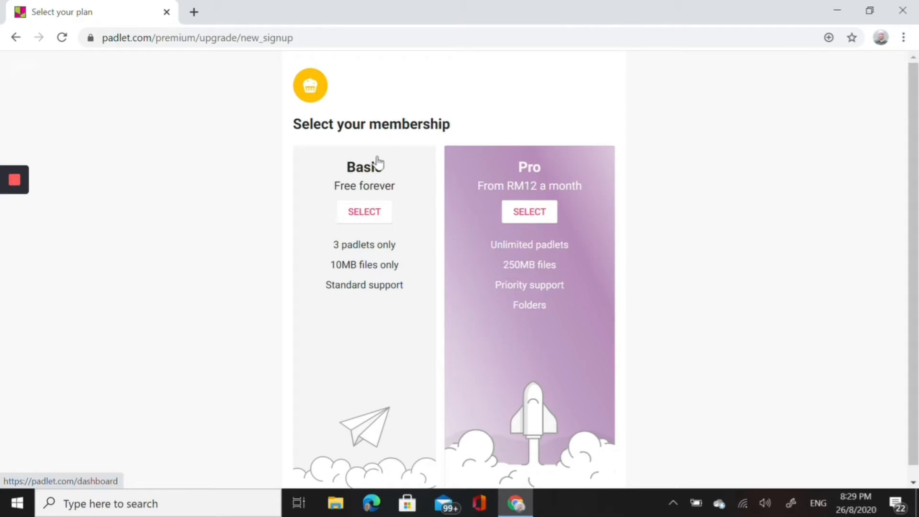
{"action": "mouse_move", "coordinate": [392, 161]}
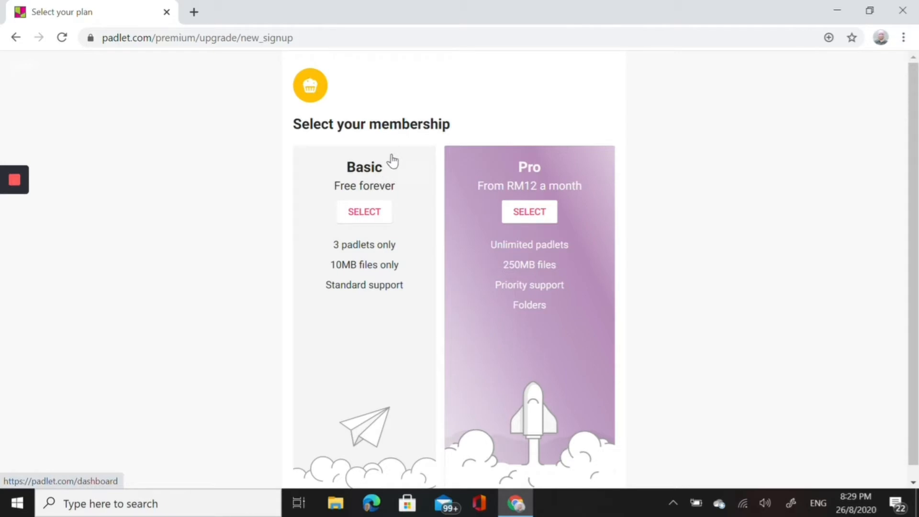
{"action": "mouse_move", "coordinate": [377, 261]}
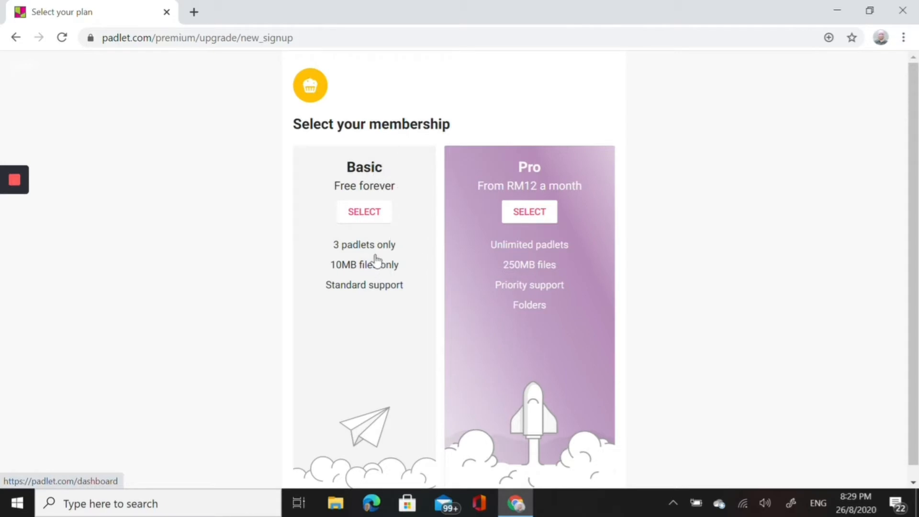
{"action": "mouse_move", "coordinate": [380, 279]}
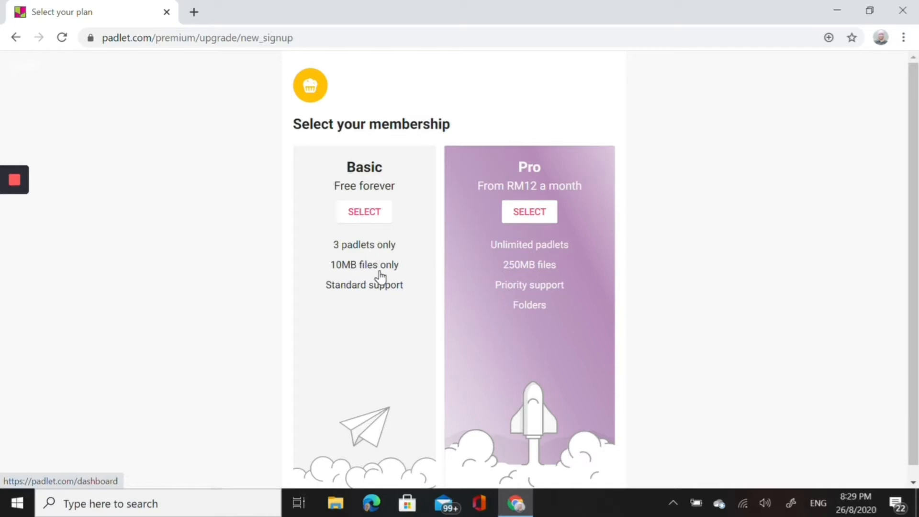
{"action": "mouse_move", "coordinate": [367, 290]}
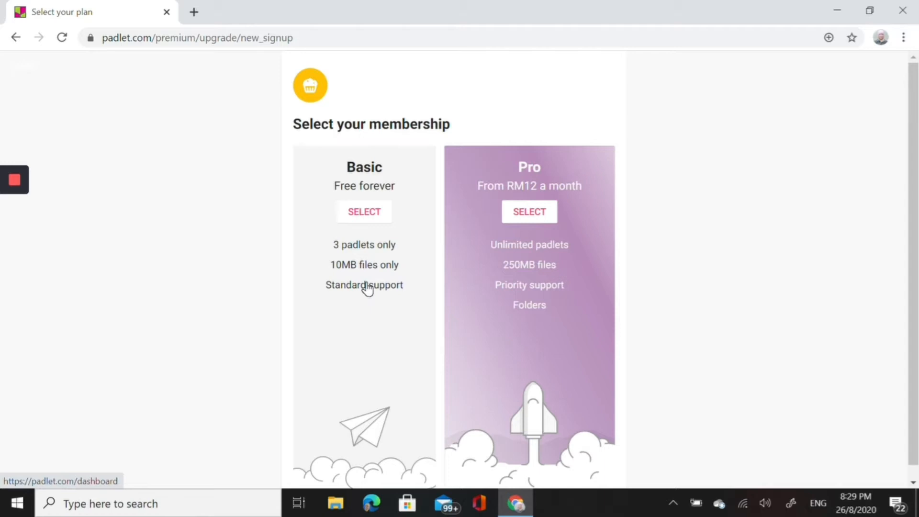
Step: Select the free Basic membership plan for the new account
{"action": "left_click", "coordinate": [364, 285]}
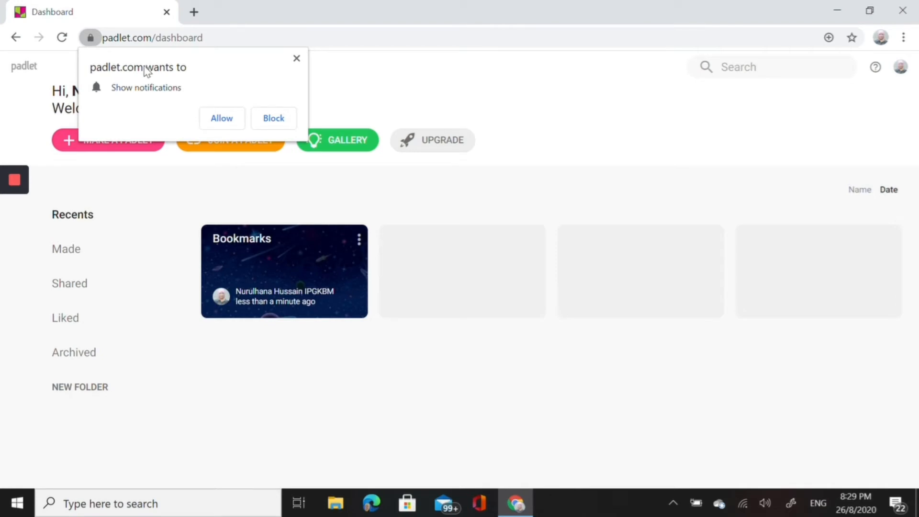
{"action": "mouse_move", "coordinate": [164, 100]}
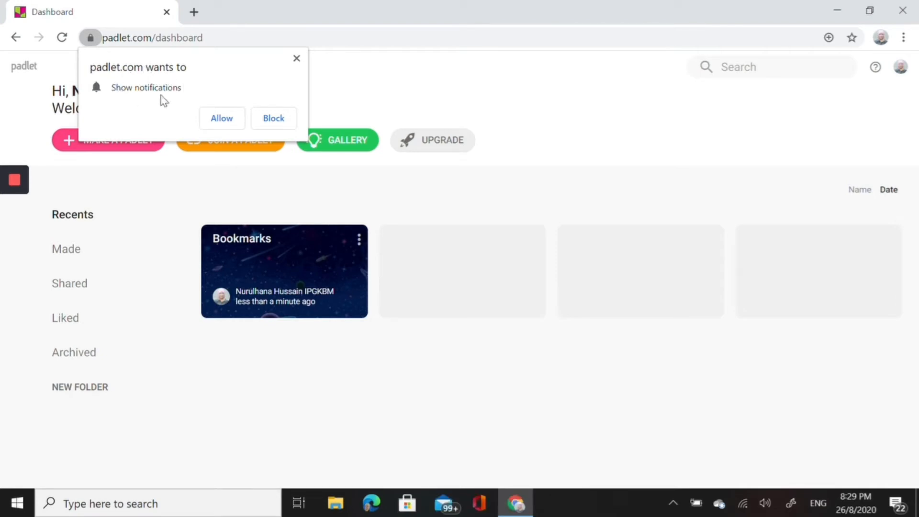
{"action": "mouse_move", "coordinate": [172, 96]}
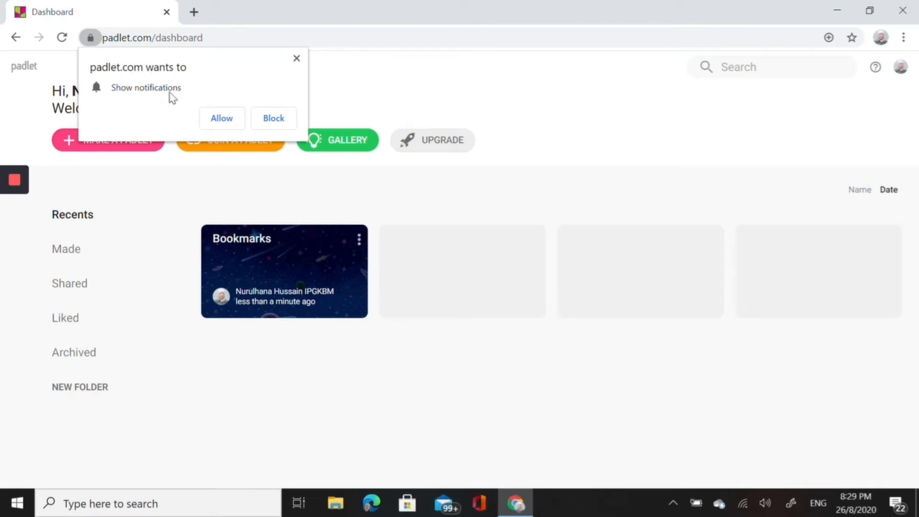
{"action": "mouse_move", "coordinate": [262, 103]}
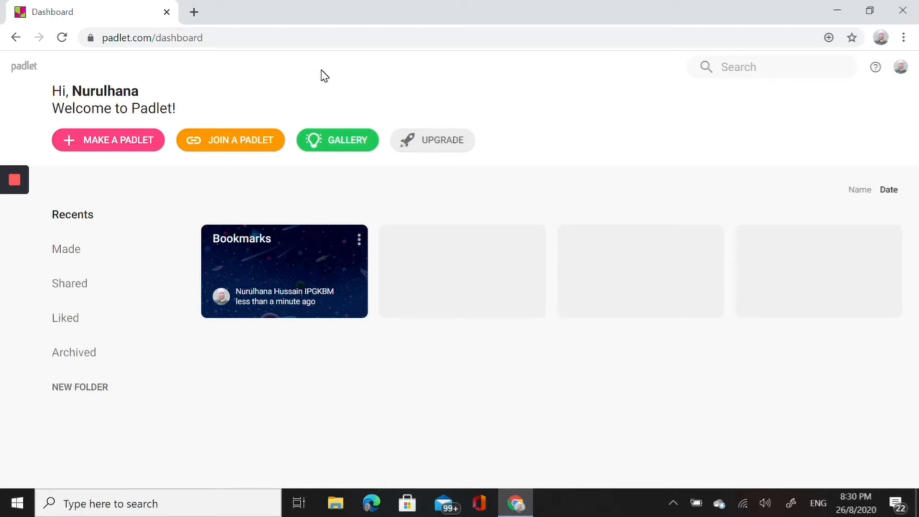
{"action": "mouse_move", "coordinate": [264, 274]}
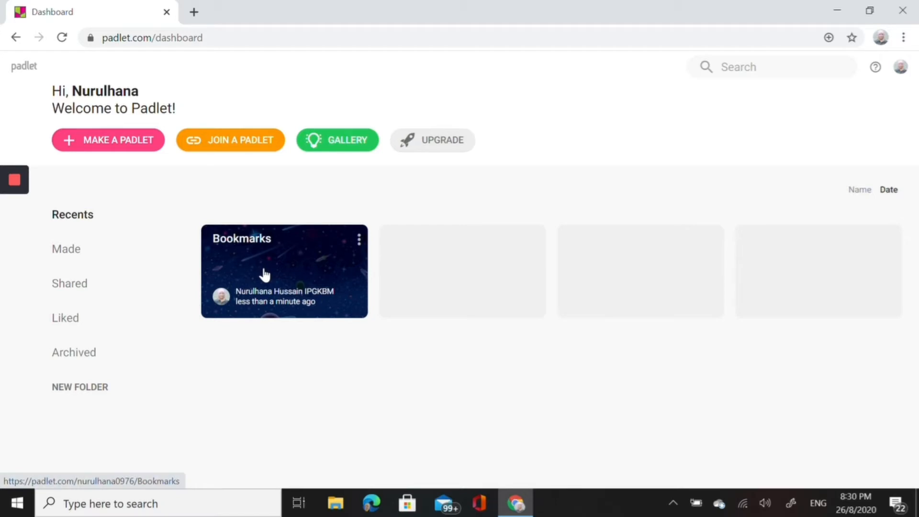
Step: Open the Bookmarks padlet in a new tab and return to the Dashboard tab
{"action": "left_click", "coordinate": [284, 271]}
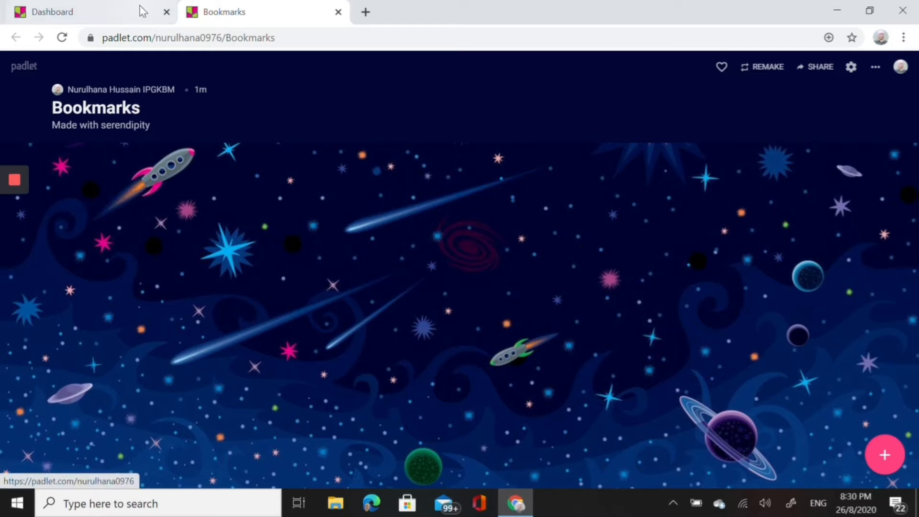
{"action": "left_click", "coordinate": [53, 11]}
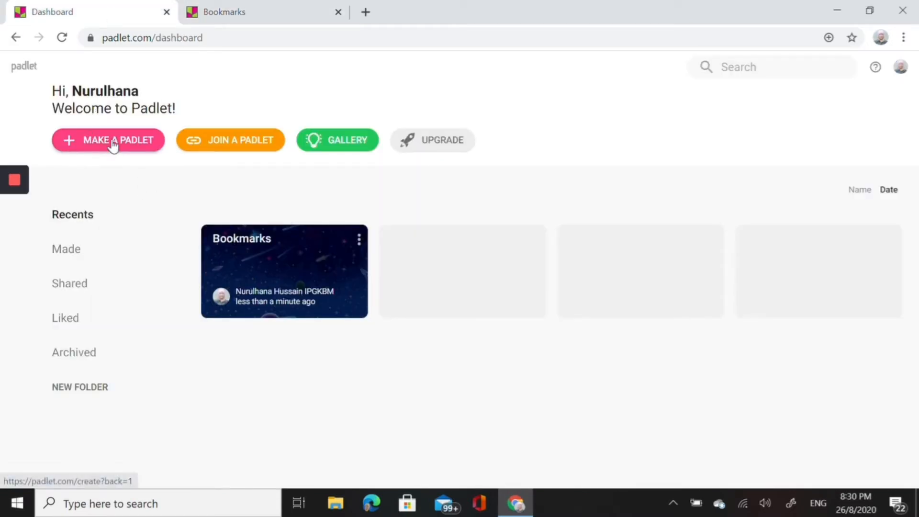
Step: Make a new blank padlet using the Shelf layout
{"action": "left_click", "coordinate": [108, 140]}
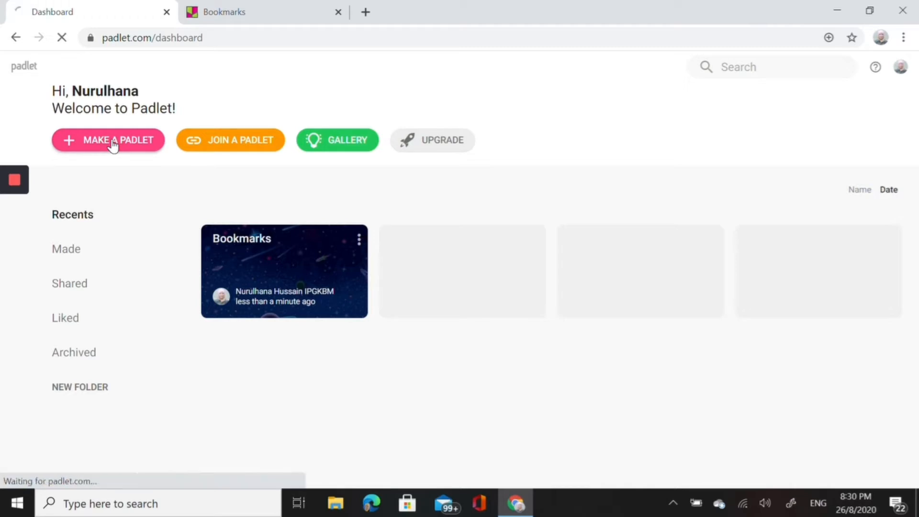
{"action": "left_click", "coordinate": [108, 139]}
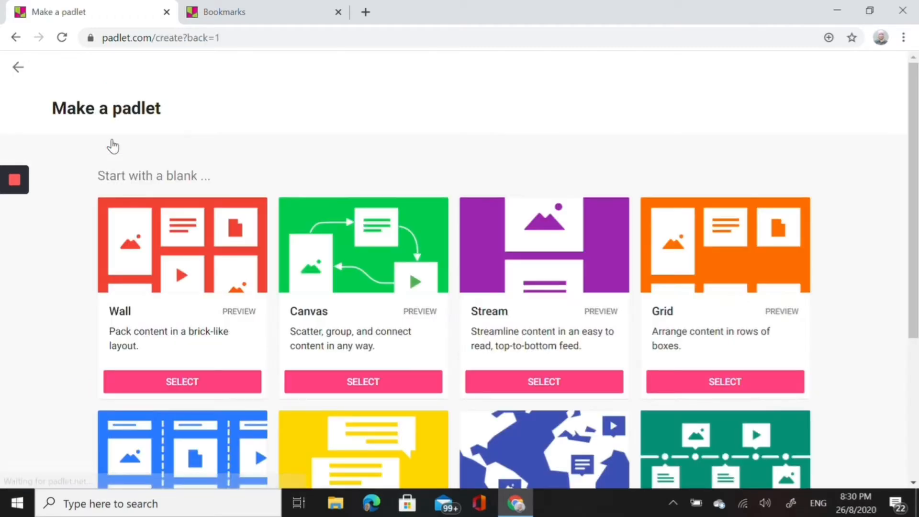
{"action": "mouse_move", "coordinate": [507, 188]}
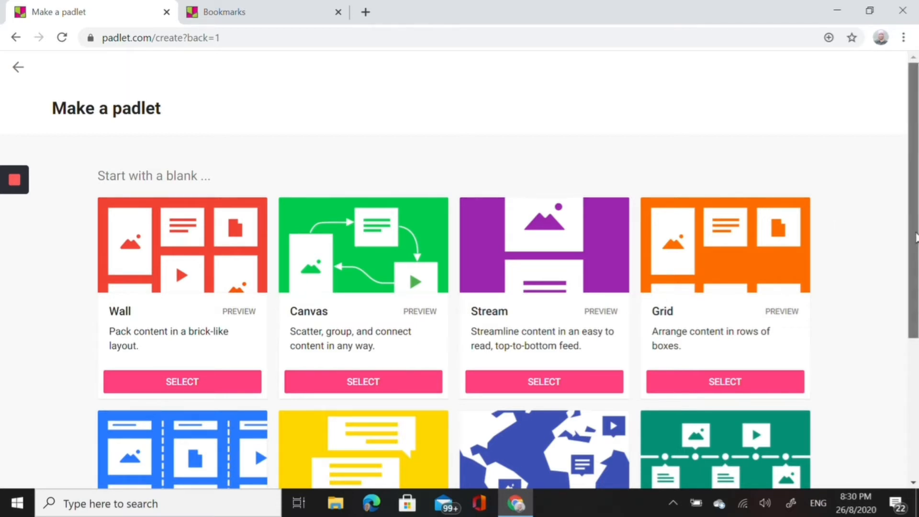
{"action": "scroll", "scroll_direction": "down", "scroll_amount": 3}
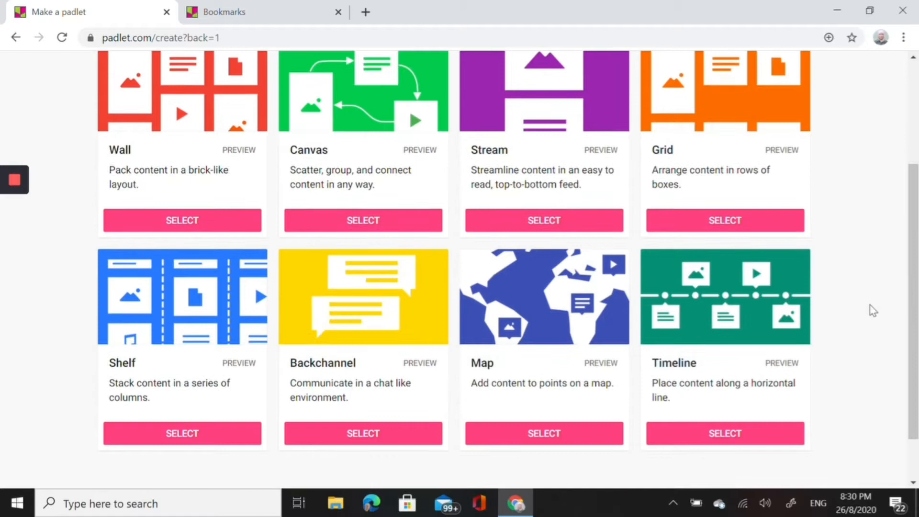
{"action": "mouse_move", "coordinate": [199, 357]}
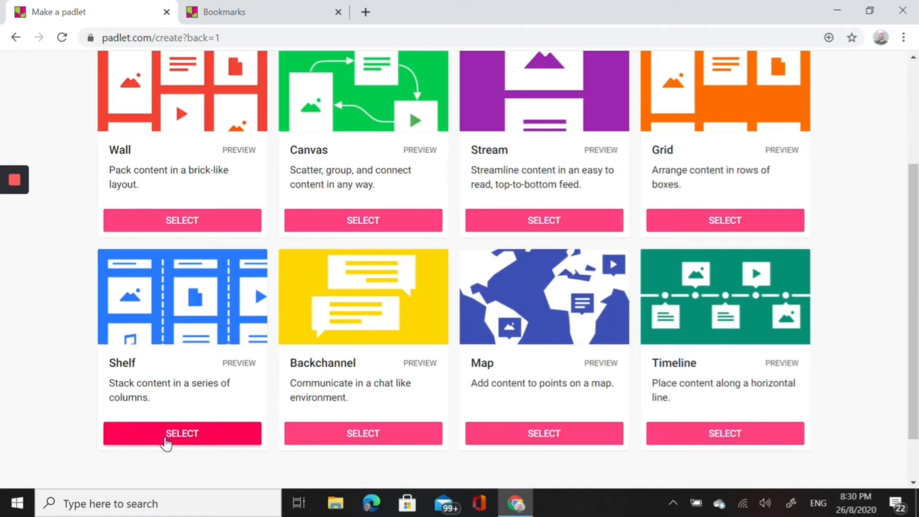
{"action": "left_click", "coordinate": [182, 434]}
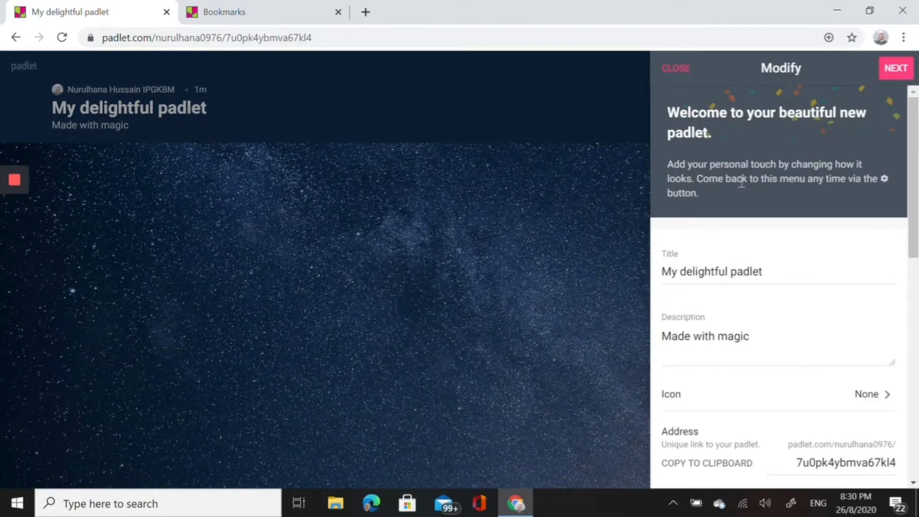
Step: Set the padlet title to 'E-Portfolio Nurulhana Hussain'
{"action": "left_click", "coordinate": [745, 272]}
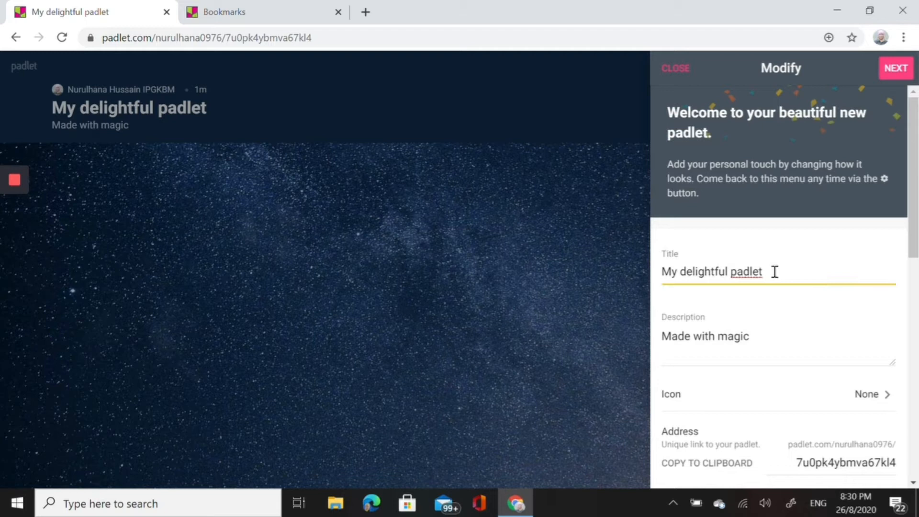
{"action": "key", "text": "Backspace"}
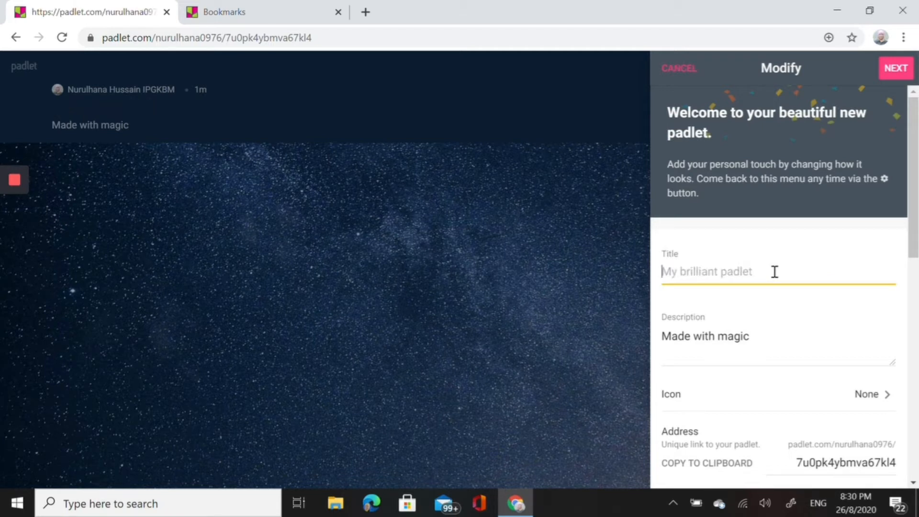
{"action": "type", "text": "E"}
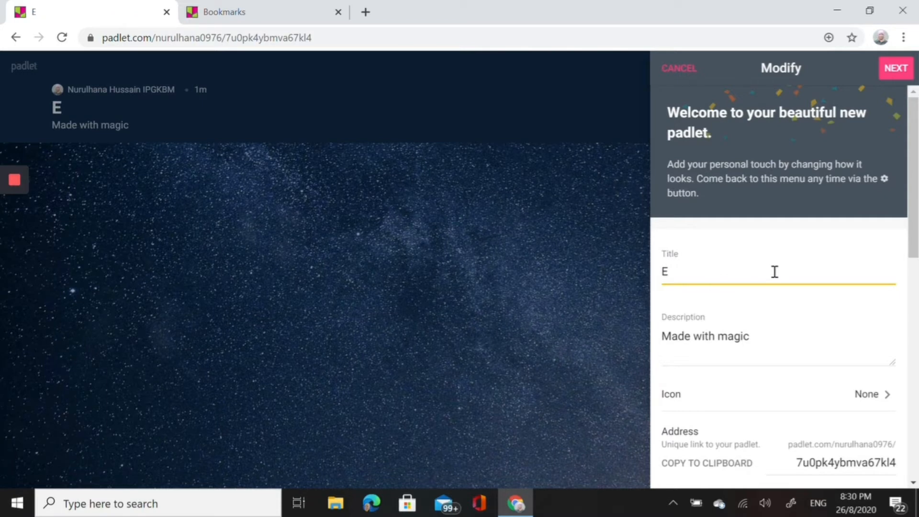
{"action": "type", "text": "-Portfolio Nur"}
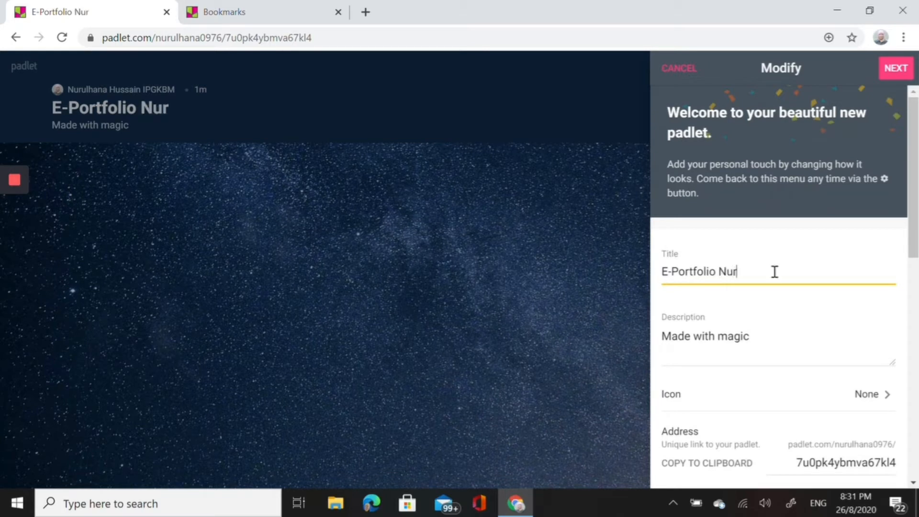
{"action": "type", "text": "ulh"}
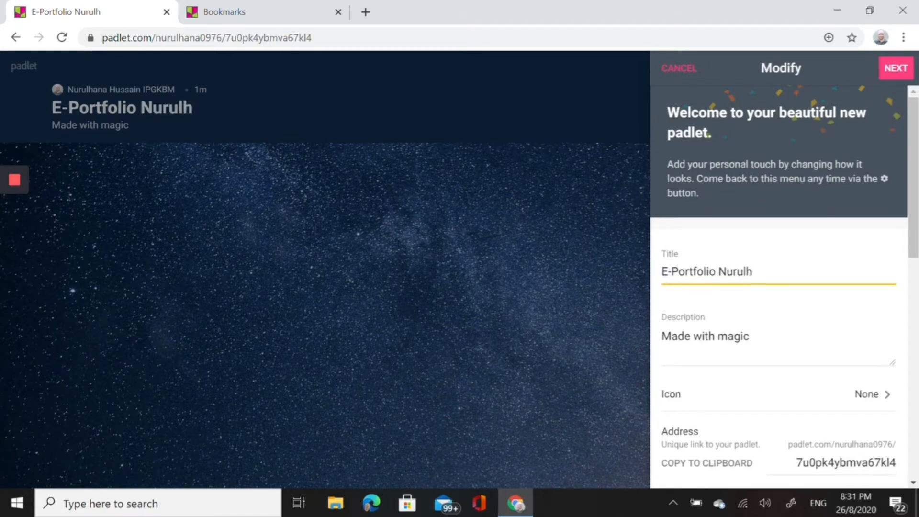
{"action": "type", "text": "ana"}
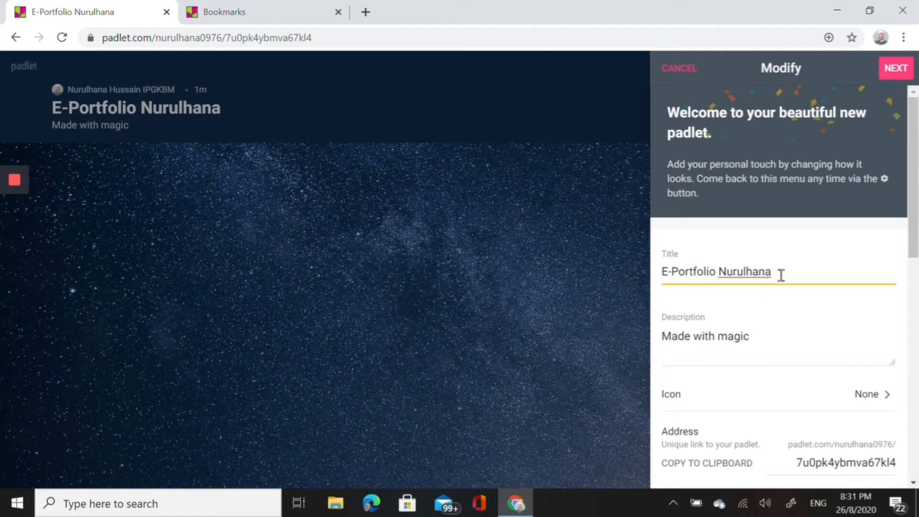
{"action": "type", "text": "H"}
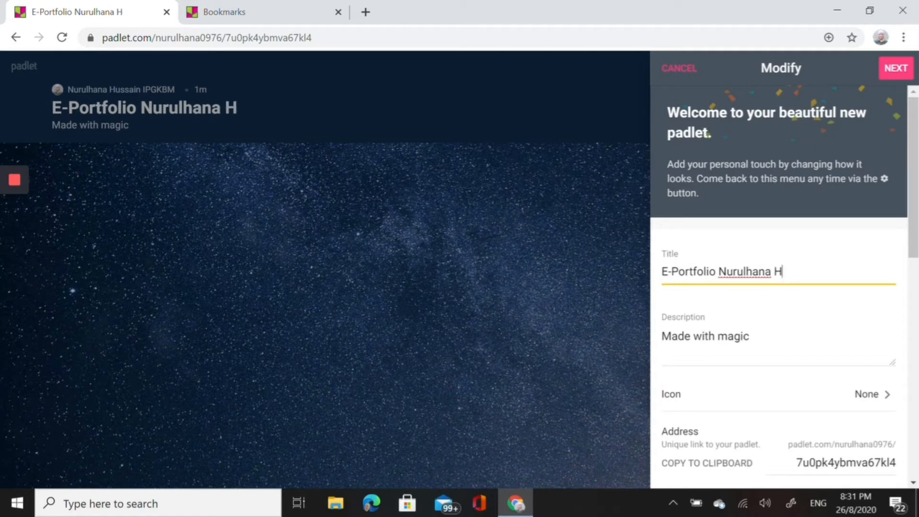
{"action": "type", "text": "ussai"}
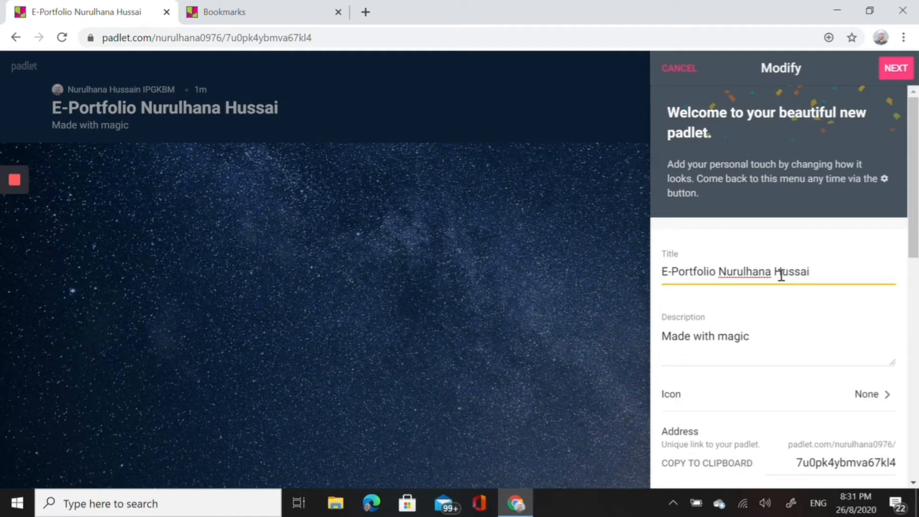
{"action": "type", "text": "n"}
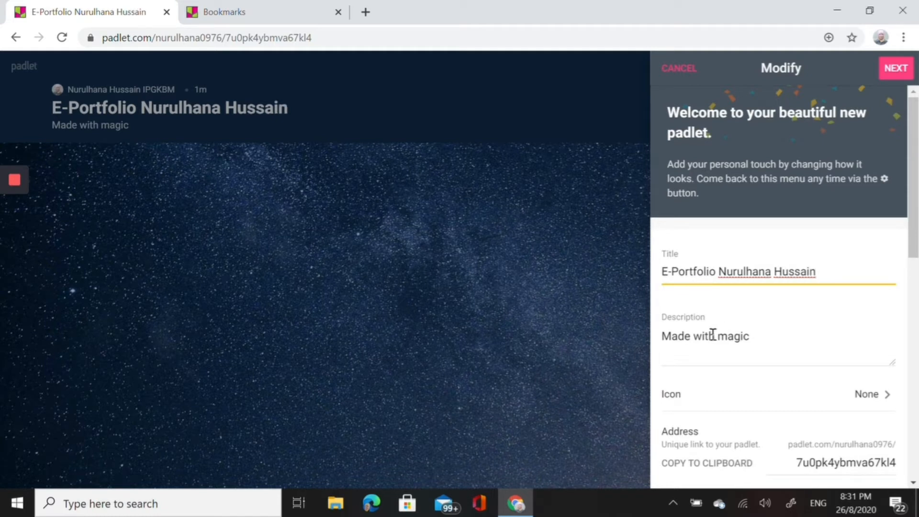
Step: Replace the default description with 'Sayangi diri hiasi peribadi'
{"action": "left_click", "coordinate": [703, 336]}
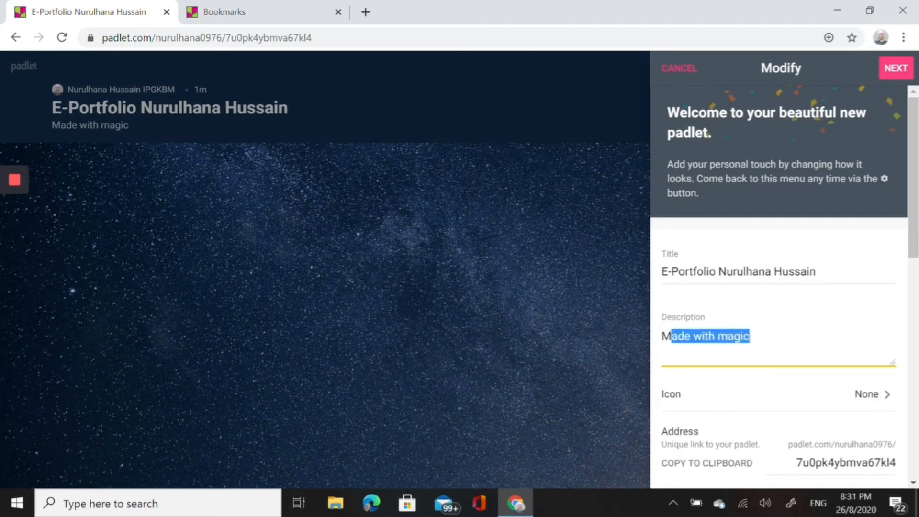
{"action": "type", "text": "ade with a dash of wit"}
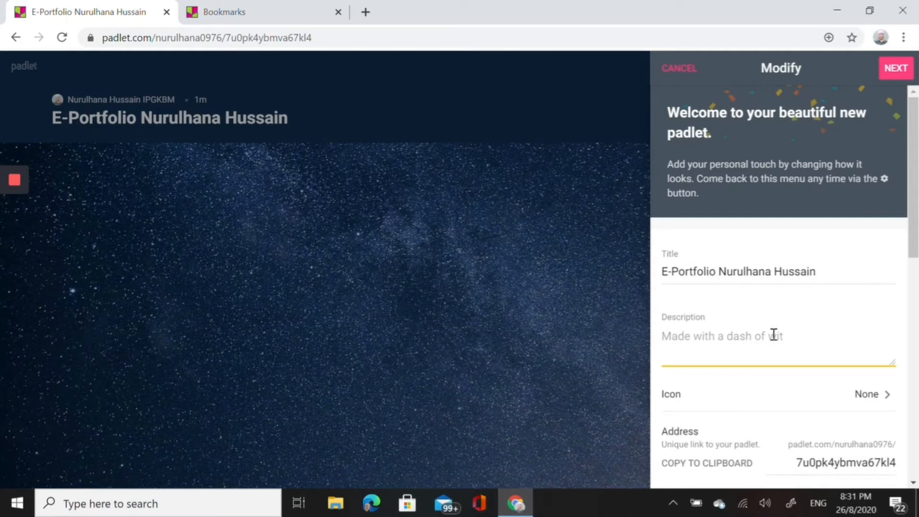
{"action": "left_click", "coordinate": [666, 337]}
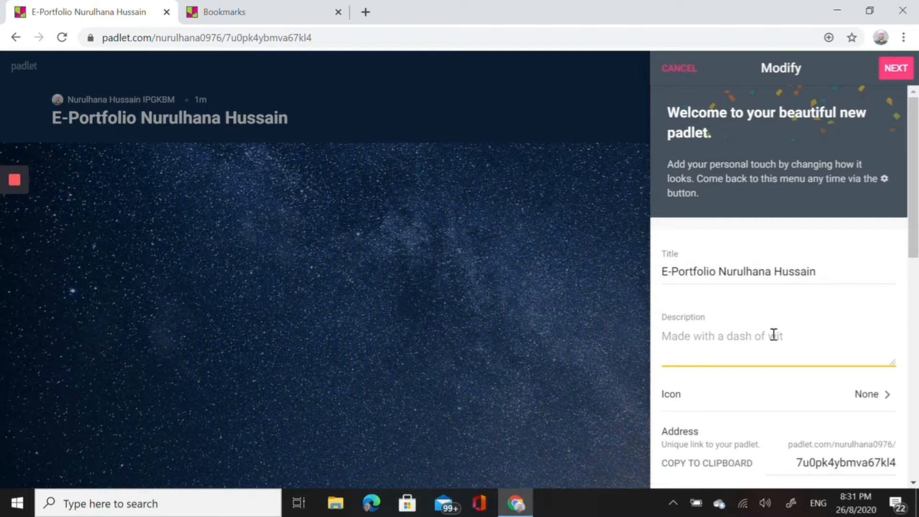
{"action": "type", "text": "S"}
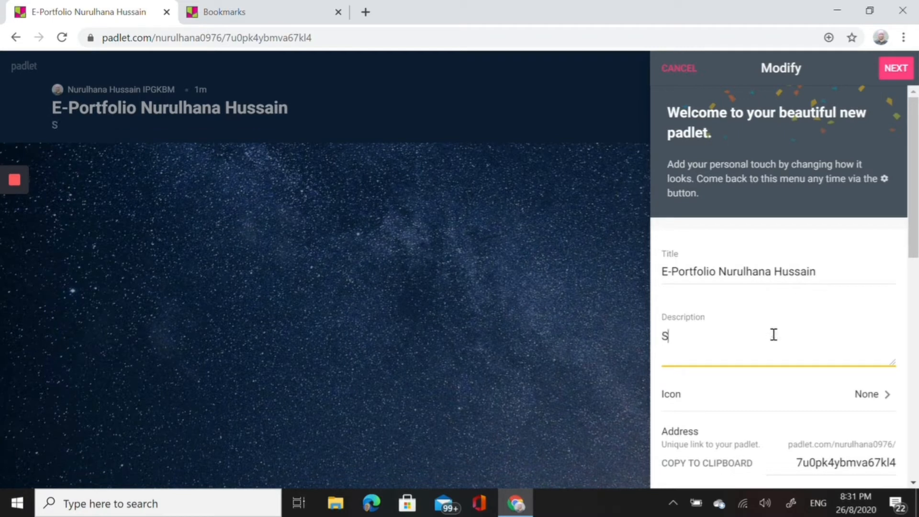
{"action": "type", "text": "ayangi"}
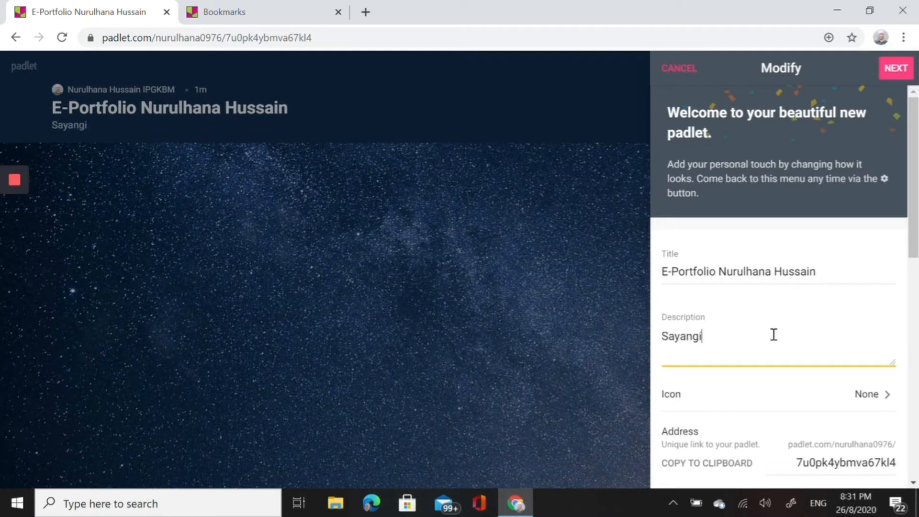
{"action": "type", "text": "diri hiasi per"}
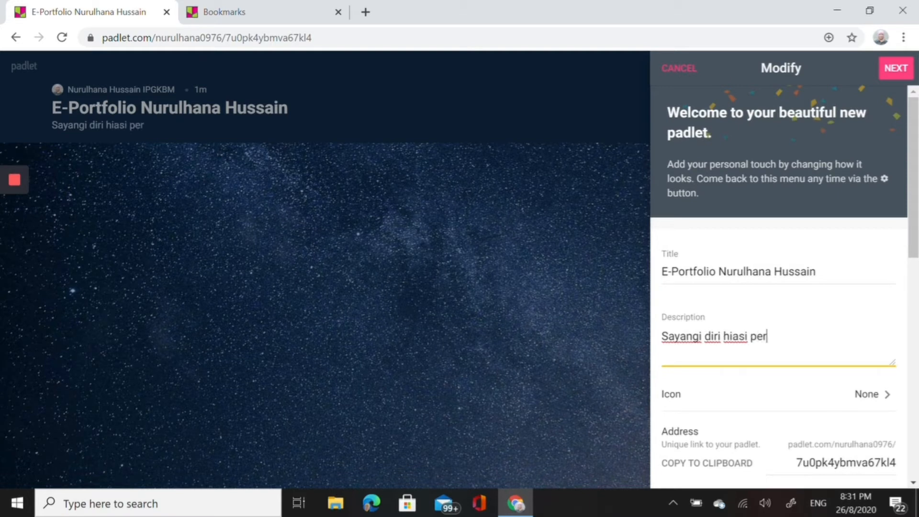
{"action": "type", "text": "ibadi"}
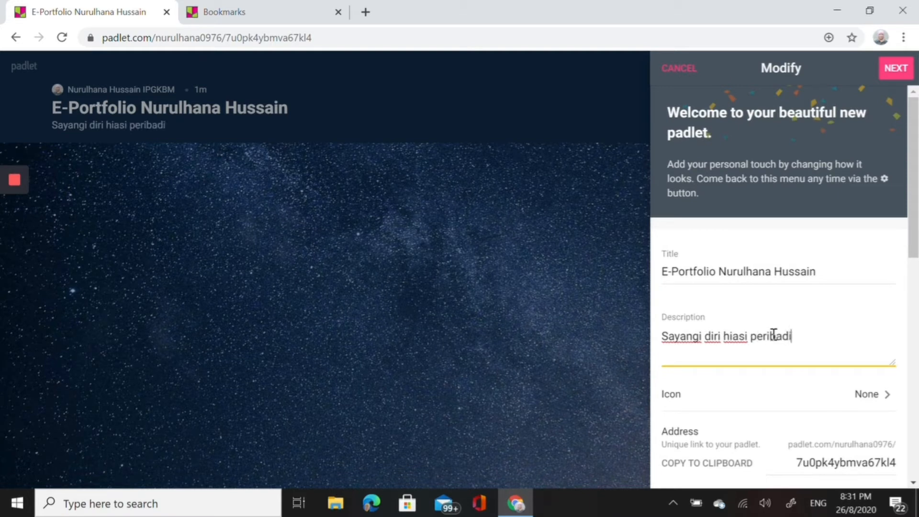
{"action": "mouse_move", "coordinate": [852, 399]}
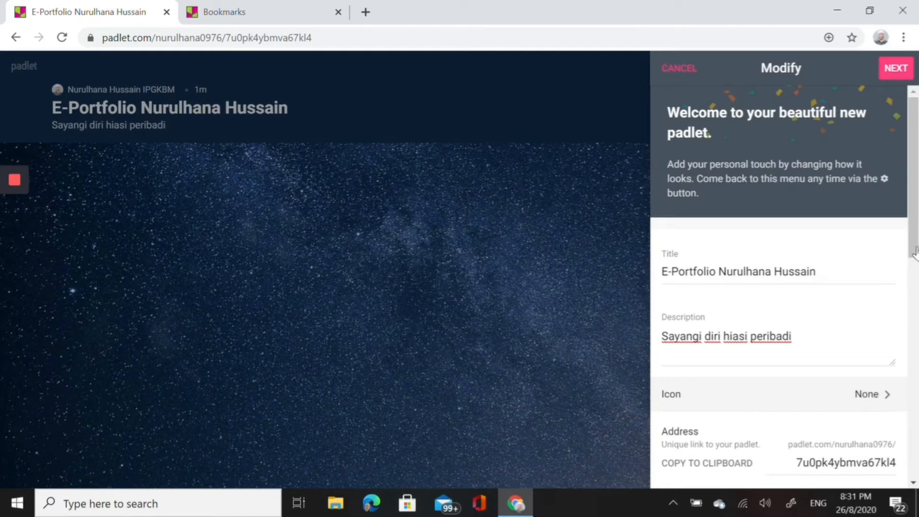
{"action": "left_click", "coordinate": [779, 394]}
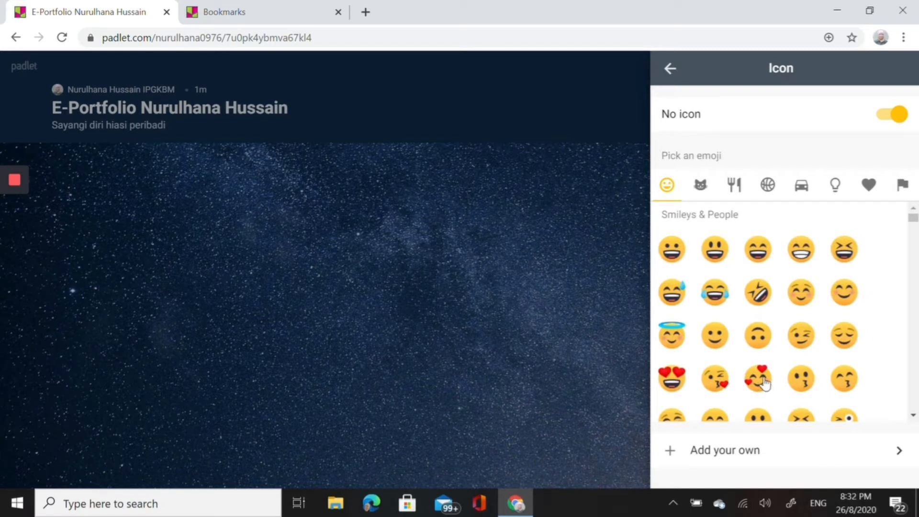
Step: Upload the ayu2 image from Pictures as the padlet's custom icon
{"action": "left_click", "coordinate": [758, 379]}
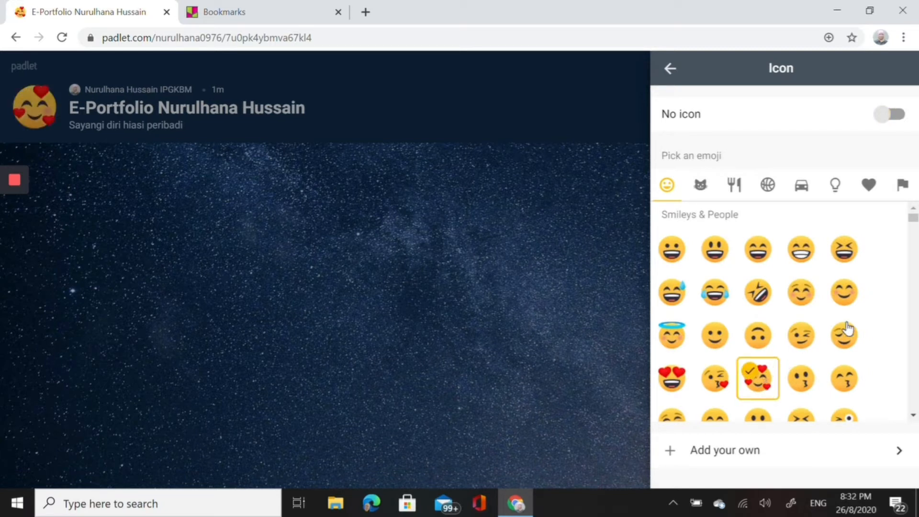
{"action": "mouse_move", "coordinate": [902, 380]}
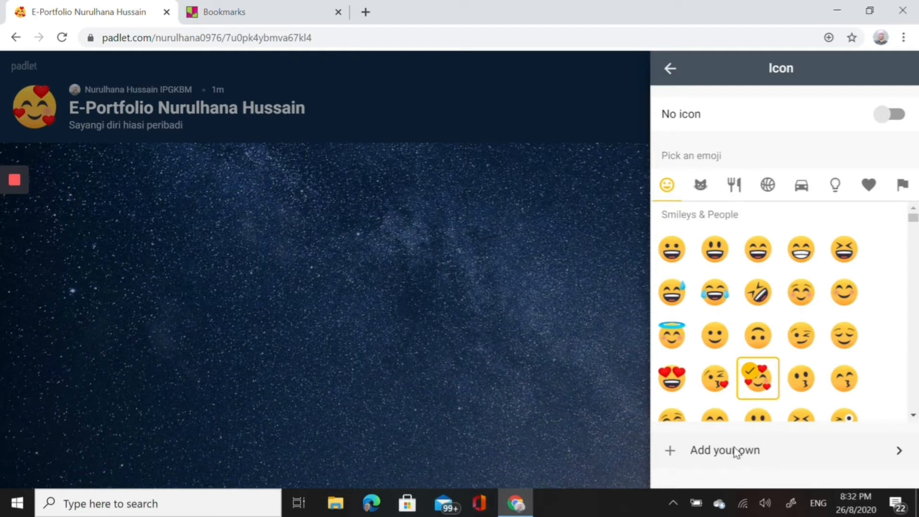
{"action": "left_click", "coordinate": [724, 449]}
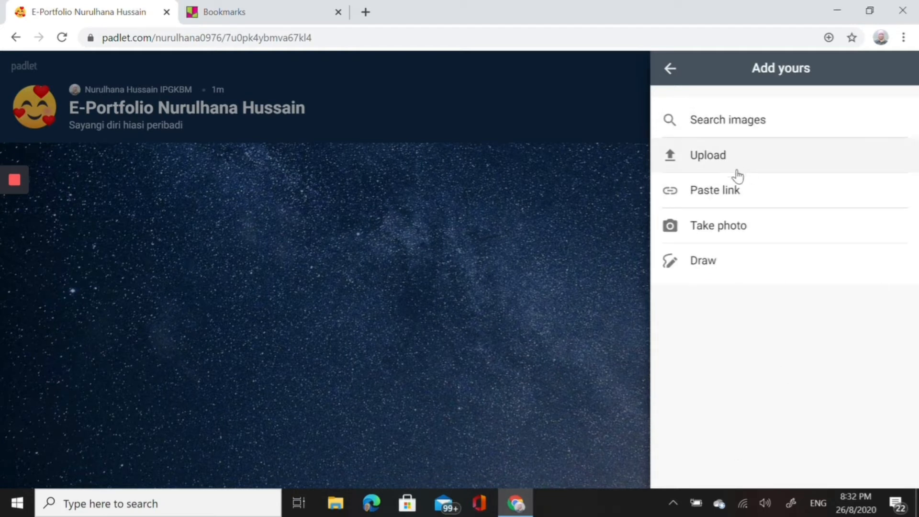
{"action": "mouse_move", "coordinate": [718, 228]}
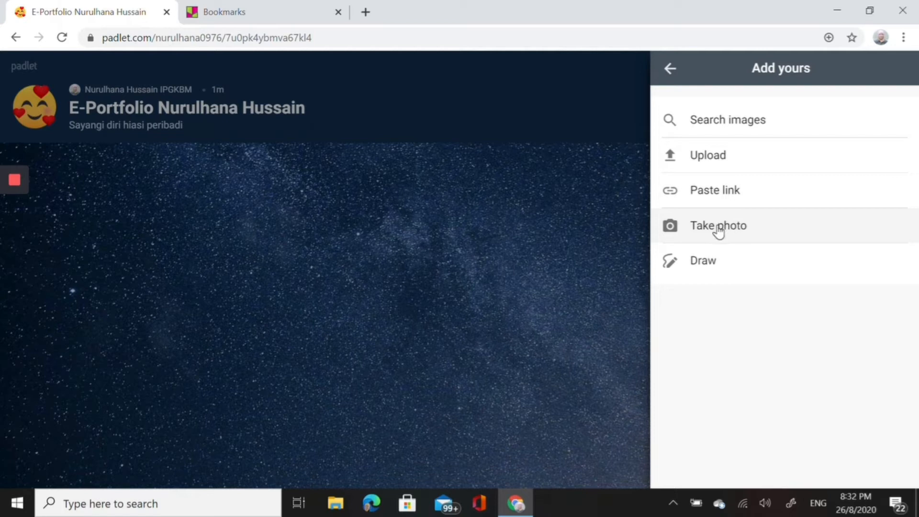
{"action": "mouse_move", "coordinate": [708, 159]}
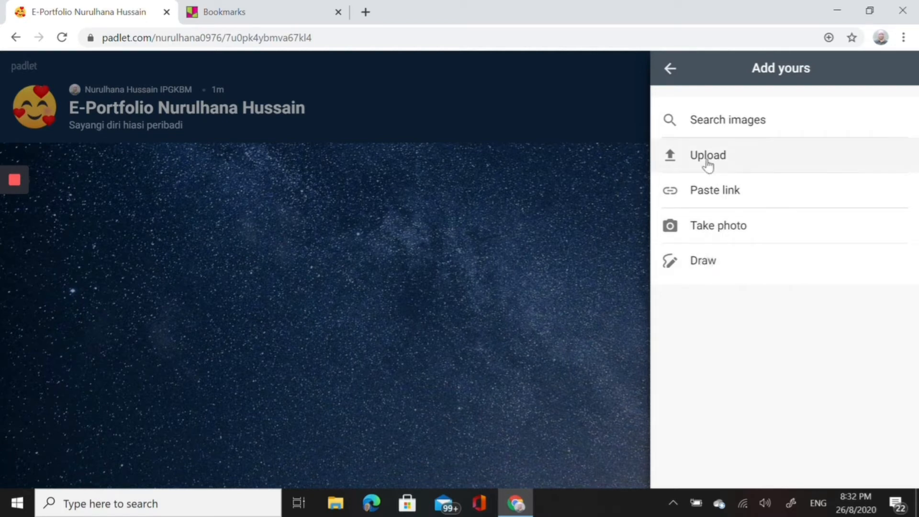
{"action": "left_click", "coordinate": [707, 154]}
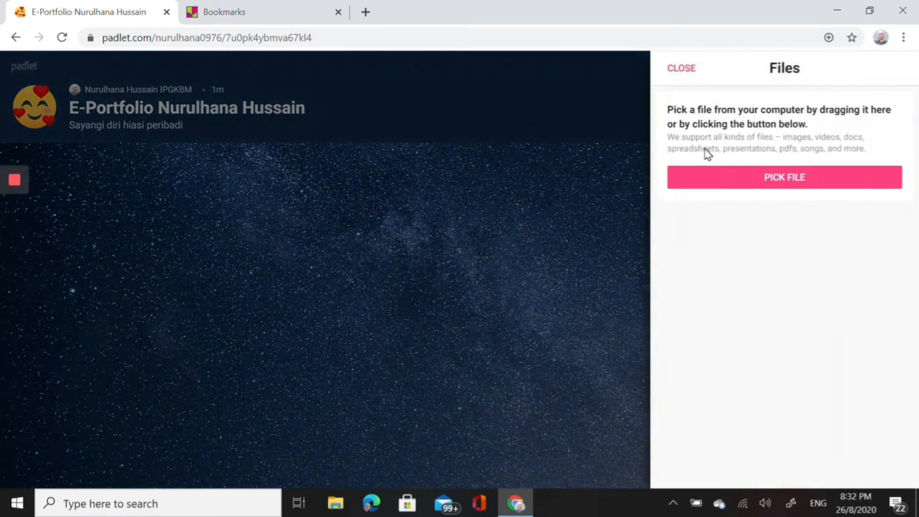
{"action": "mouse_move", "coordinate": [784, 177]}
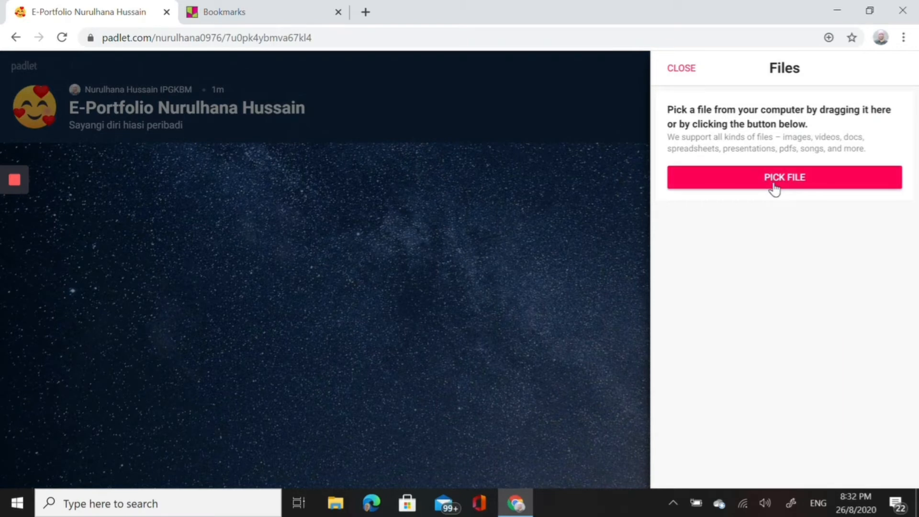
{"action": "left_click", "coordinate": [784, 178]}
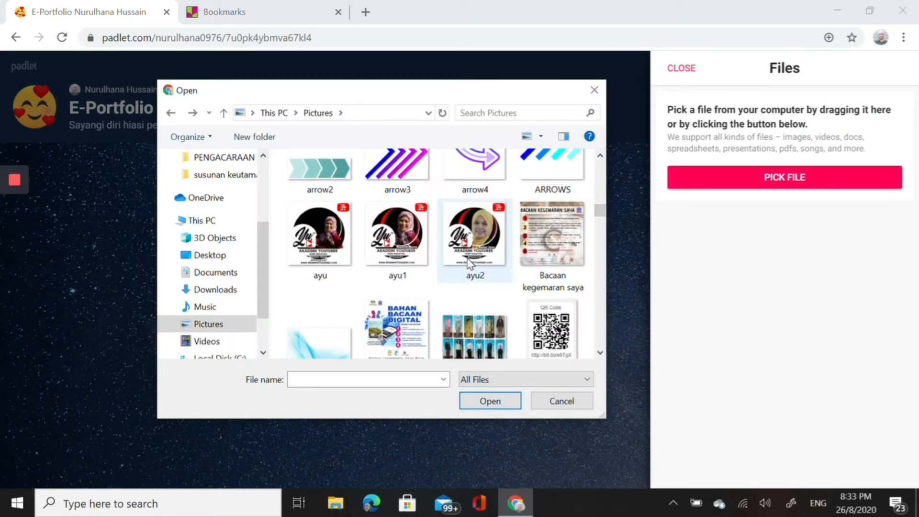
{"action": "left_click", "coordinate": [475, 235]}
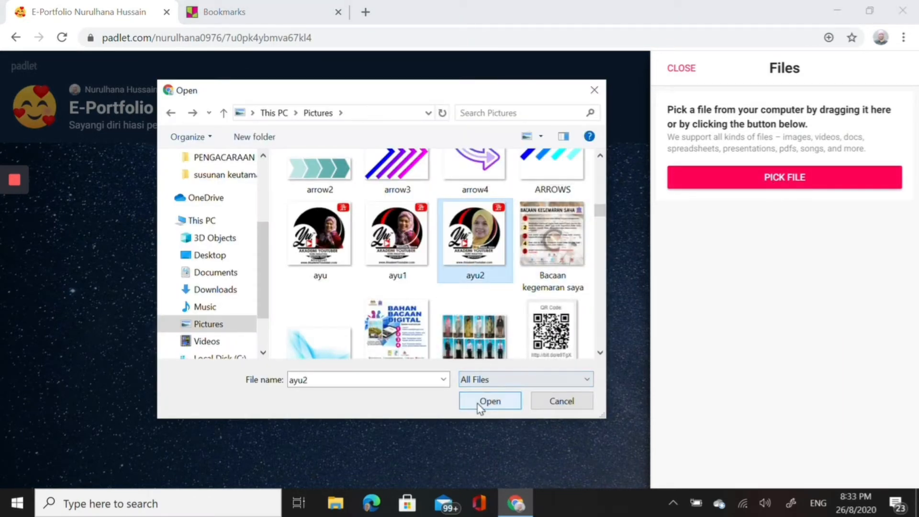
{"action": "left_click", "coordinate": [490, 401]}
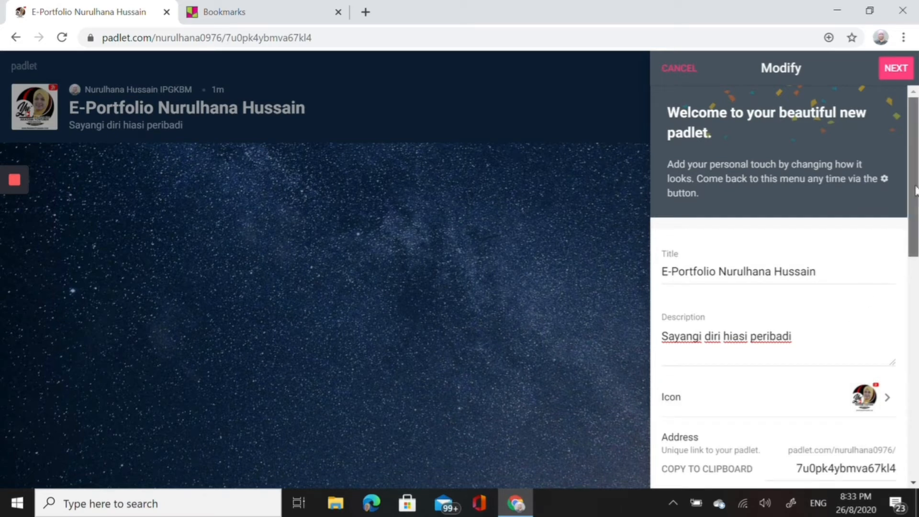
Step: Set the padlet wallpaper to the Canyon picture and return to Modify settings
{"action": "scroll", "scroll_direction": "down", "scroll_amount": 3}
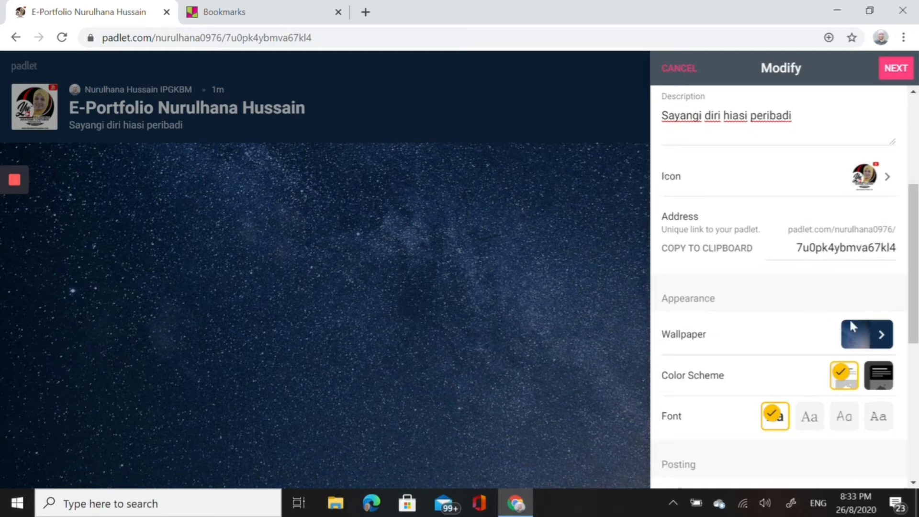
{"action": "left_click", "coordinate": [867, 334]}
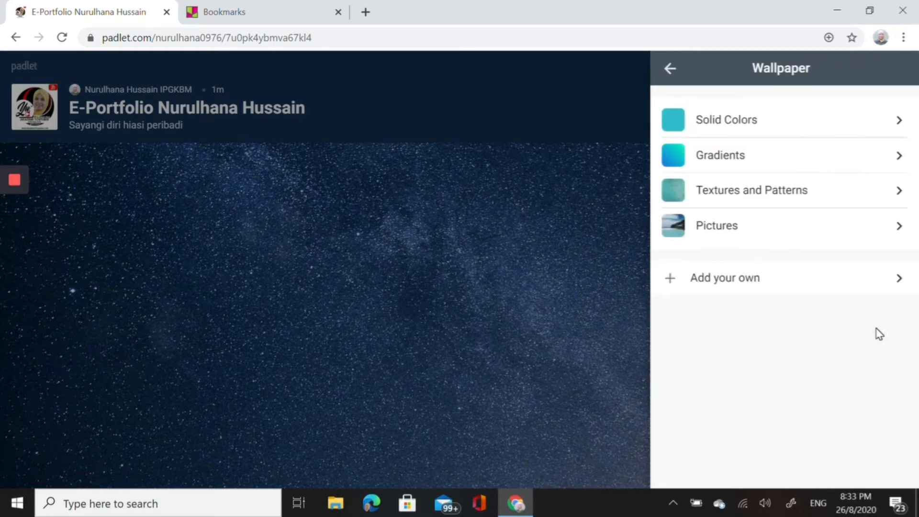
{"action": "mouse_move", "coordinate": [763, 225]}
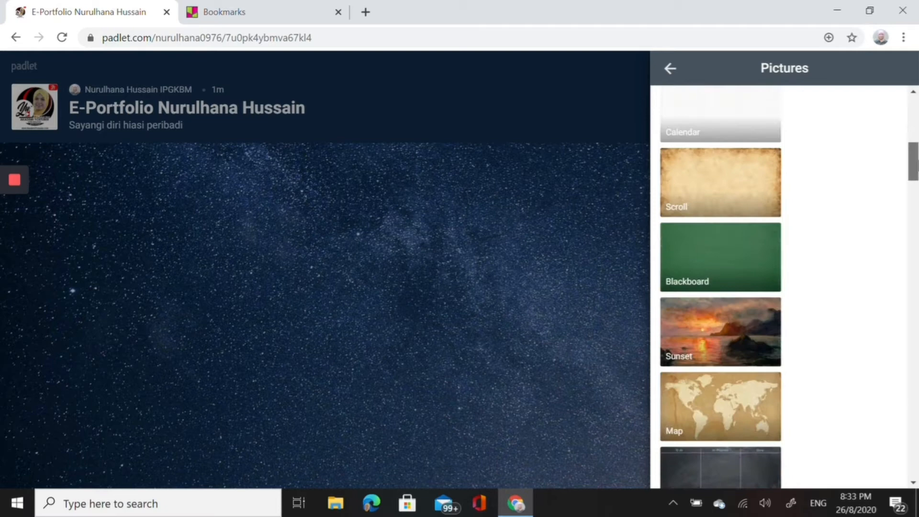
{"action": "scroll", "scroll_direction": "down", "scroll_amount": 3}
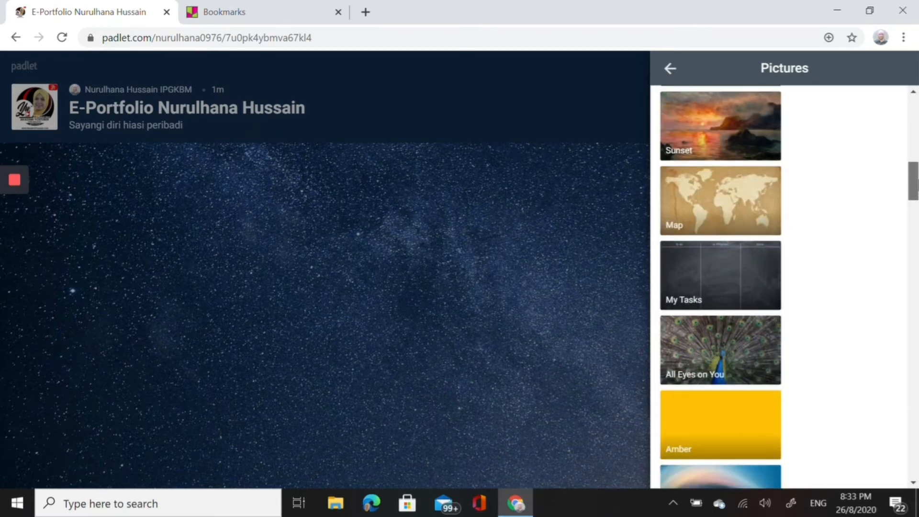
{"action": "scroll", "scroll_direction": "down", "scroll_amount": 3}
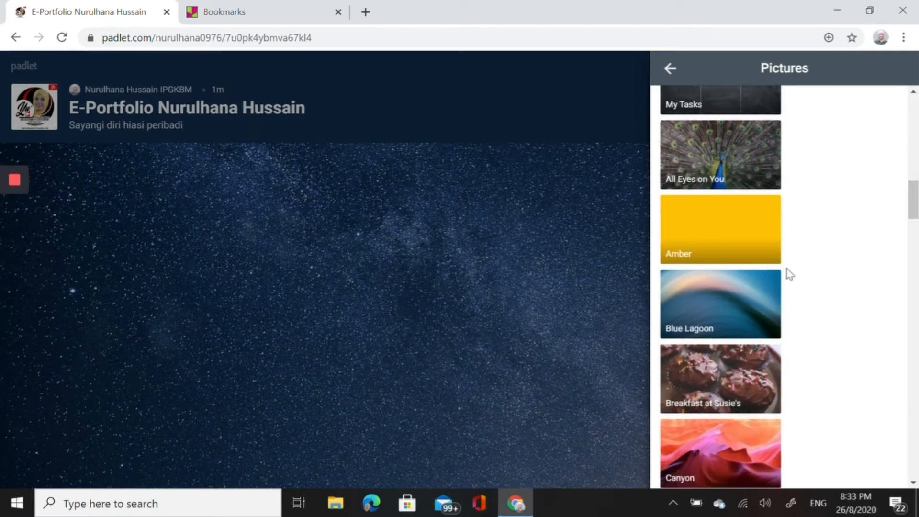
{"action": "left_click", "coordinate": [720, 454]}
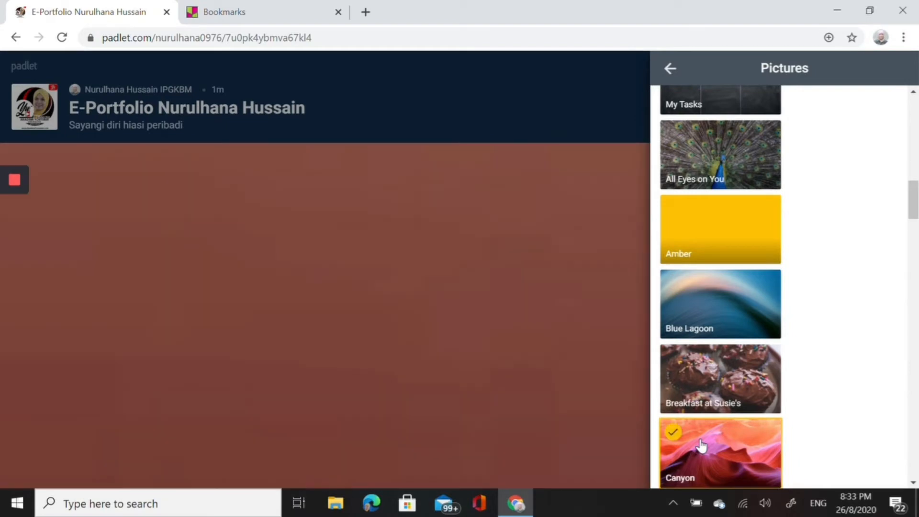
{"action": "left_click", "coordinate": [720, 451]}
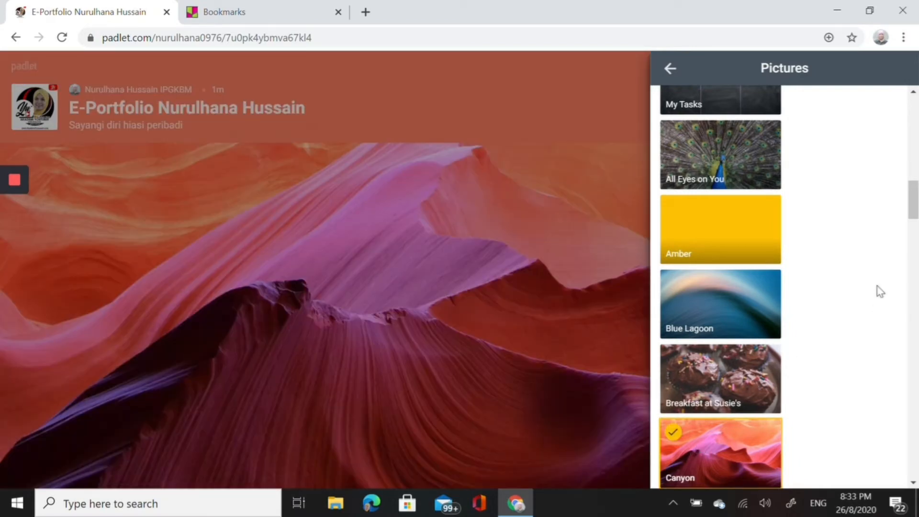
{"action": "scroll", "scroll_direction": "down", "scroll_amount": 3}
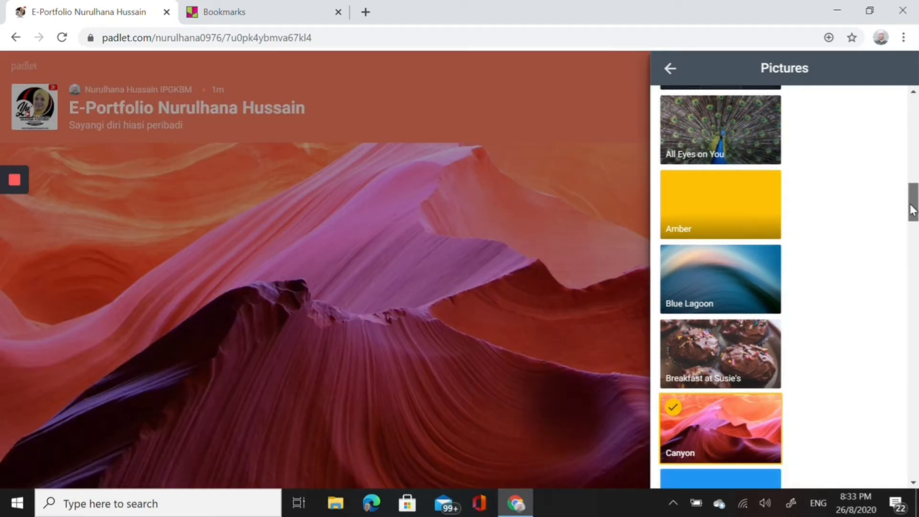
{"action": "left_click", "coordinate": [670, 69]}
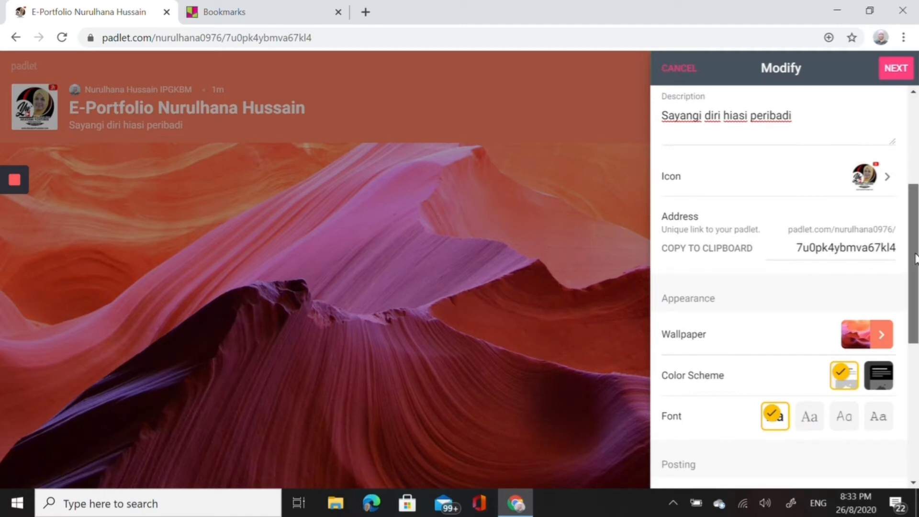
Step: Confirm the settings with NEXT and start posting on the live board
{"action": "scroll", "scroll_direction": "down", "scroll_amount": 3}
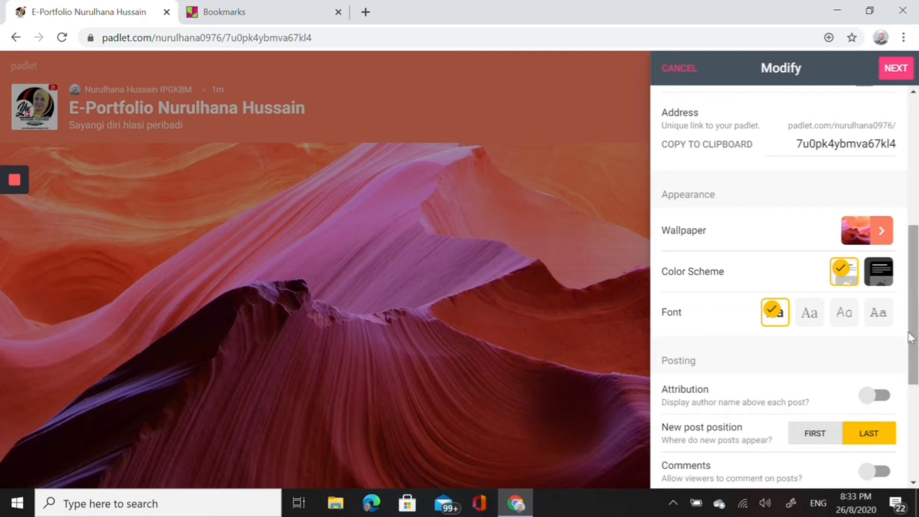
{"action": "scroll", "scroll_direction": "down", "scroll_amount": 3}
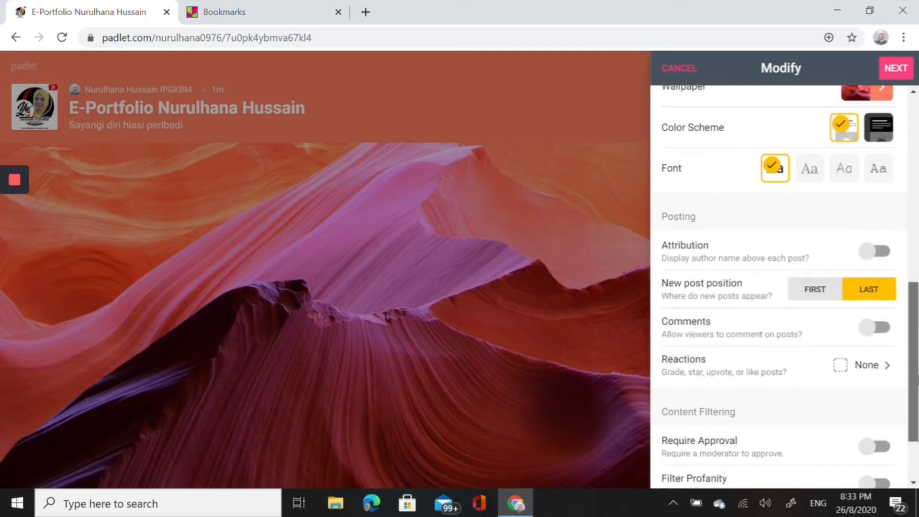
{"action": "scroll", "scroll_direction": "down", "scroll_amount": 3}
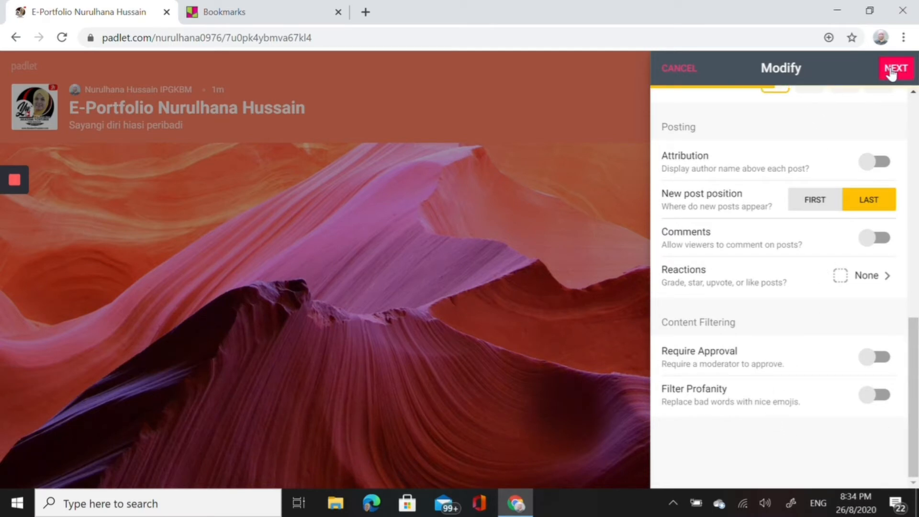
{"action": "left_click", "coordinate": [895, 67]}
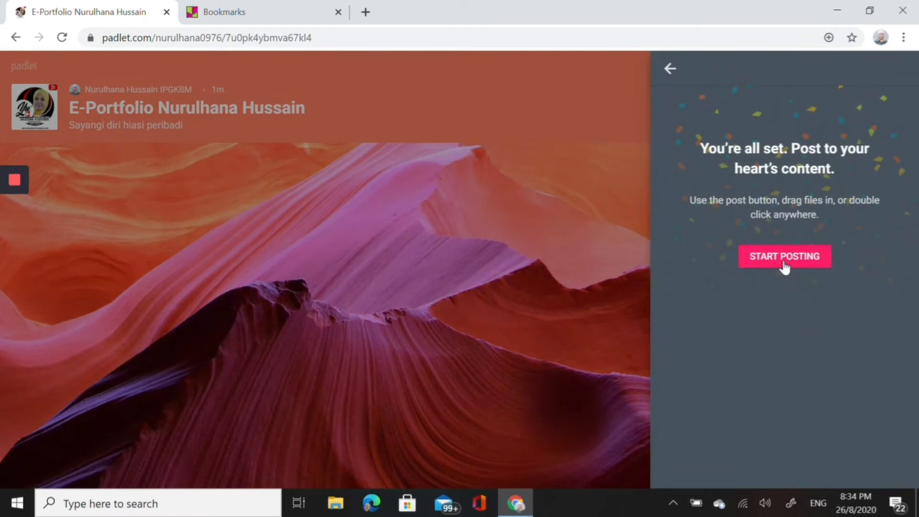
{"action": "left_click", "coordinate": [784, 256]}
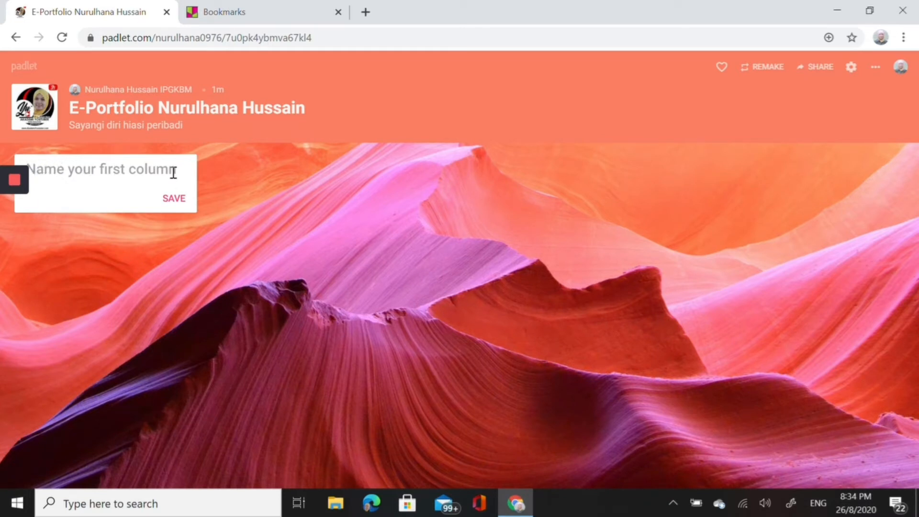
Step: Name the first column 'Tentang saya', correcting its typo, and start a new post in it
{"action": "type", "text": "Tentan sa"}
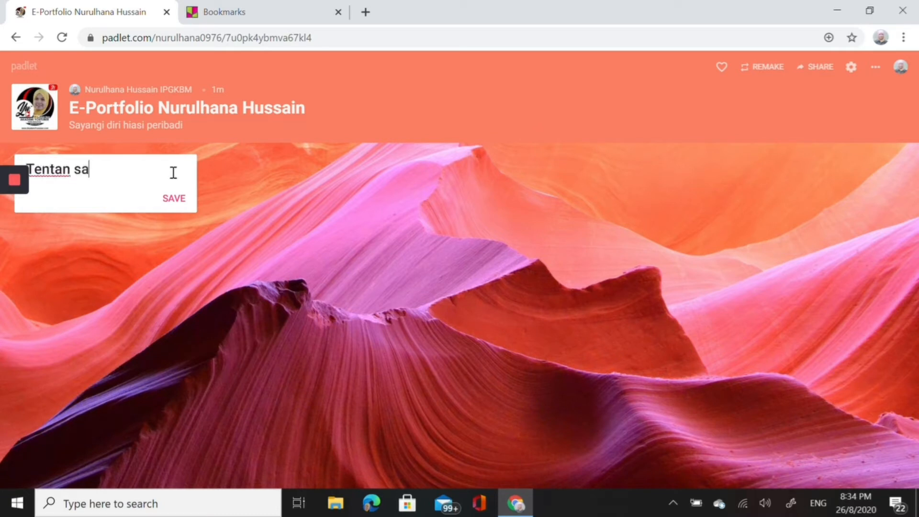
{"action": "type", "text": "ya"}
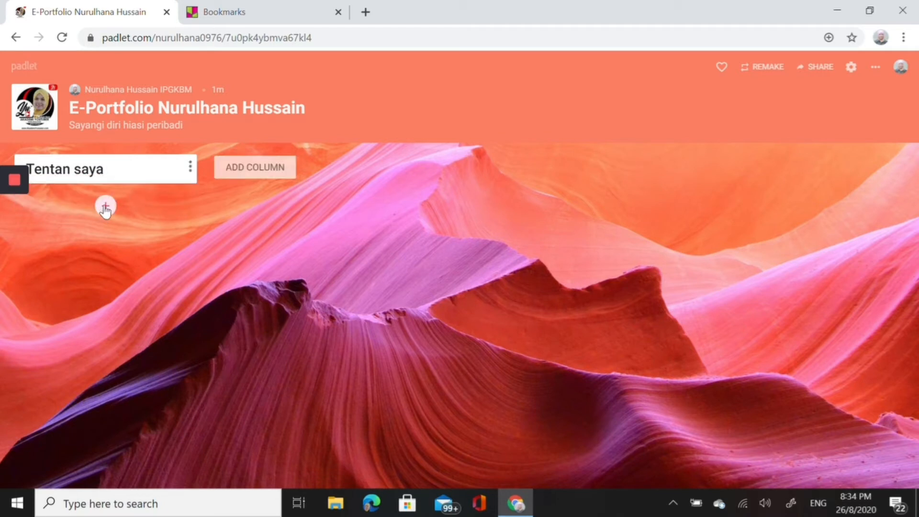
{"action": "left_click", "coordinate": [106, 206]}
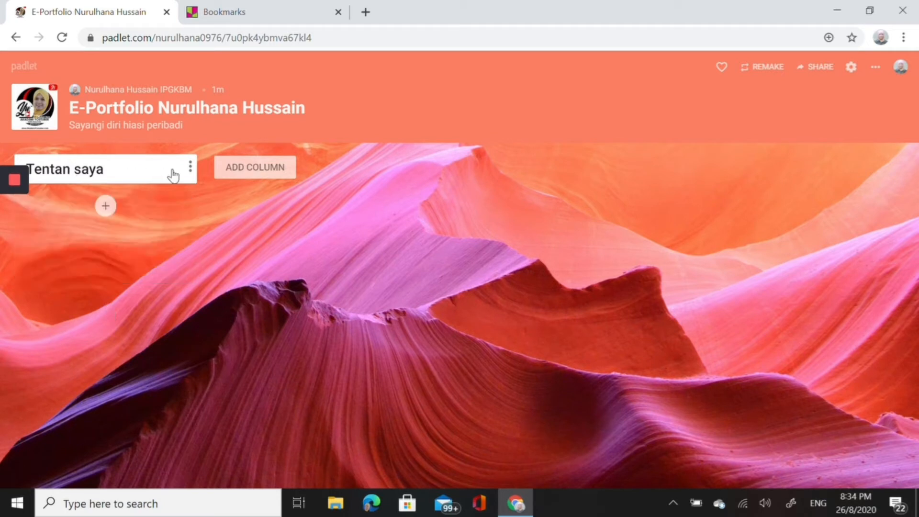
{"action": "left_click", "coordinate": [189, 167]}
{"action": "type", "text": "g"}
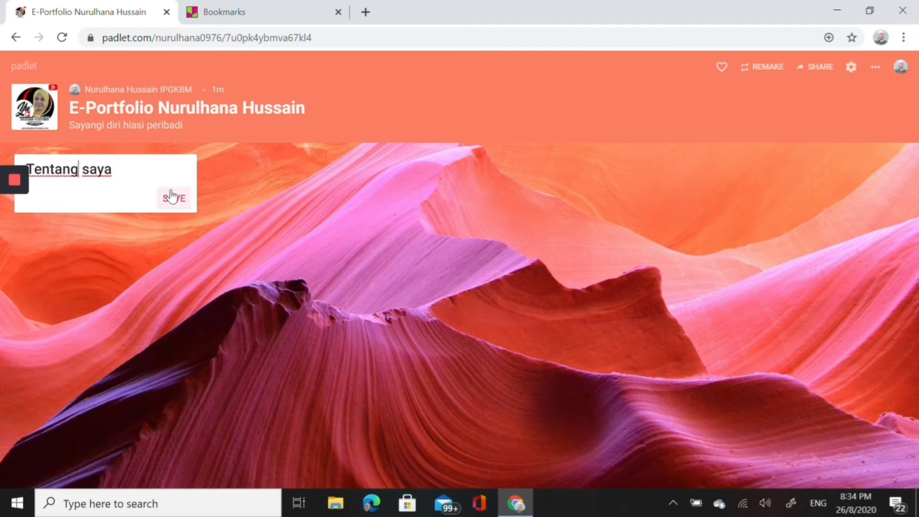
{"action": "left_click", "coordinate": [173, 198]}
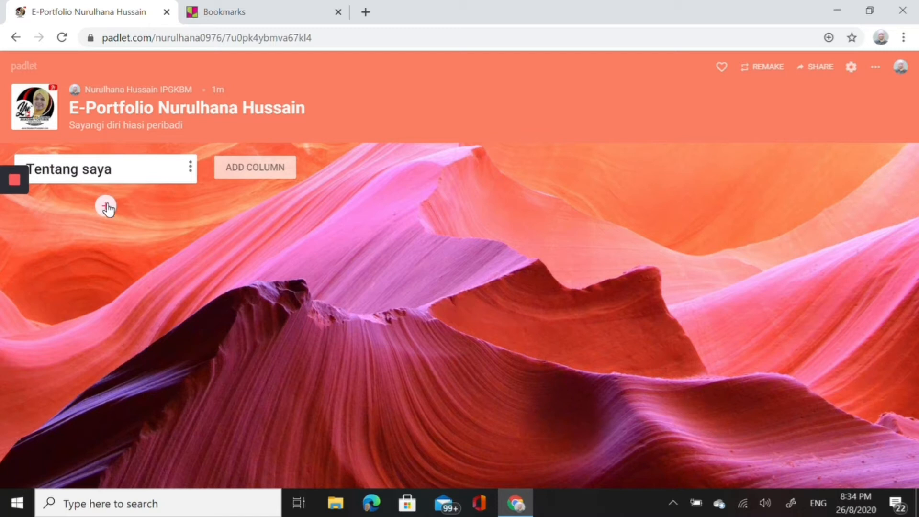
{"action": "left_click", "coordinate": [105, 206]}
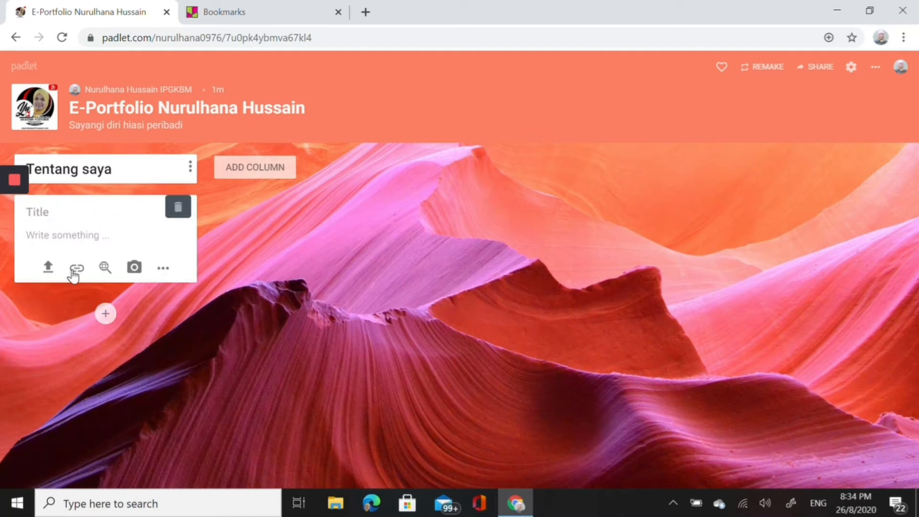
{"action": "left_click", "coordinate": [77, 267]}
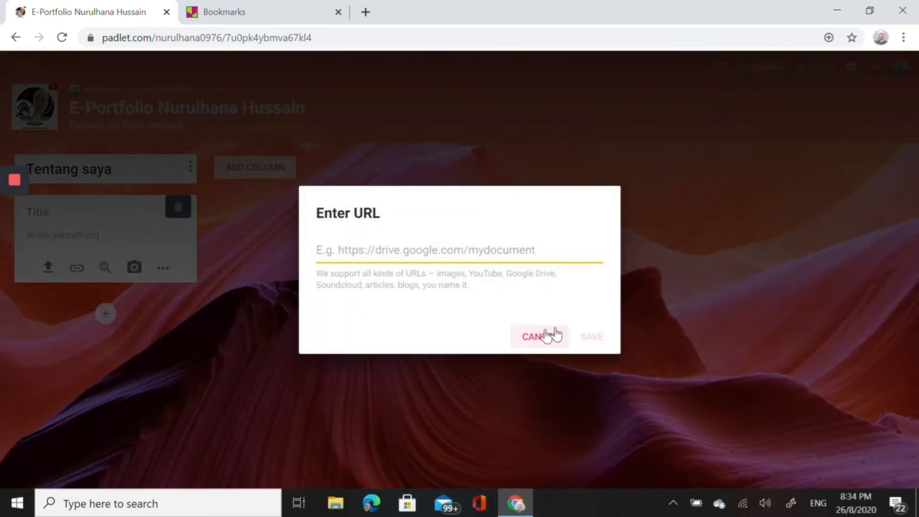
{"action": "left_click", "coordinate": [535, 336]}
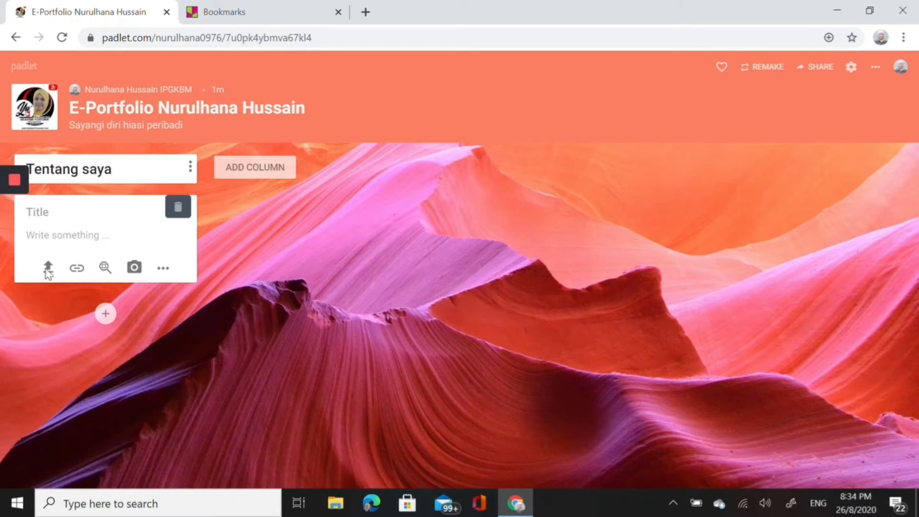
{"action": "mouse_move", "coordinate": [76, 268]}
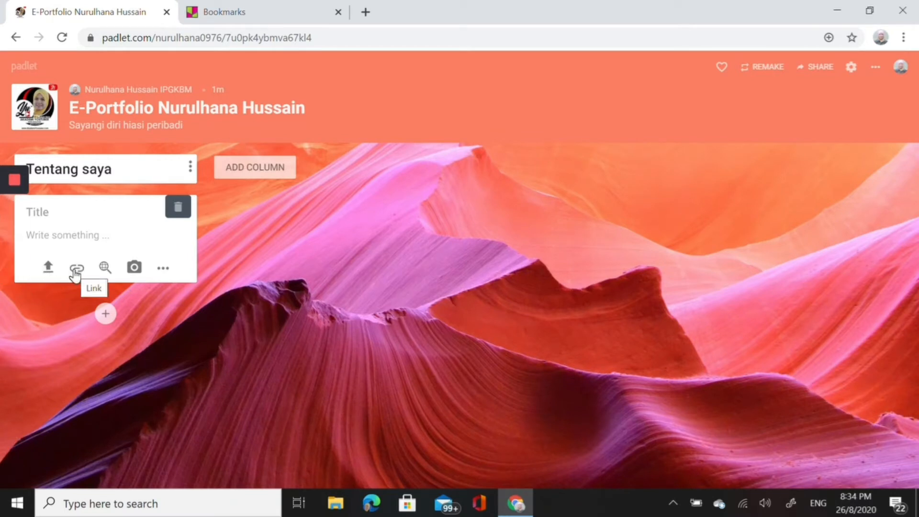
{"action": "mouse_move", "coordinate": [134, 267]}
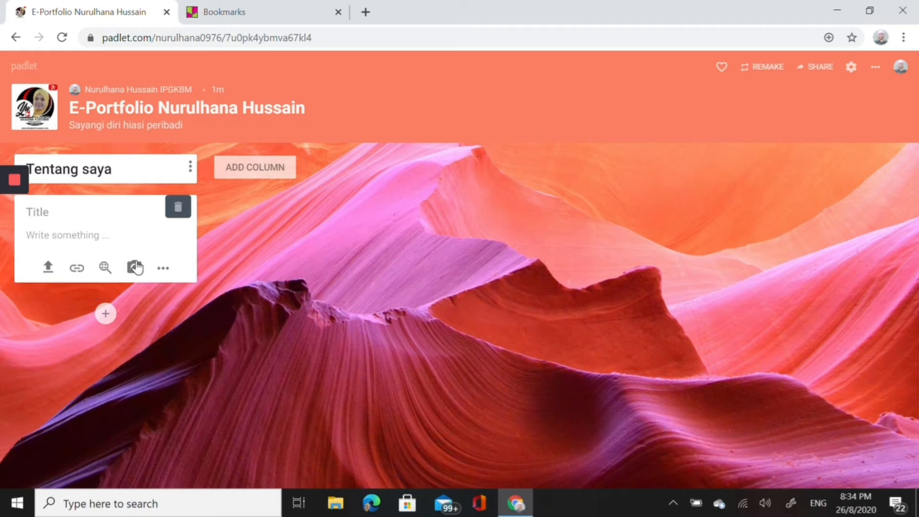
{"action": "mouse_move", "coordinate": [135, 268]}
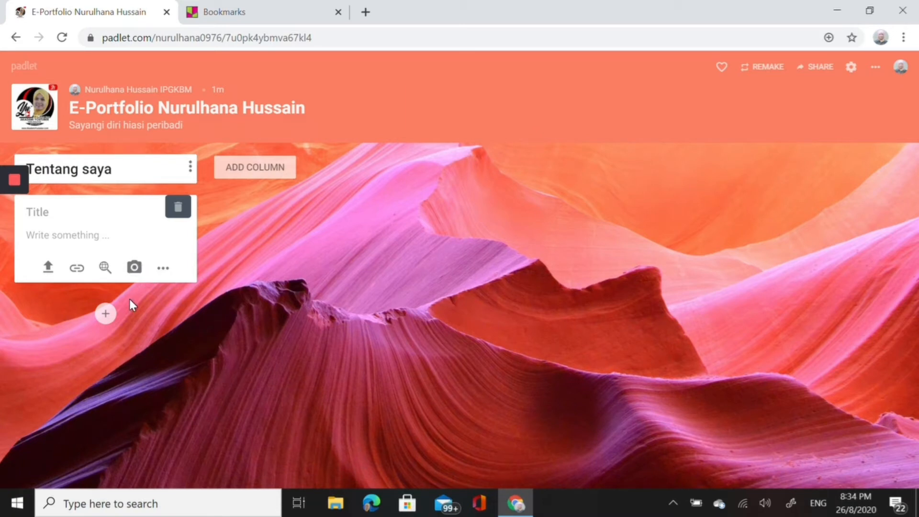
{"action": "left_click", "coordinate": [163, 268]}
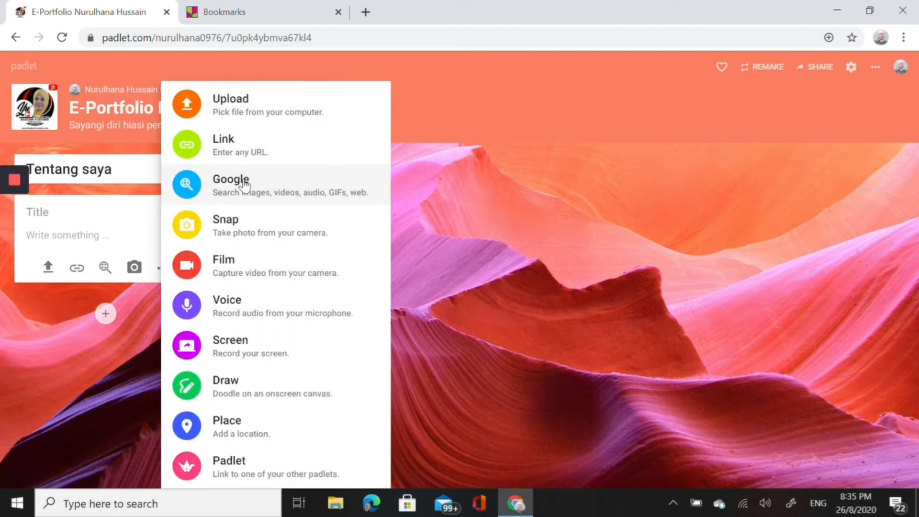
{"action": "mouse_move", "coordinate": [261, 303]}
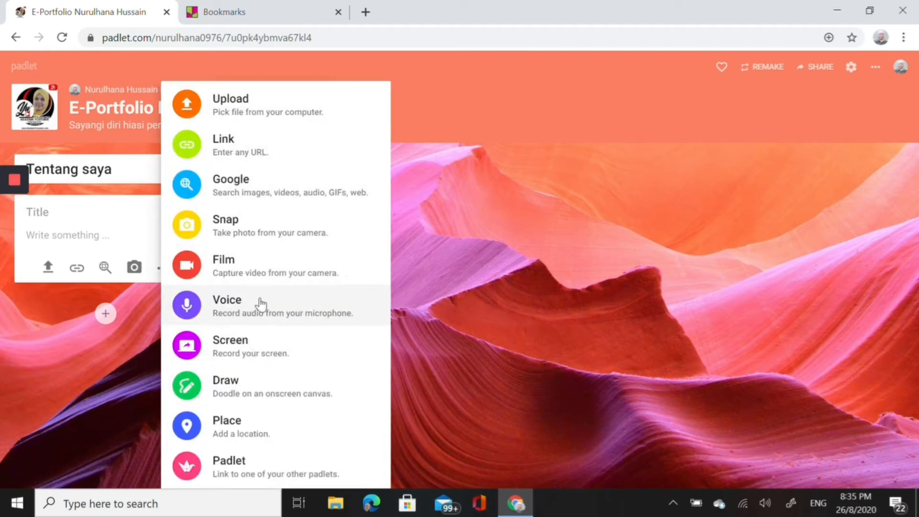
{"action": "mouse_move", "coordinate": [246, 352]}
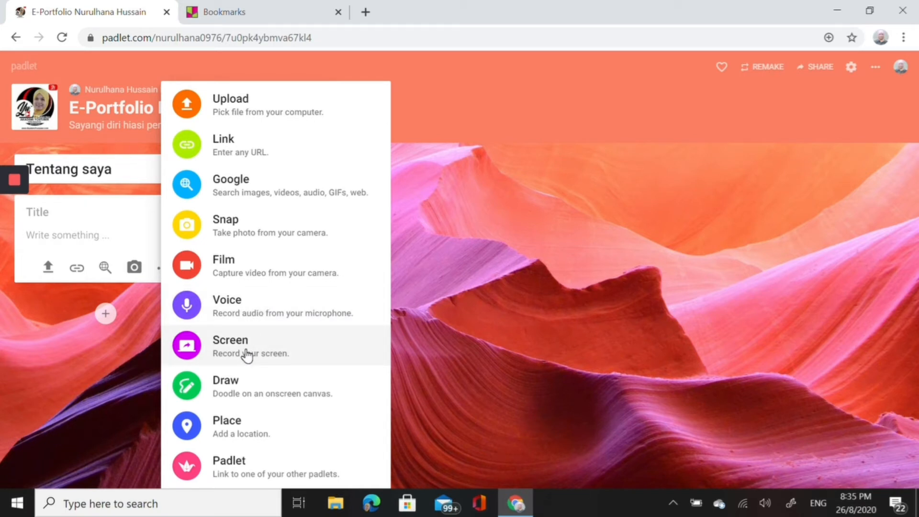
{"action": "mouse_move", "coordinate": [235, 427]}
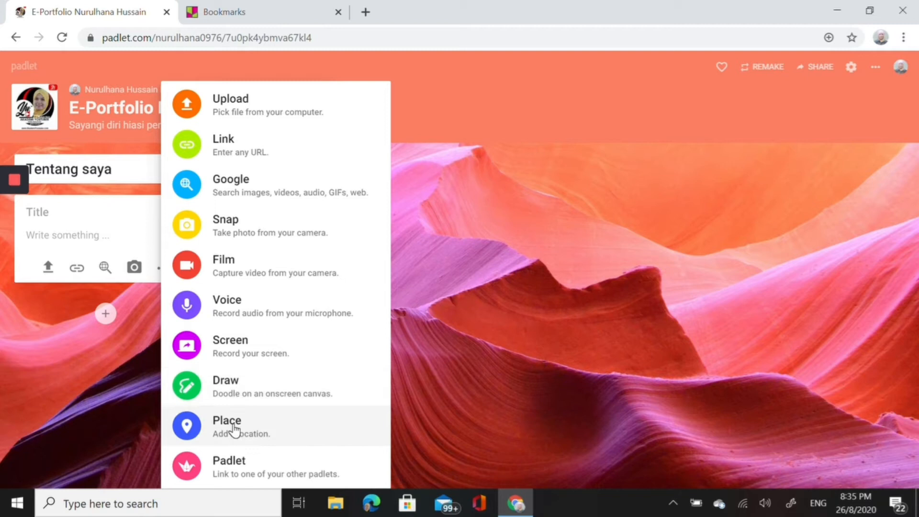
{"action": "mouse_move", "coordinate": [96, 360]}
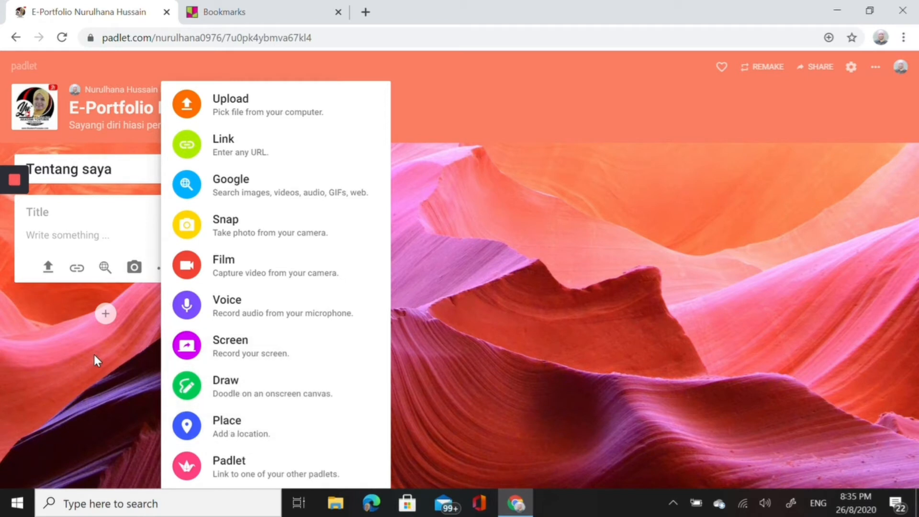
{"action": "mouse_move", "coordinate": [30, 255]}
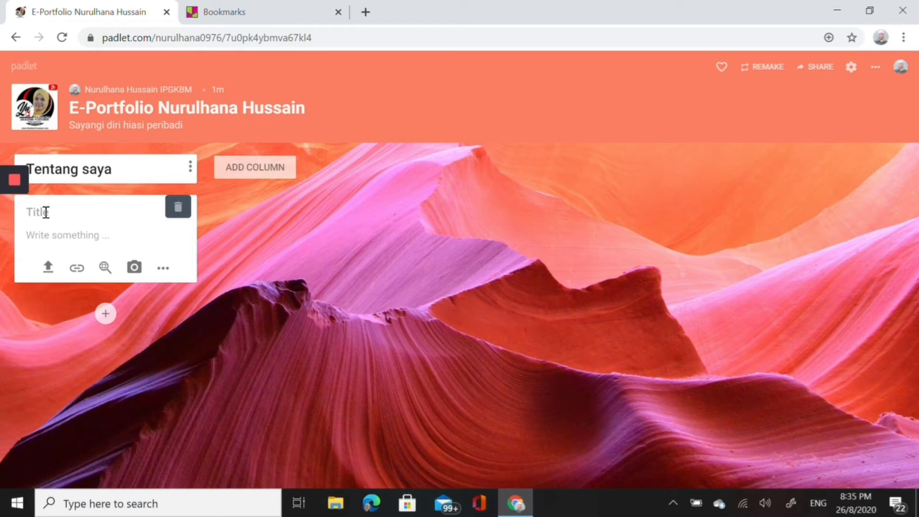
Step: Title the new Tentang saya post 'Wajah saya'
{"action": "type", "text": "Wajah saya"}
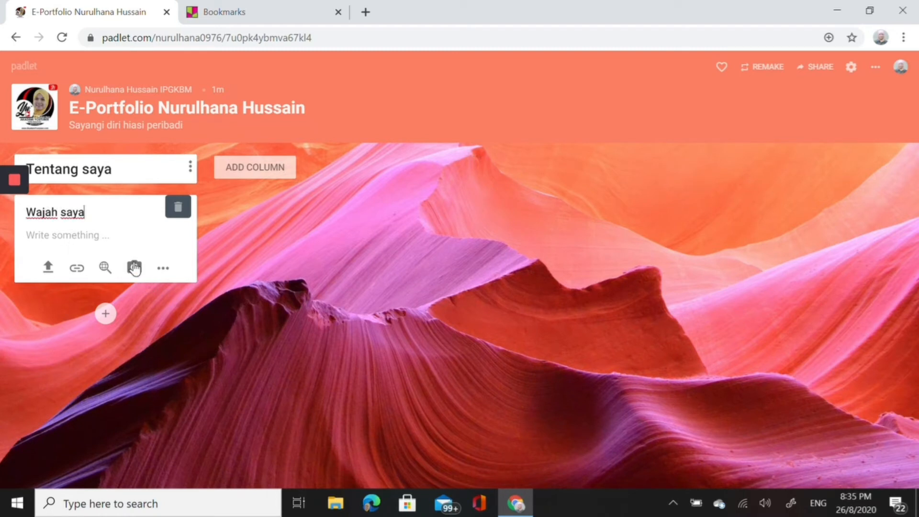
{"action": "mouse_move", "coordinate": [133, 268]}
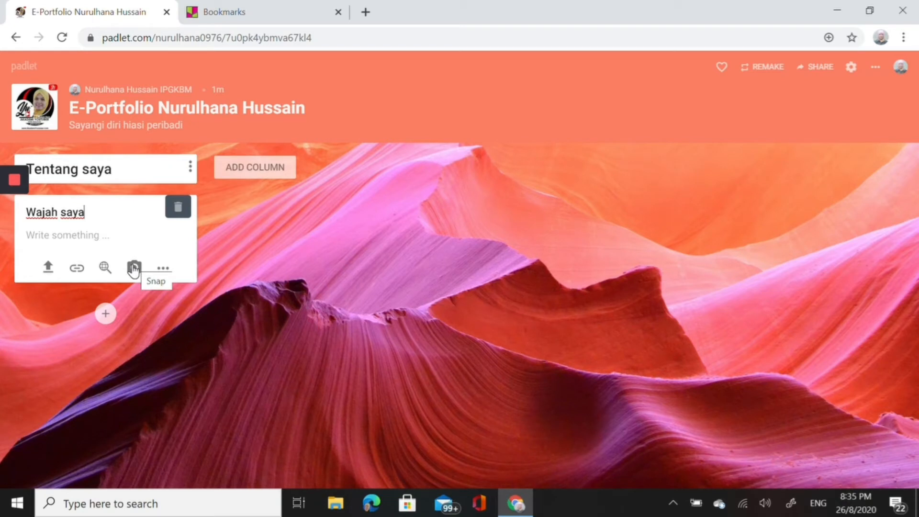
{"action": "mouse_move", "coordinate": [199, 268]}
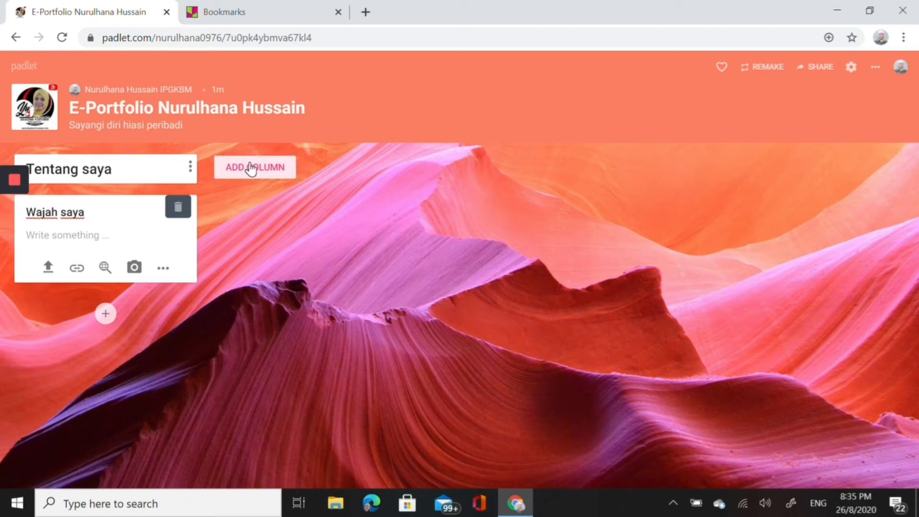
Step: Add a second column and save it with the name 'Bahan-bahan rujukan'
{"action": "left_click", "coordinate": [254, 167]}
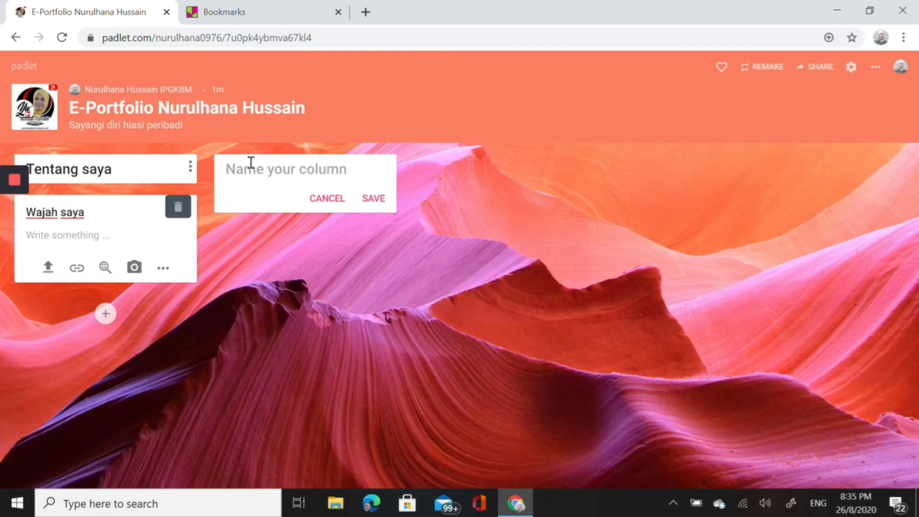
{"action": "left_click", "coordinate": [286, 169]}
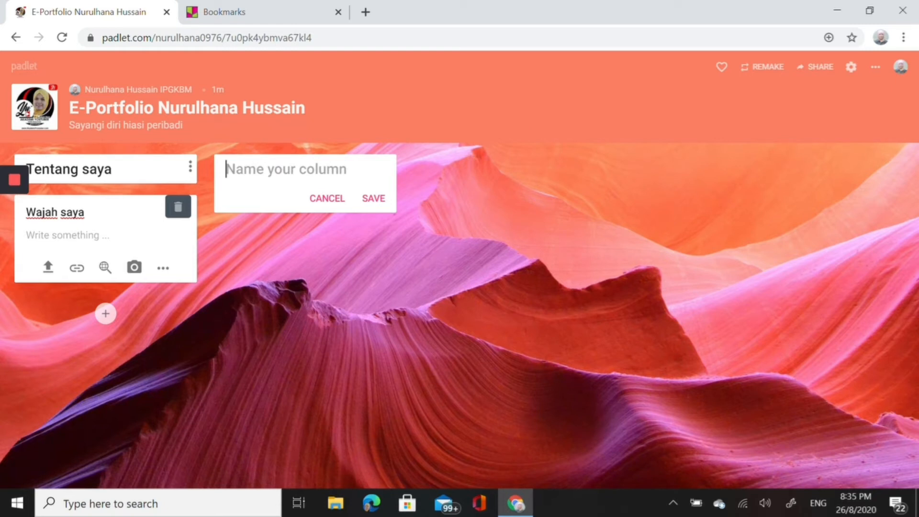
{"action": "type", "text": "Doku"}
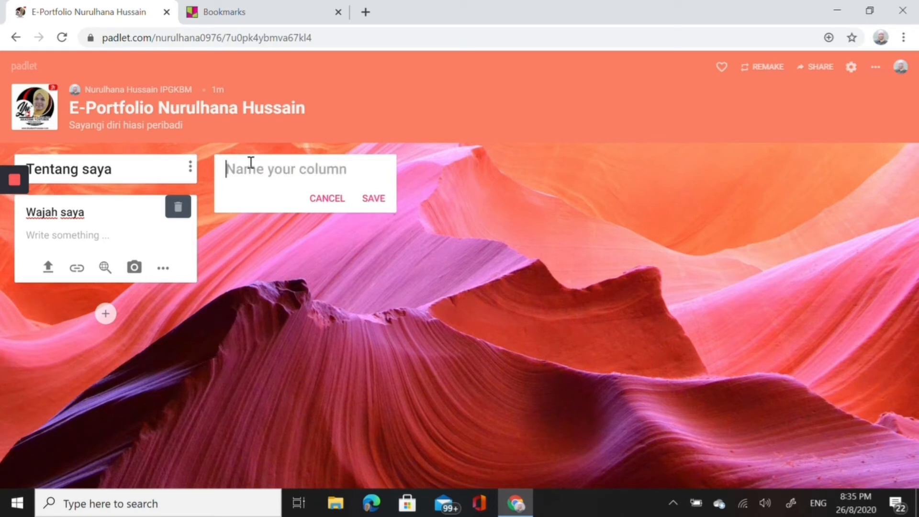
{"action": "type", "text": "B"}
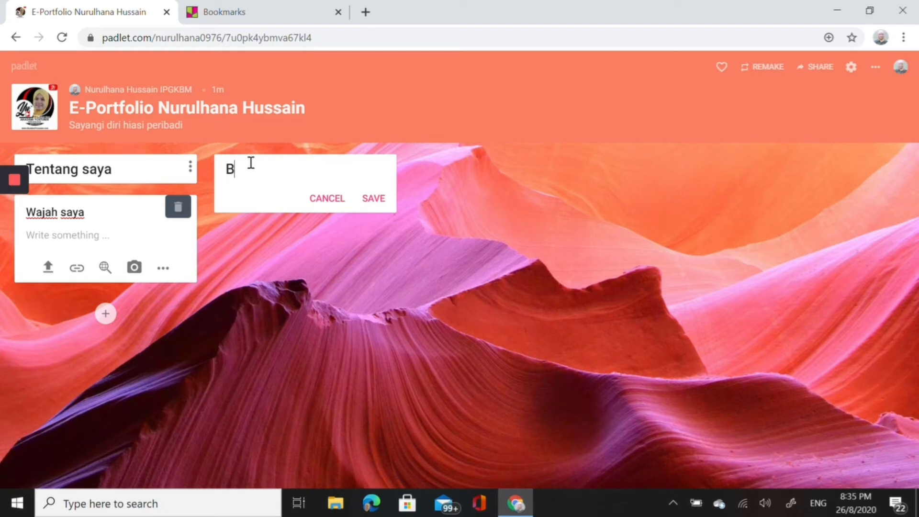
{"action": "type", "text": "ahan-"}
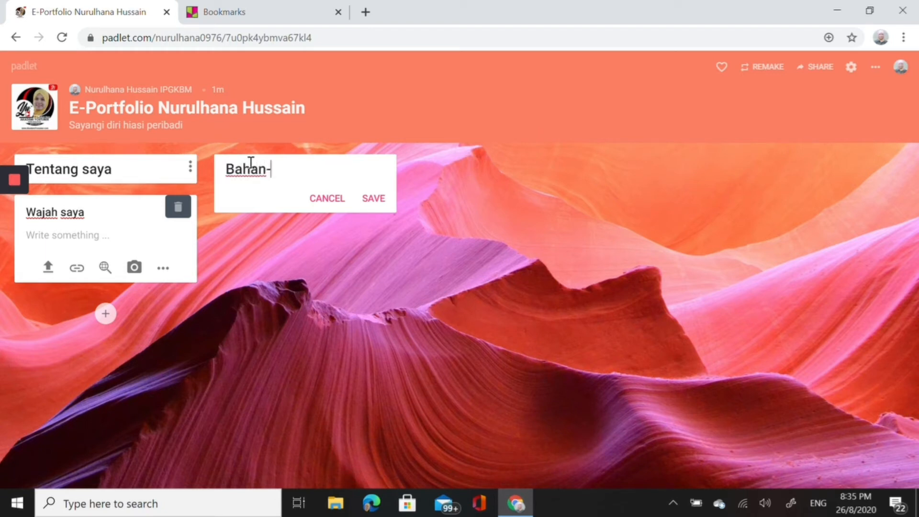
{"action": "type", "text": "h"}
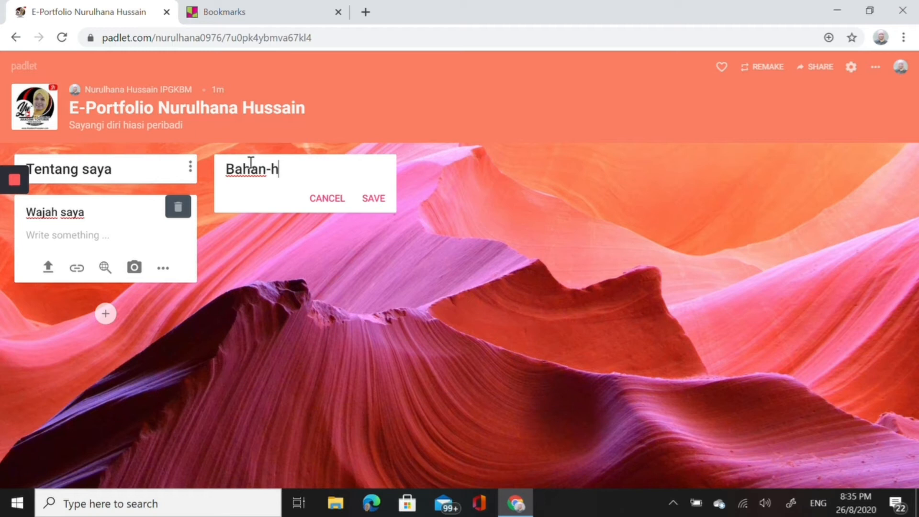
{"action": "key", "text": "Backspace"}
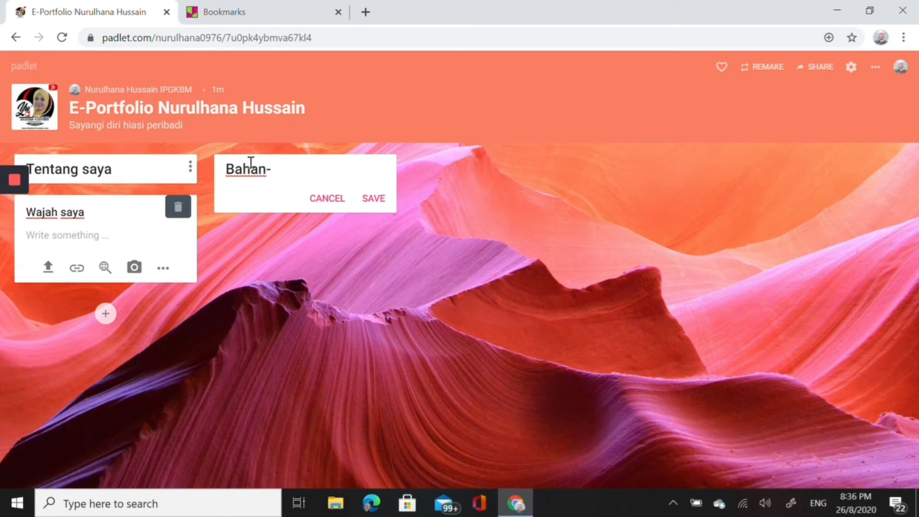
{"action": "type", "text": "baha"}
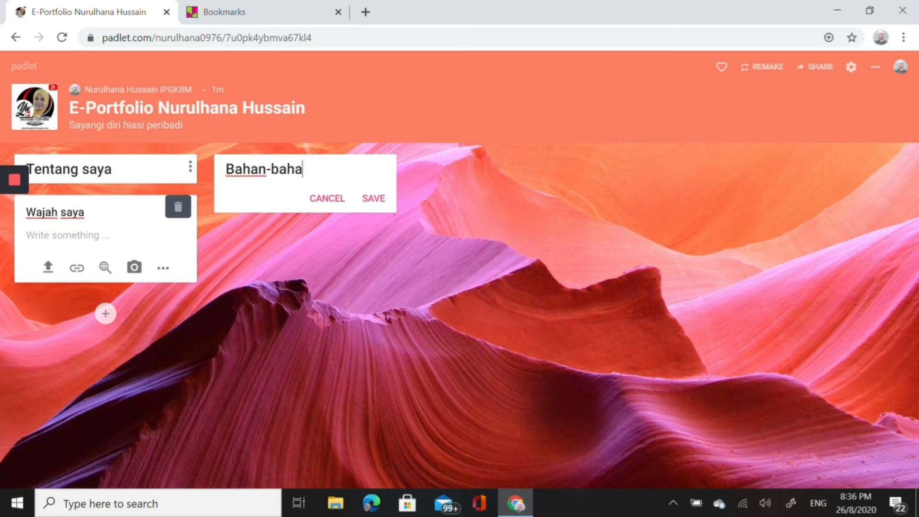
{"action": "type", "text": "n"}
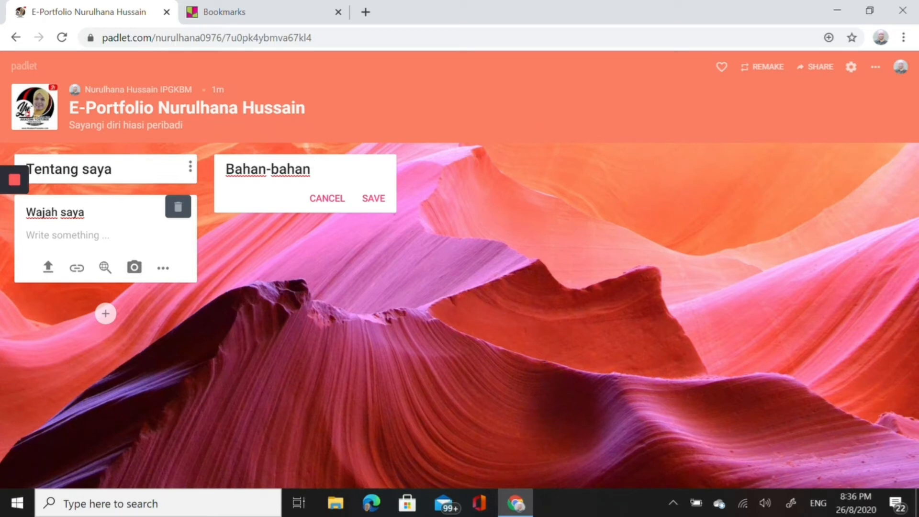
{"action": "type", "text": "rujukan"}
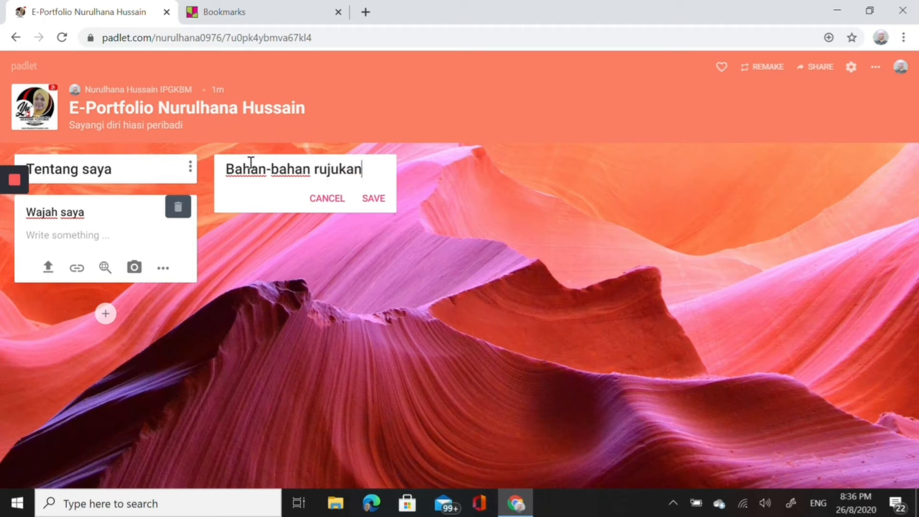
{"action": "left_click", "coordinate": [373, 198]}
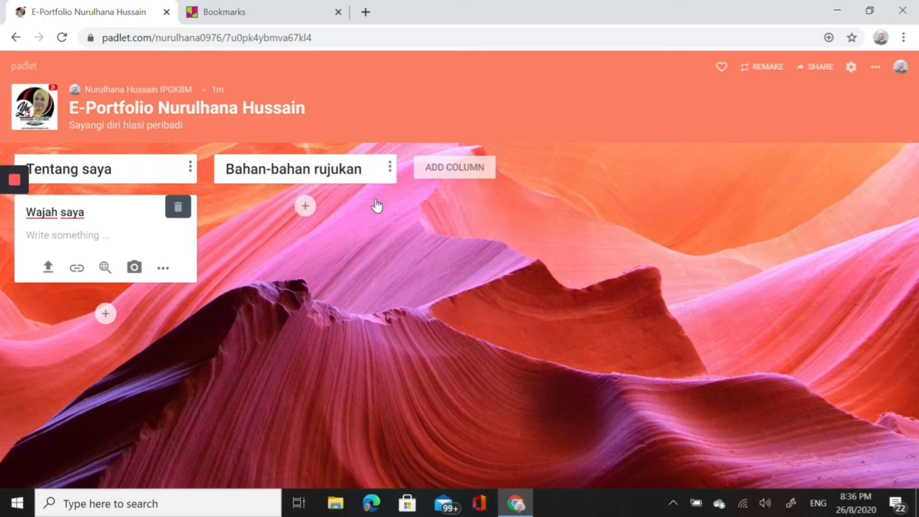
Step: Start a blank post under Bahan-bahan rujukan, then begin a third column
{"action": "left_click", "coordinate": [305, 206]}
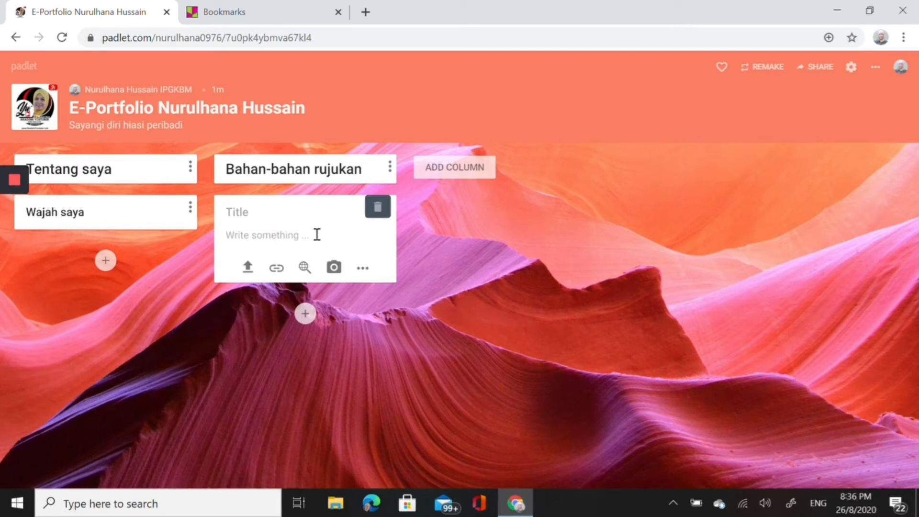
{"action": "mouse_move", "coordinate": [247, 267]}
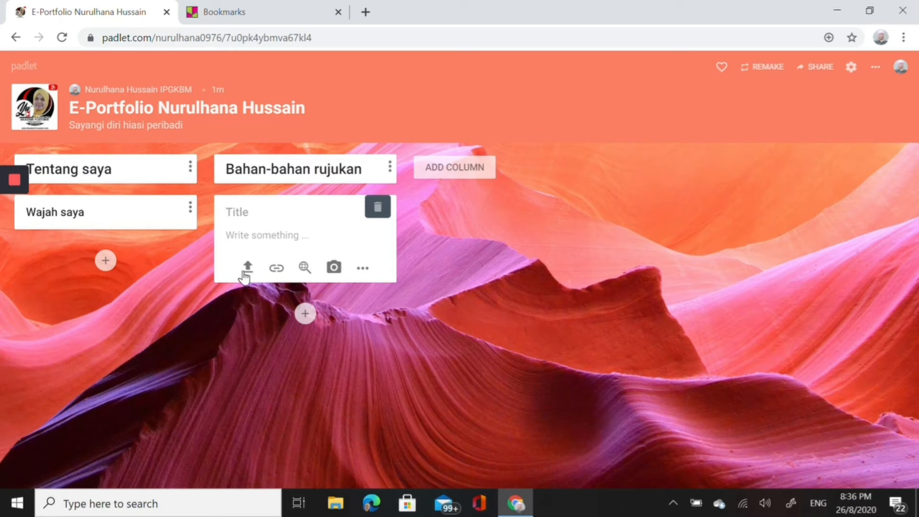
{"action": "mouse_move", "coordinate": [246, 268]}
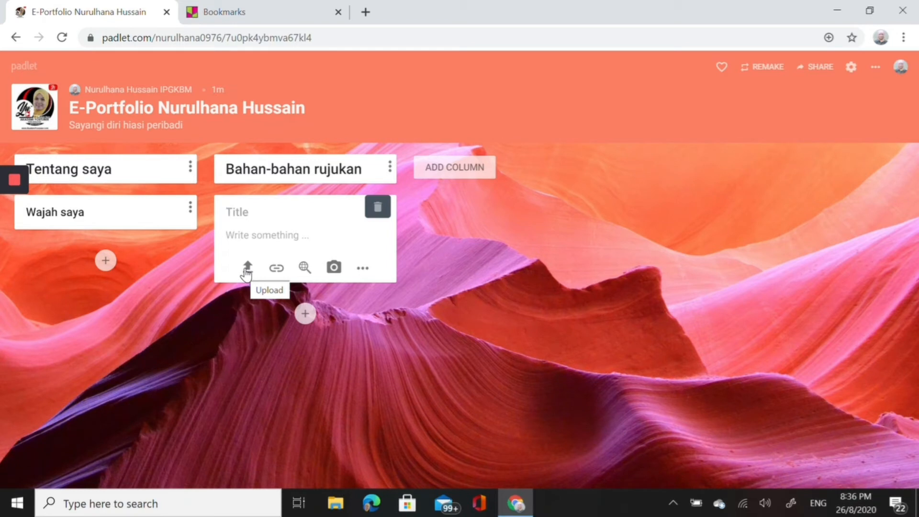
{"action": "left_click", "coordinate": [263, 212]}
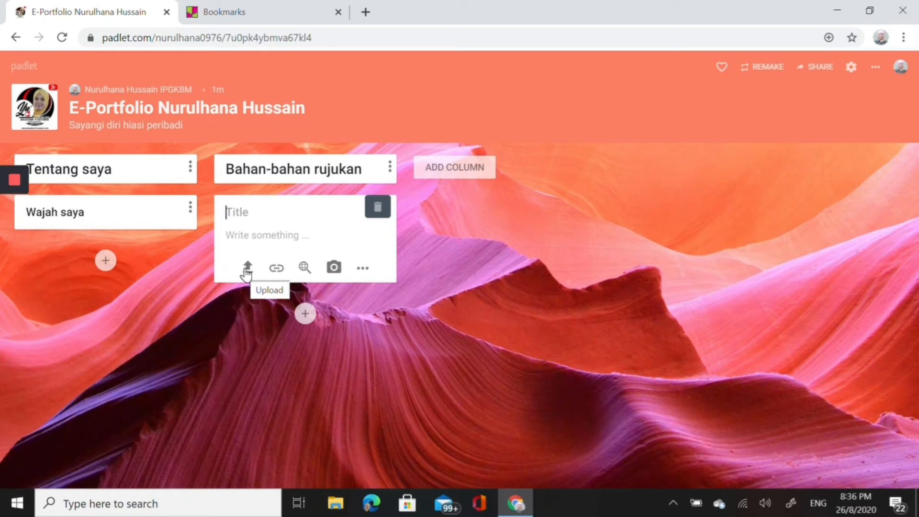
{"action": "mouse_move", "coordinate": [337, 268]}
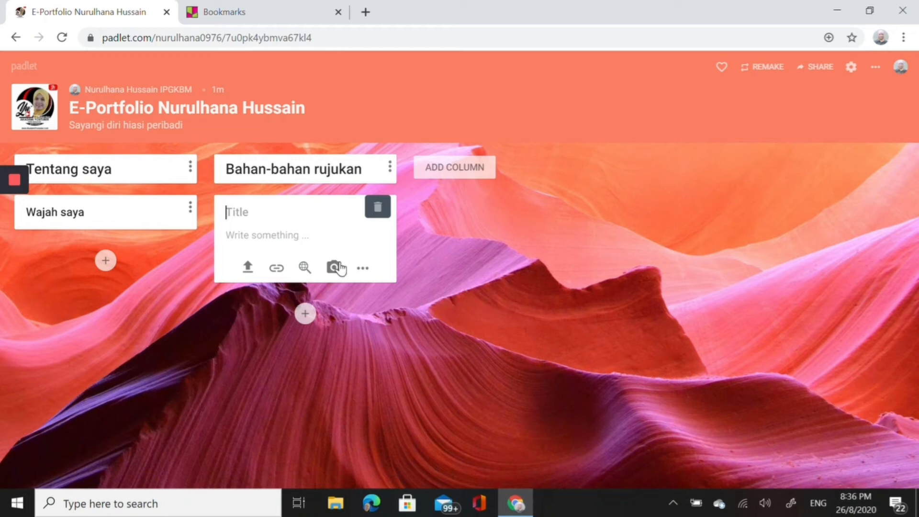
{"action": "mouse_move", "coordinate": [365, 268]}
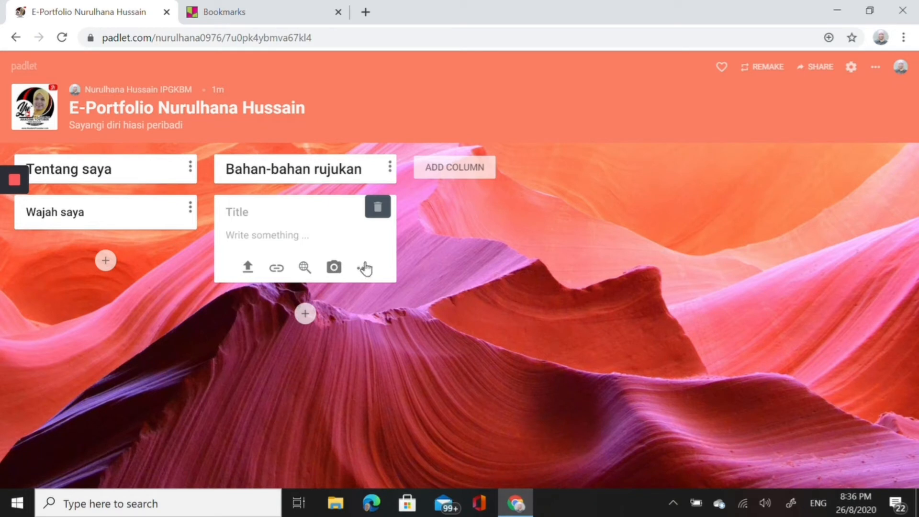
{"action": "left_click", "coordinate": [364, 267]}
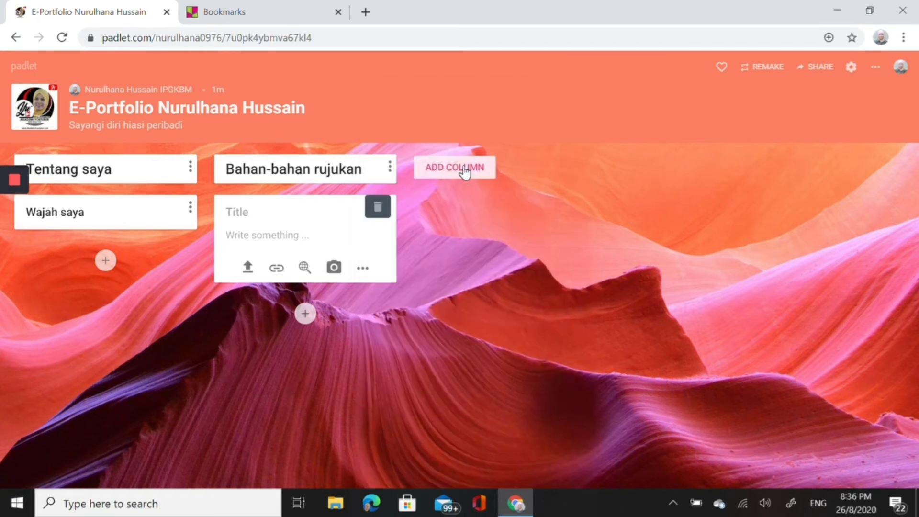
{"action": "left_click", "coordinate": [454, 167]}
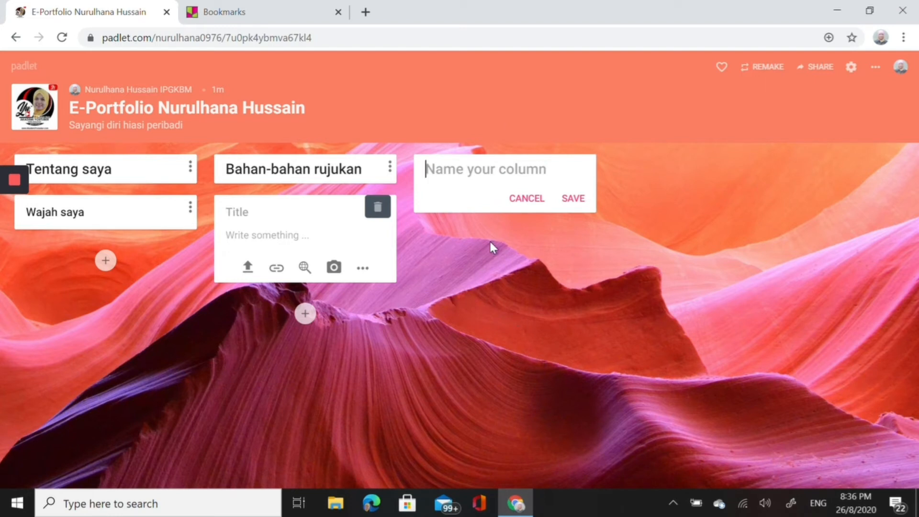
{"action": "mouse_move", "coordinate": [478, 293]}
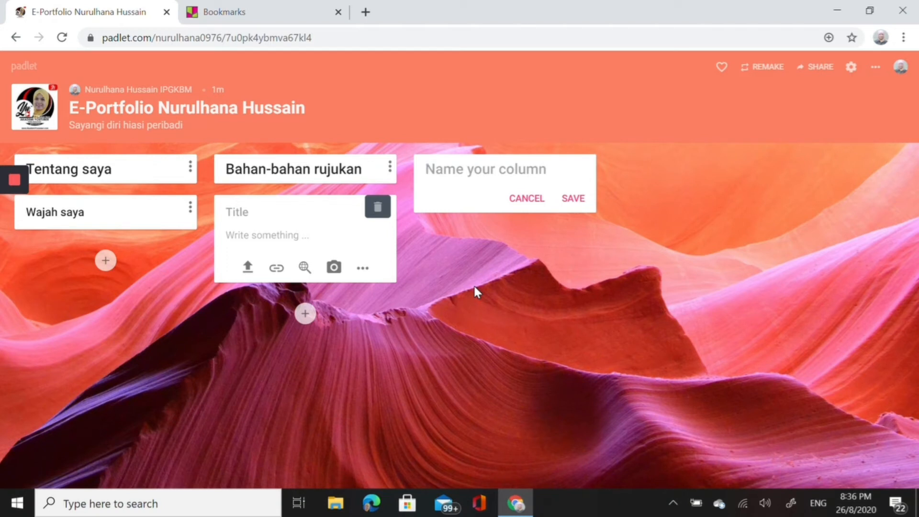
{"action": "mouse_move", "coordinate": [838, 131]}
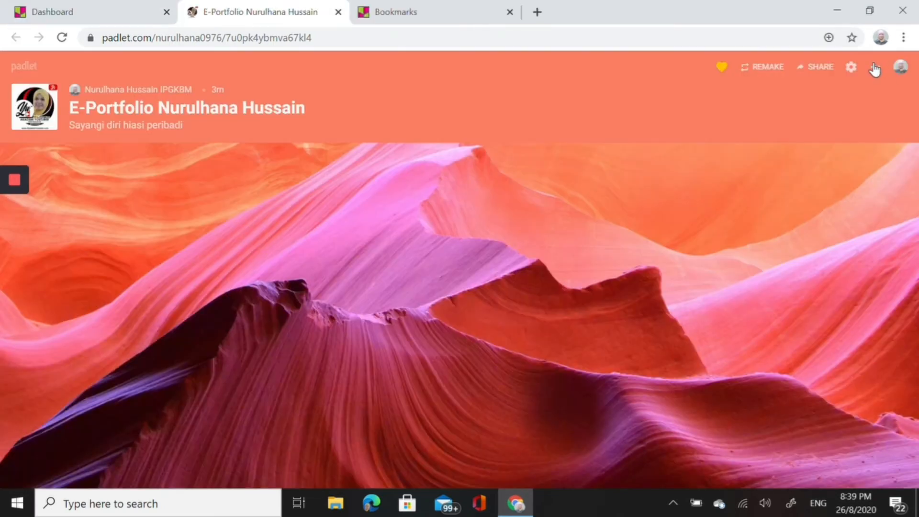
Step: Glance at the board's options menu, then start a blank post below Wajah saya
{"action": "left_click", "coordinate": [874, 67]}
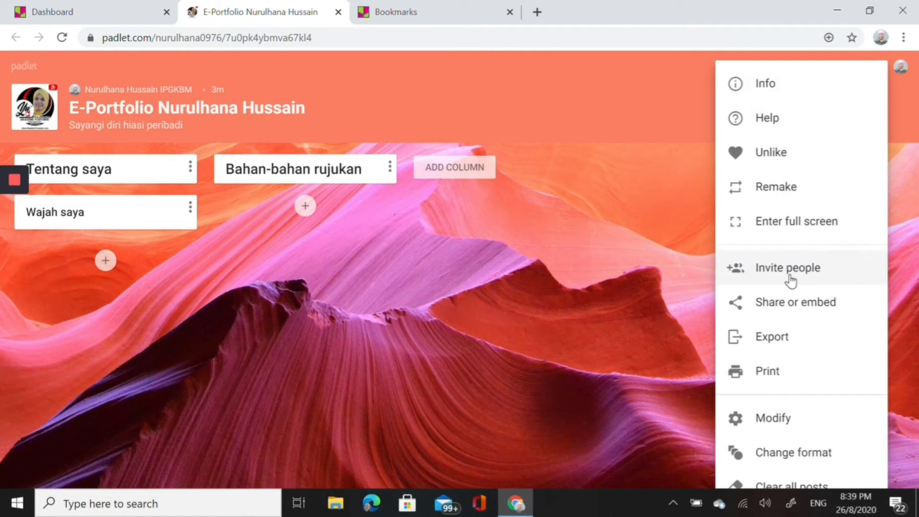
{"action": "mouse_move", "coordinate": [788, 267]}
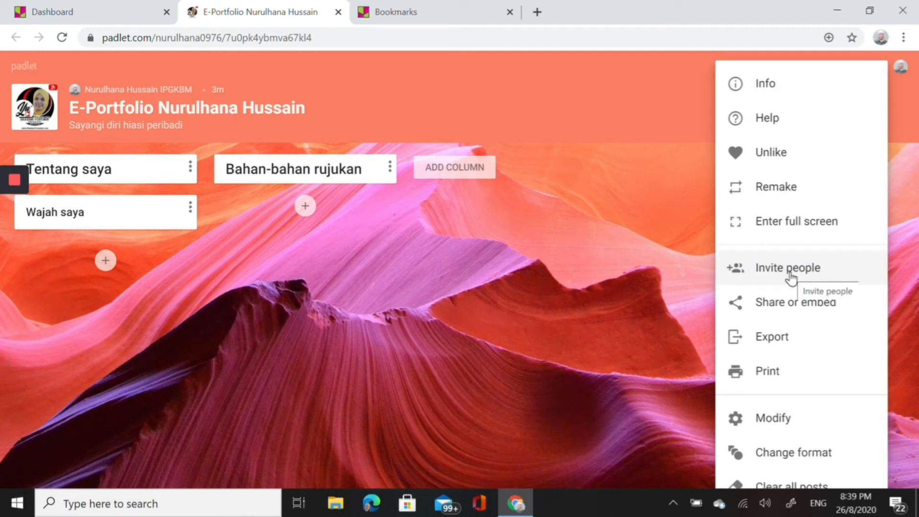
{"action": "mouse_move", "coordinate": [796, 302]}
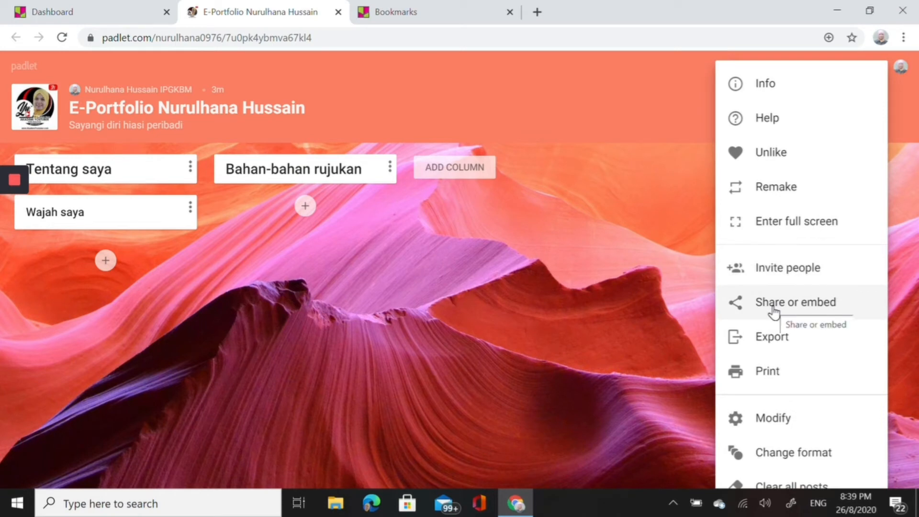
{"action": "mouse_move", "coordinate": [105, 273]}
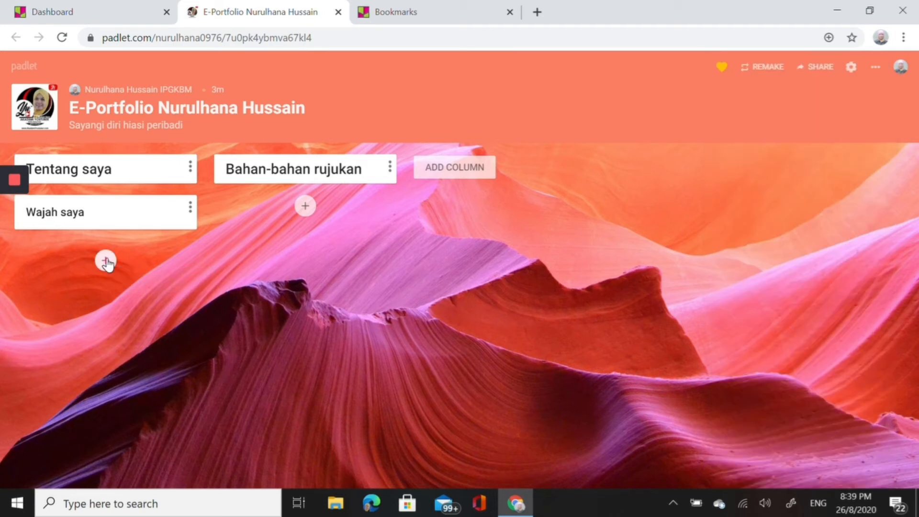
{"action": "left_click", "coordinate": [106, 261]}
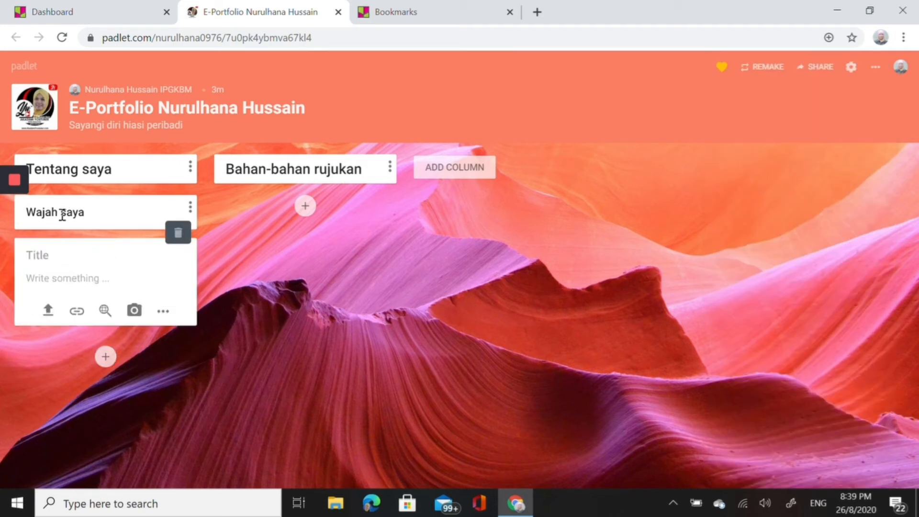
{"action": "left_click", "coordinate": [37, 255]}
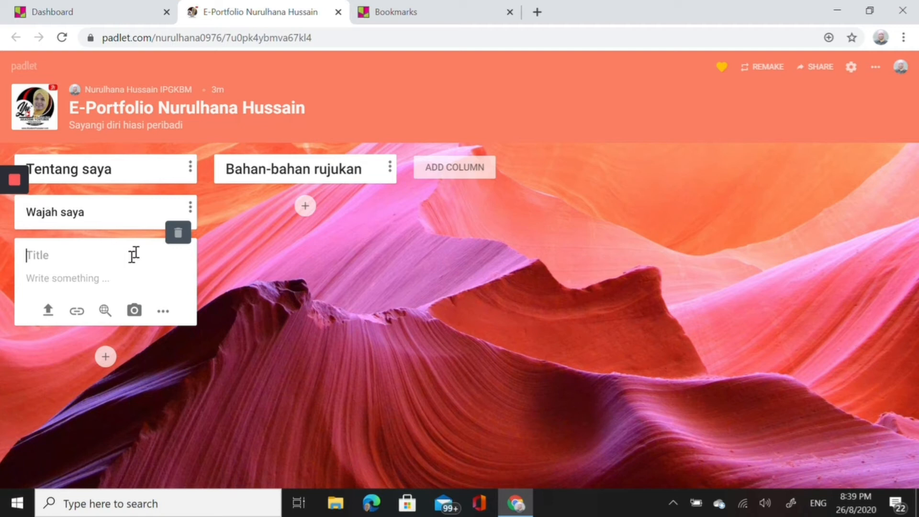
{"action": "mouse_move", "coordinate": [121, 217]}
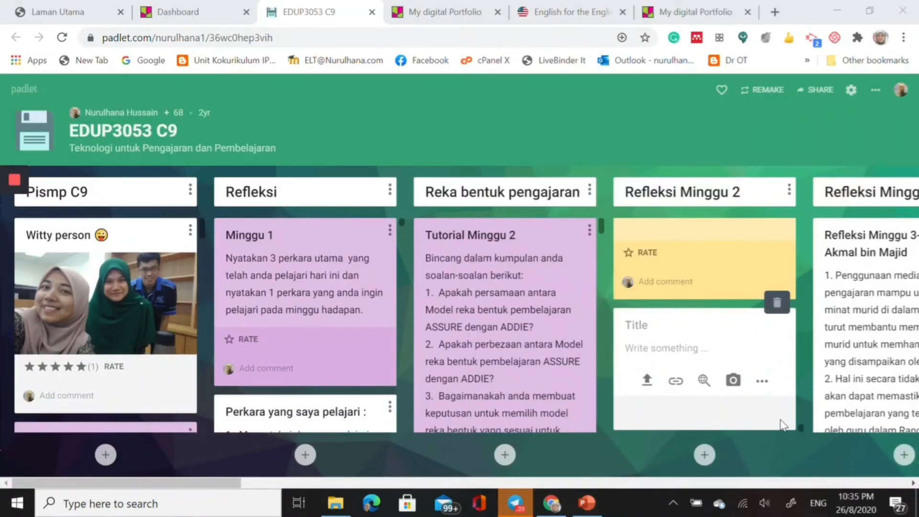
{"action": "mouse_move", "coordinate": [774, 400]}
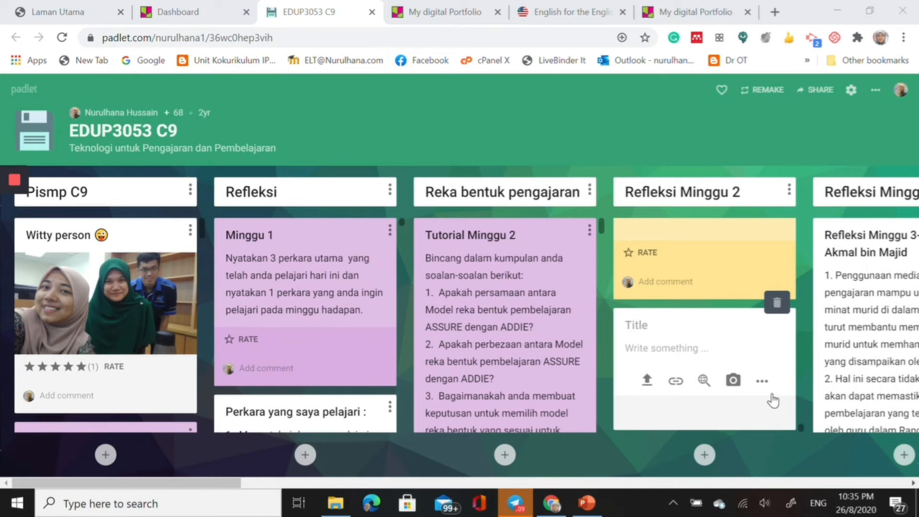
{"action": "mouse_move", "coordinate": [762, 381]}
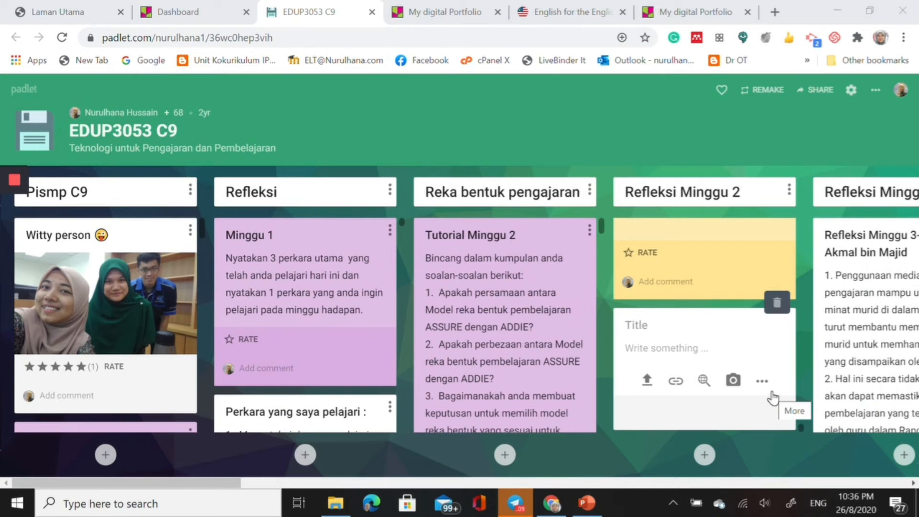
{"action": "mouse_move", "coordinate": [108, 379]}
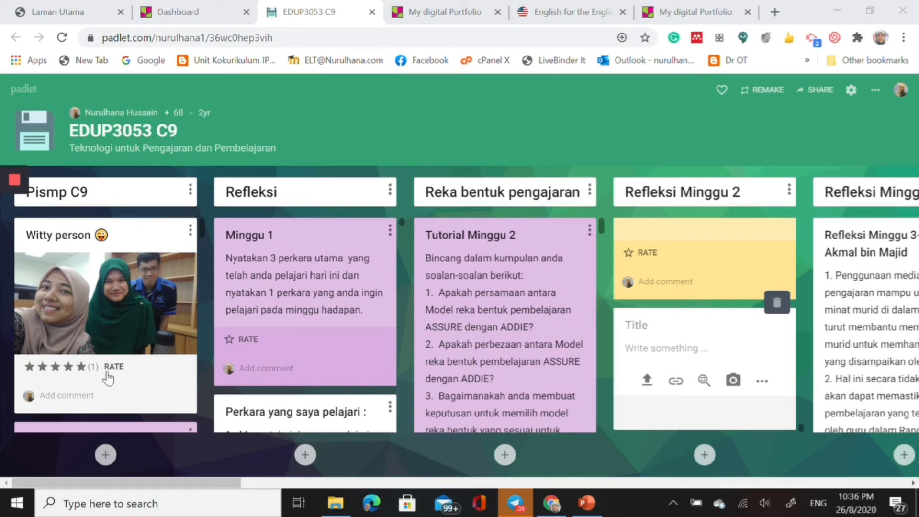
{"action": "mouse_move", "coordinate": [211, 328]}
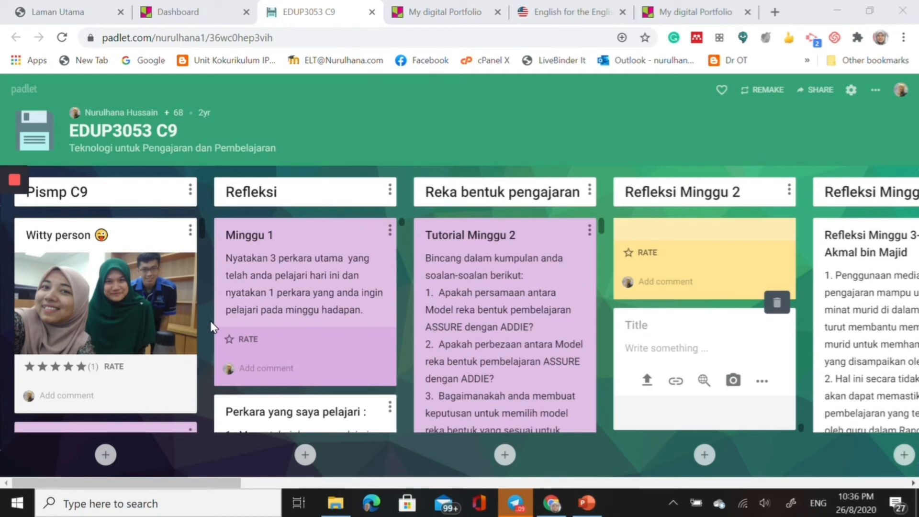
{"action": "mouse_move", "coordinate": [212, 308]}
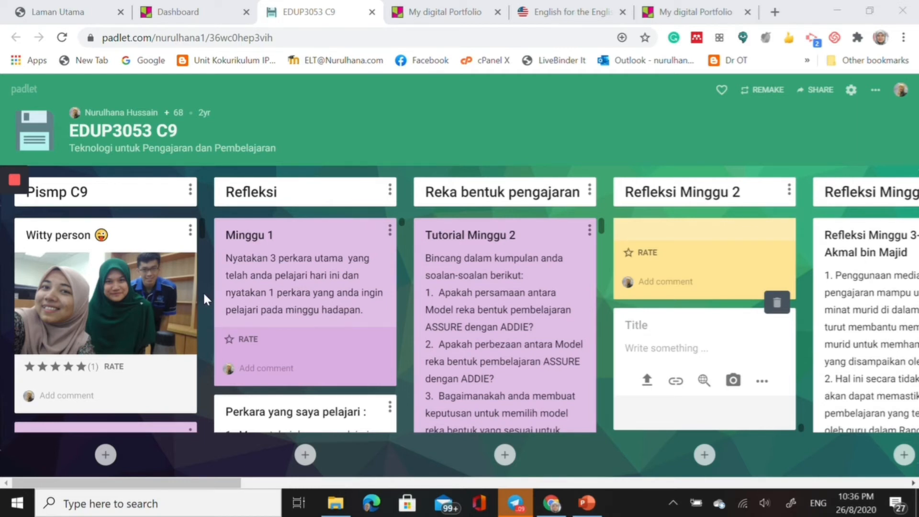
{"action": "mouse_move", "coordinate": [166, 225]}
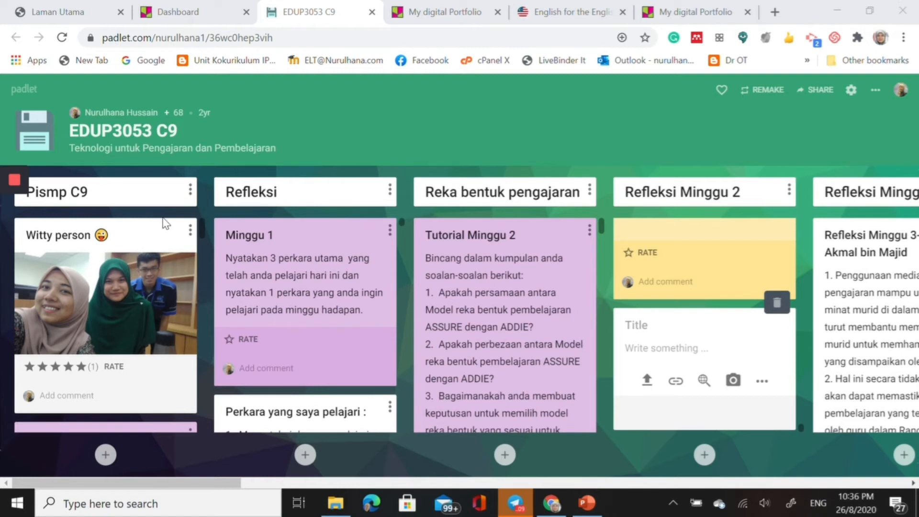
{"action": "mouse_move", "coordinate": [111, 201]}
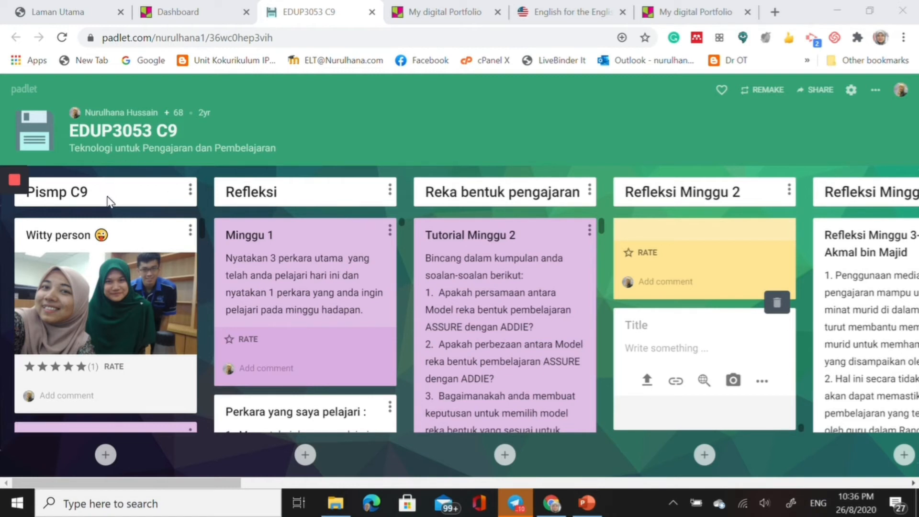
{"action": "mouse_move", "coordinate": [81, 339]}
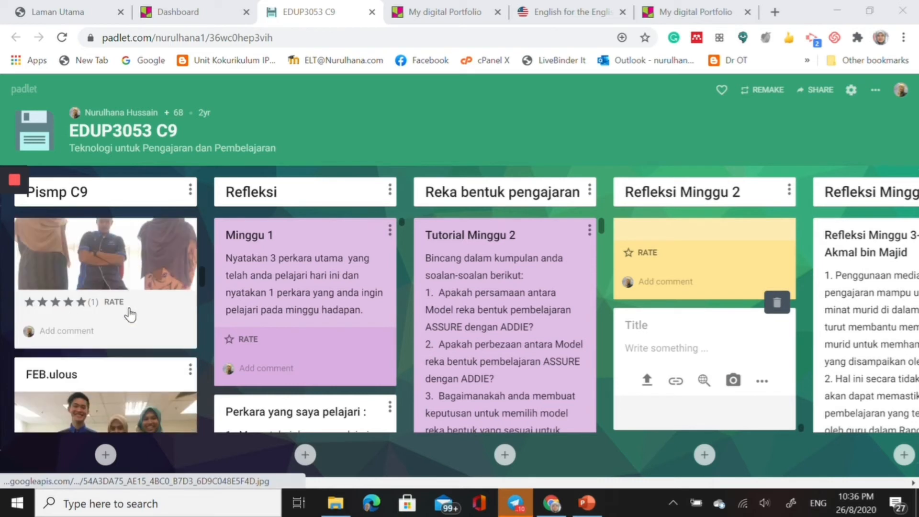
{"action": "mouse_move", "coordinate": [65, 330]}
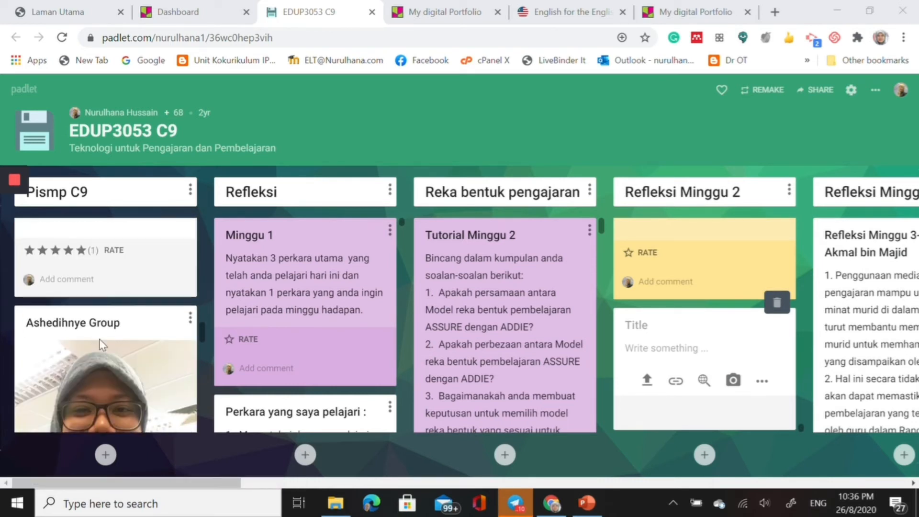
{"action": "scroll", "scroll_direction": "down", "scroll_amount": 3}
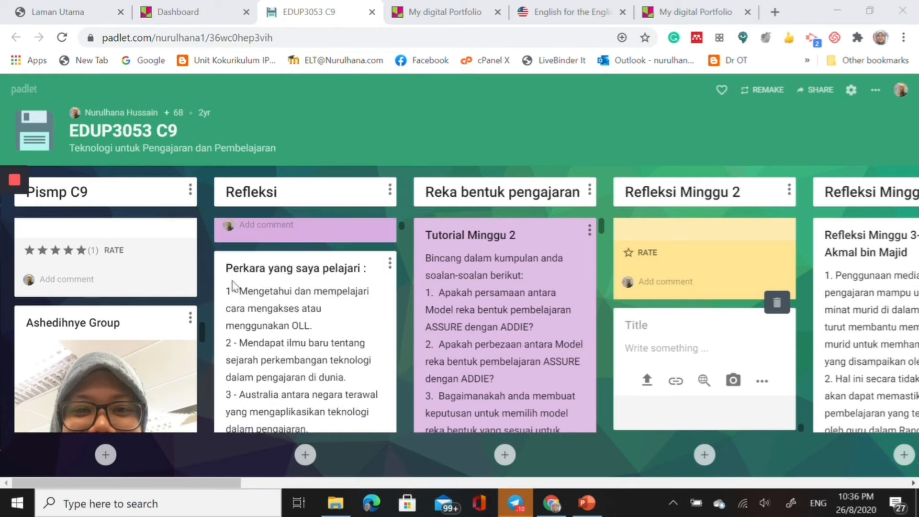
{"action": "scroll", "scroll_direction": "down", "scroll_amount": 3}
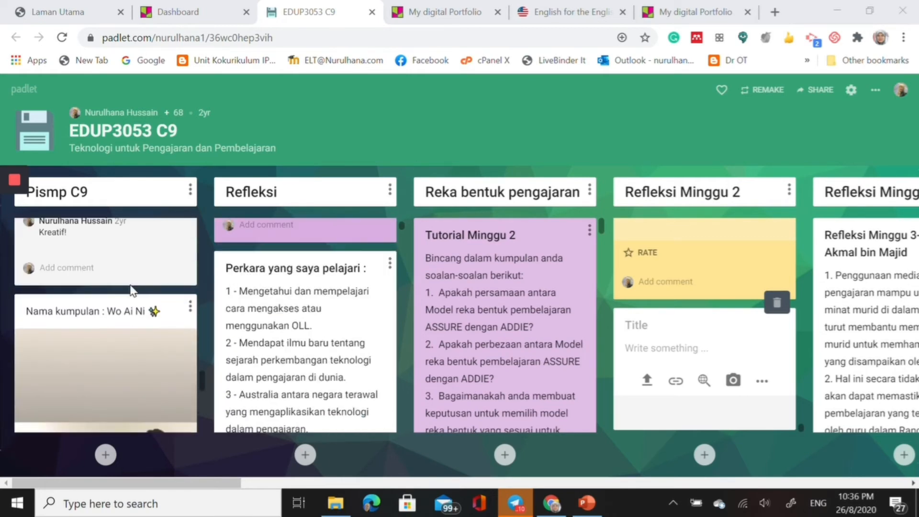
{"action": "scroll", "scroll_direction": "down", "scroll_amount": 3}
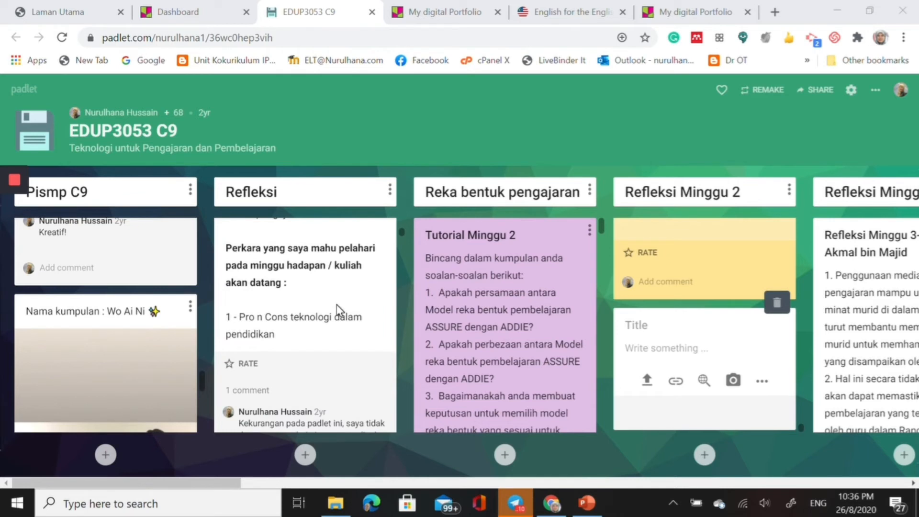
{"action": "scroll", "scroll_direction": "down", "scroll_amount": 3}
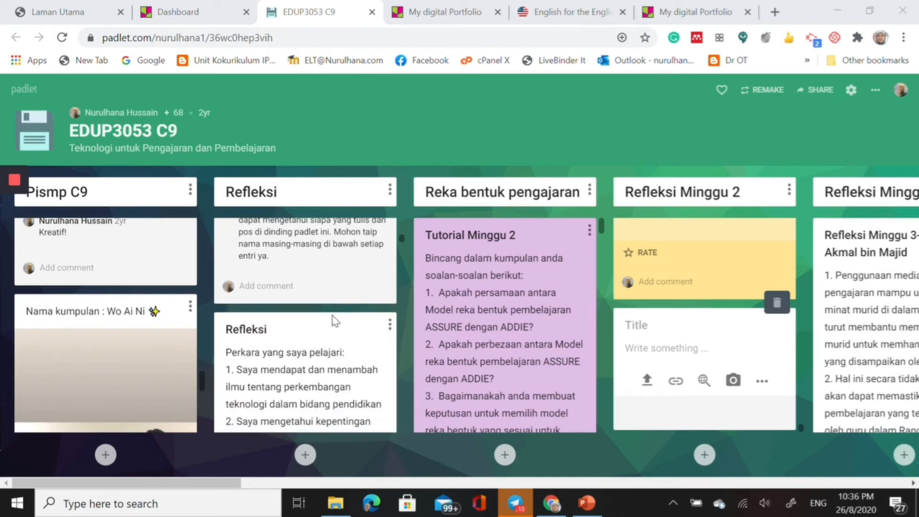
{"action": "scroll", "scroll_direction": "down", "scroll_amount": 3}
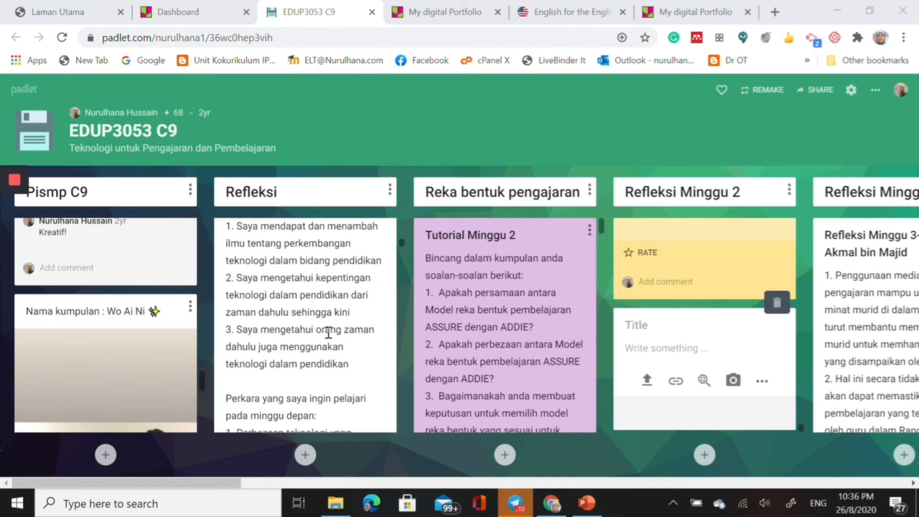
{"action": "scroll", "scroll_direction": "down", "scroll_amount": 3}
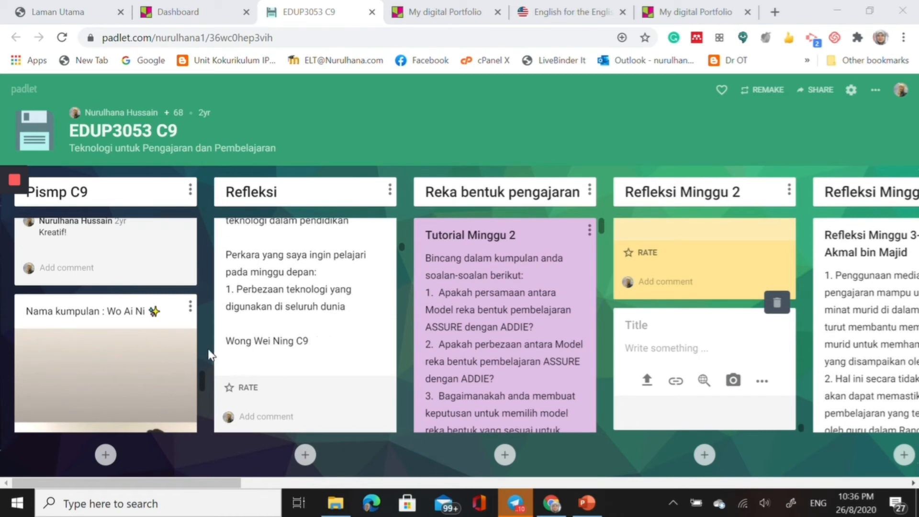
{"action": "mouse_move", "coordinate": [345, 351]}
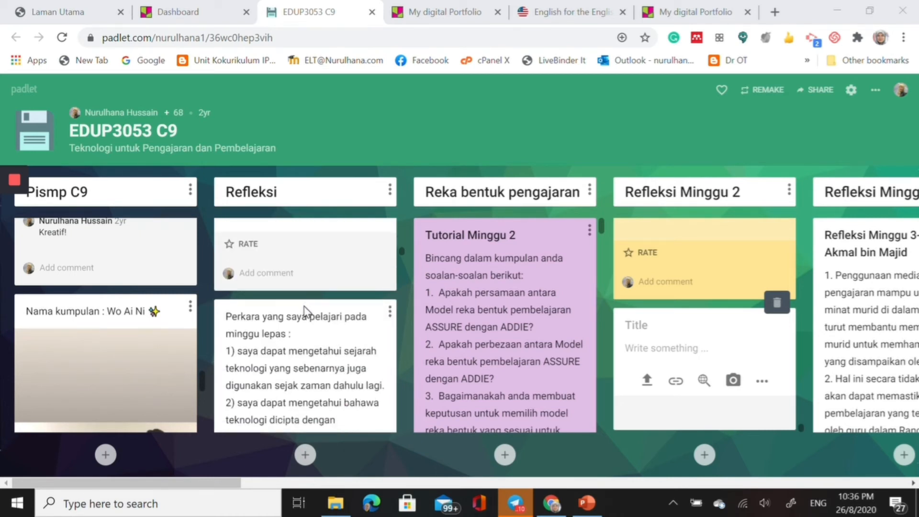
{"action": "scroll", "scroll_direction": "down", "scroll_amount": 3}
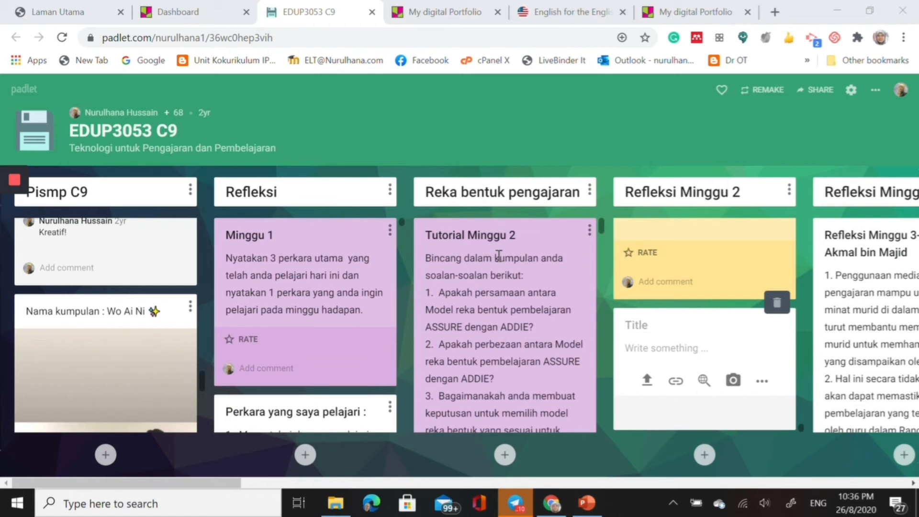
{"action": "mouse_move", "coordinate": [561, 222]}
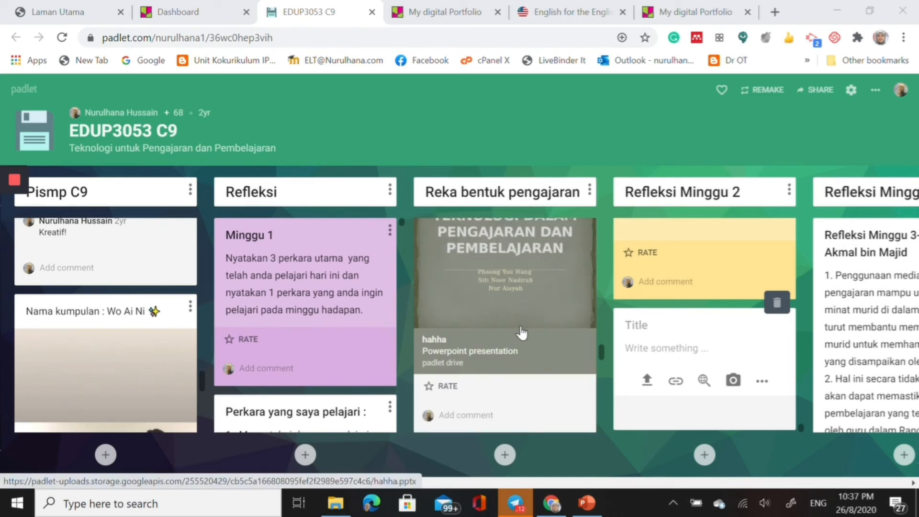
{"action": "mouse_move", "coordinate": [727, 200]}
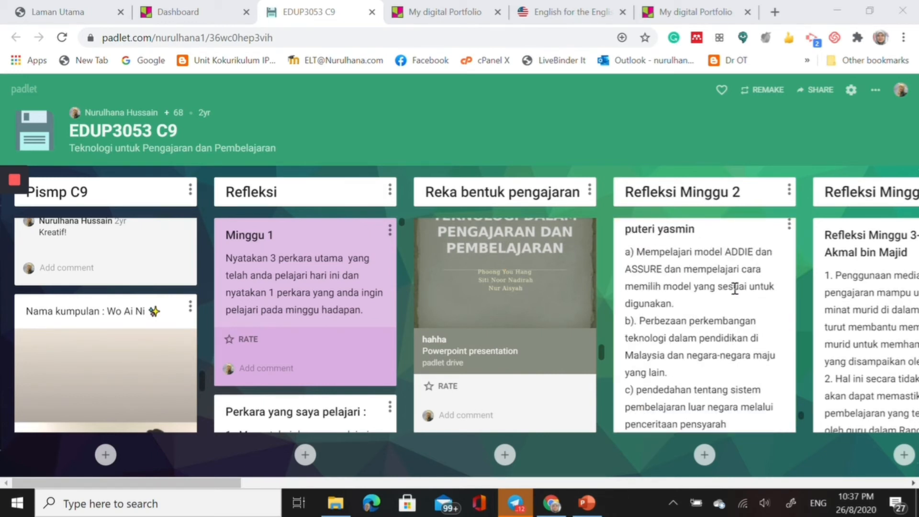
{"action": "scroll", "scroll_direction": "down", "scroll_amount": 3}
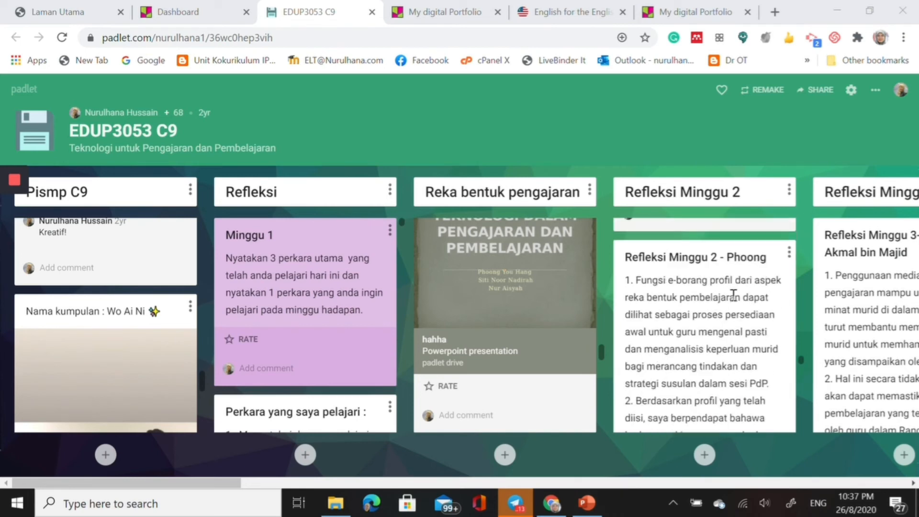
{"action": "scroll", "scroll_direction": "down", "scroll_amount": 3}
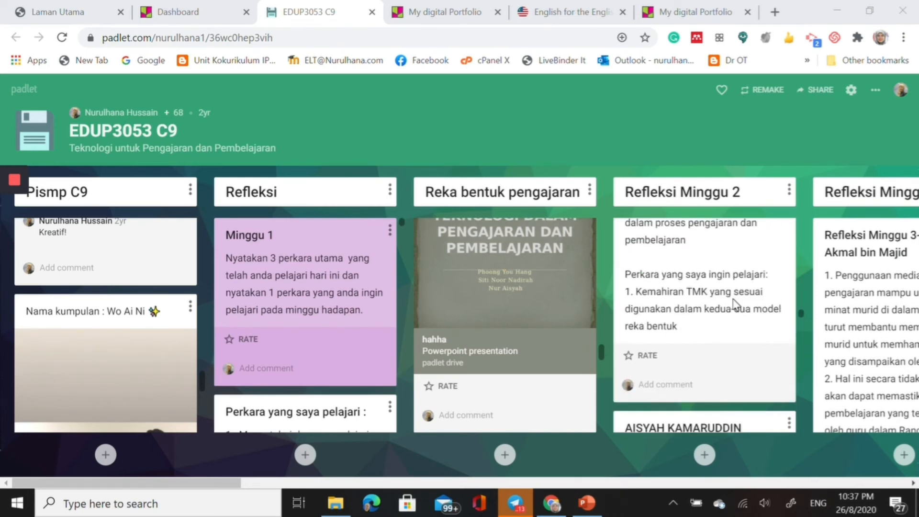
{"action": "scroll", "scroll_direction": "down", "scroll_amount": 3}
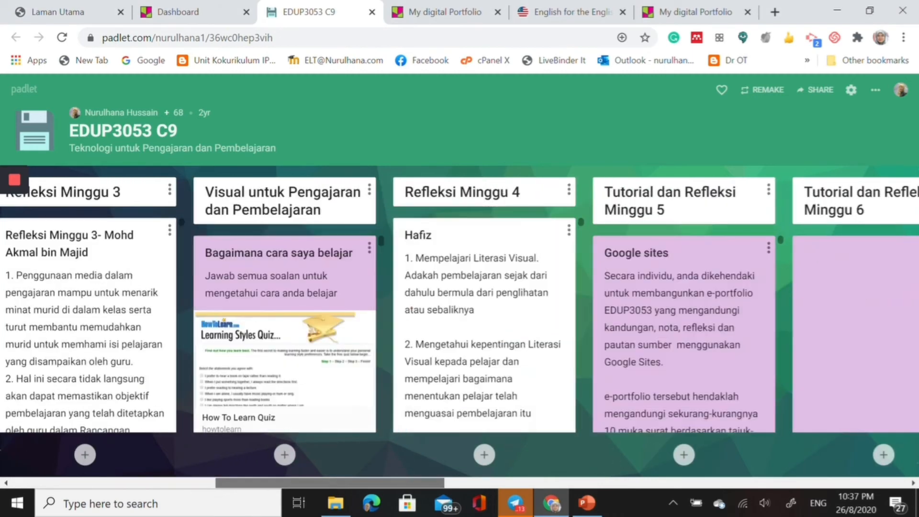
{"action": "scroll", "scroll_direction": "right", "scroll_amount": 3}
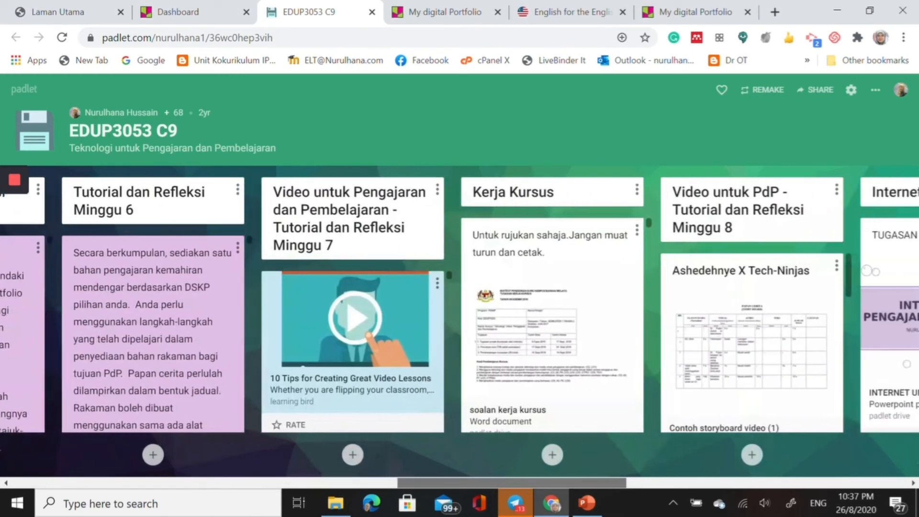
{"action": "scroll", "scroll_direction": "right", "scroll_amount": 3}
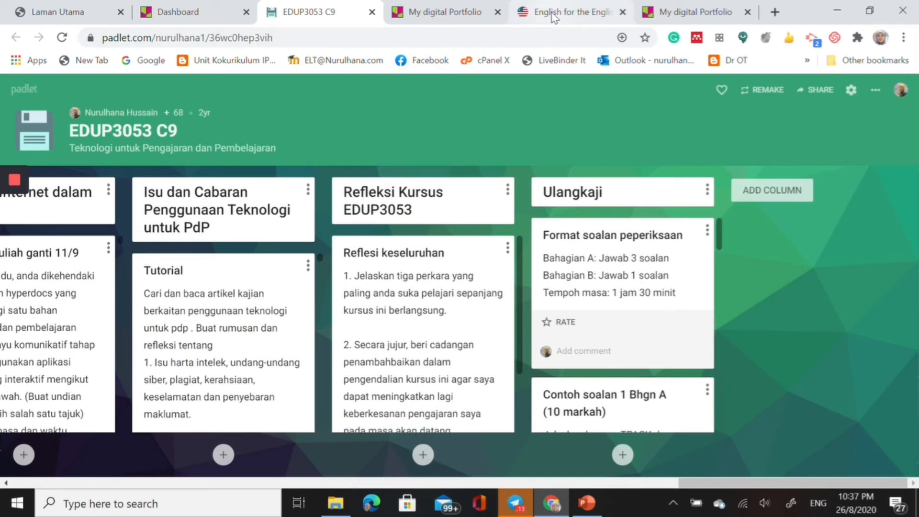
{"action": "left_click", "coordinate": [566, 11]}
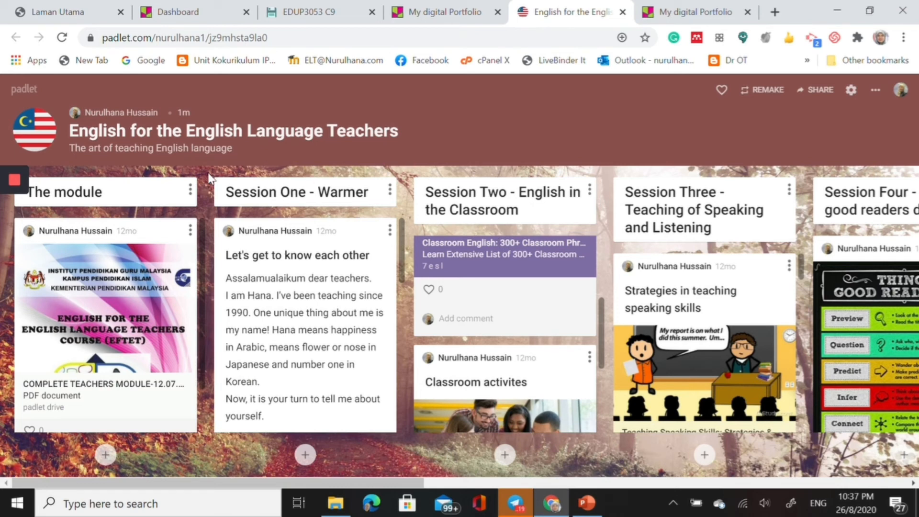
{"action": "mouse_move", "coordinate": [98, 246]}
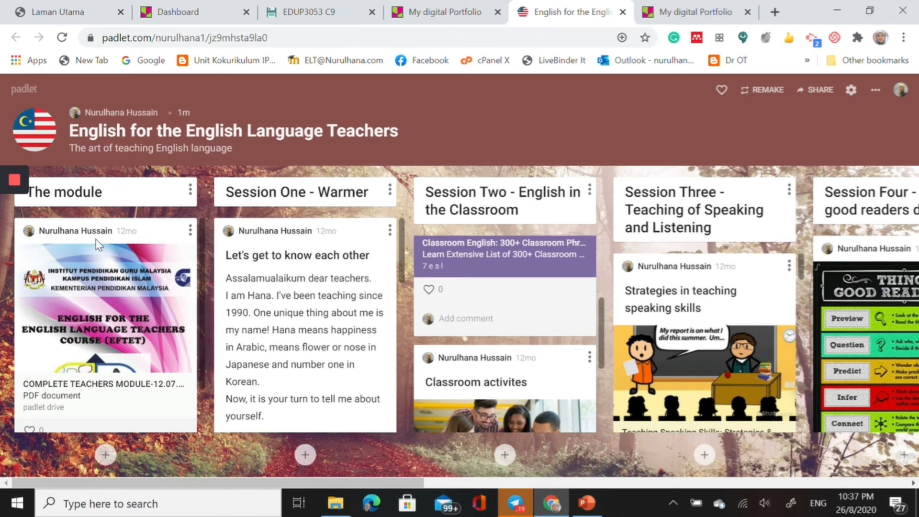
{"action": "mouse_move", "coordinate": [298, 219]}
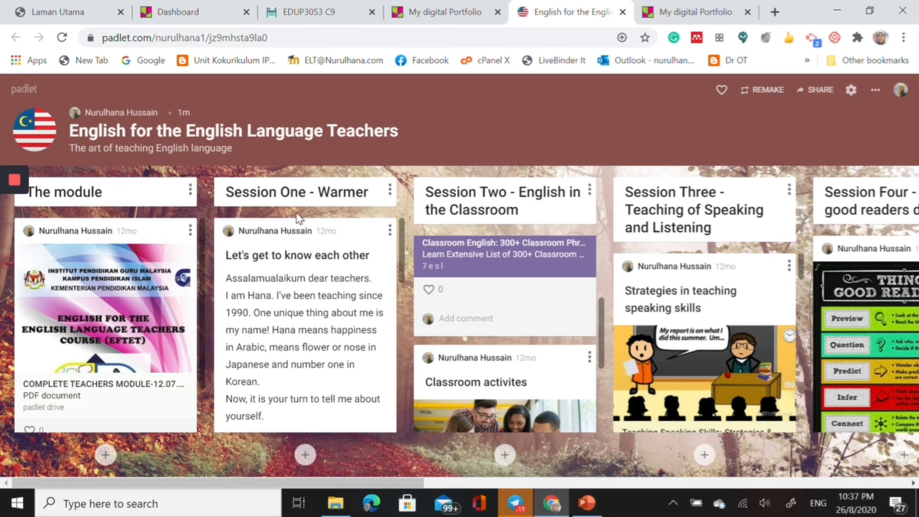
{"action": "mouse_move", "coordinate": [363, 198]}
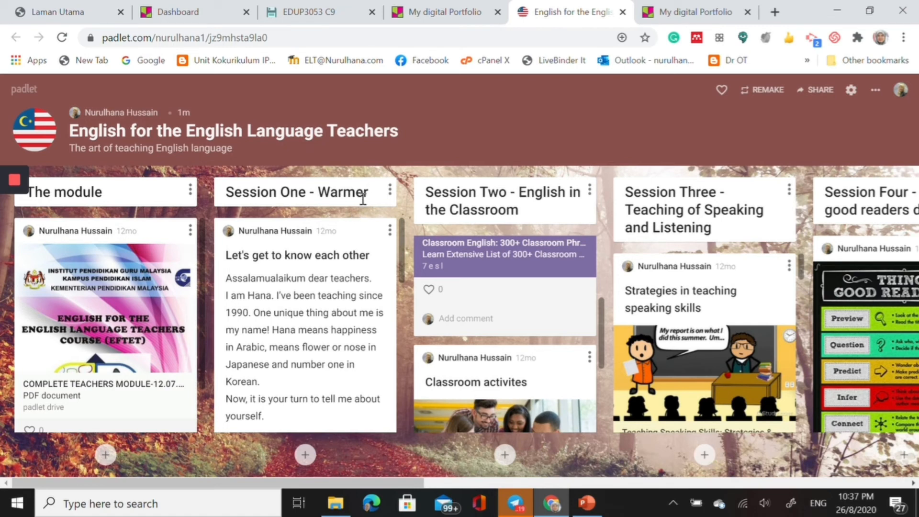
{"action": "mouse_move", "coordinate": [533, 222]}
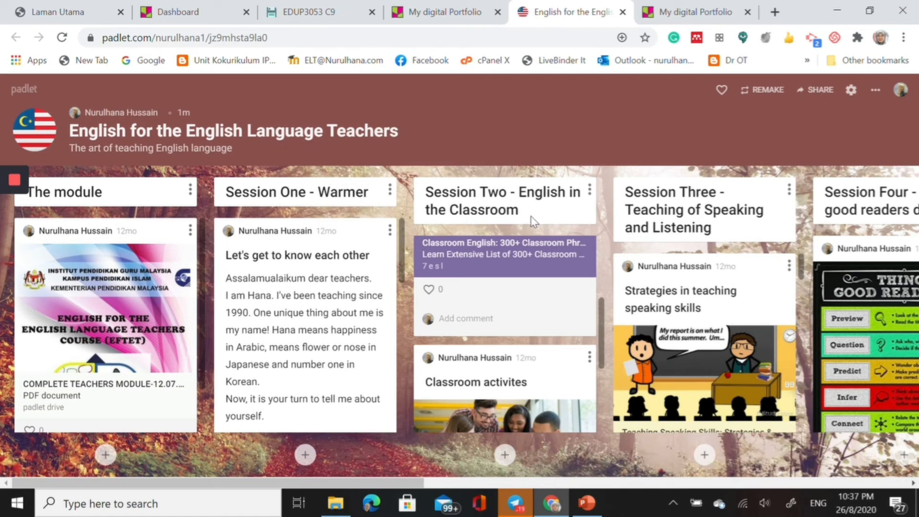
{"action": "mouse_move", "coordinate": [415, 486]}
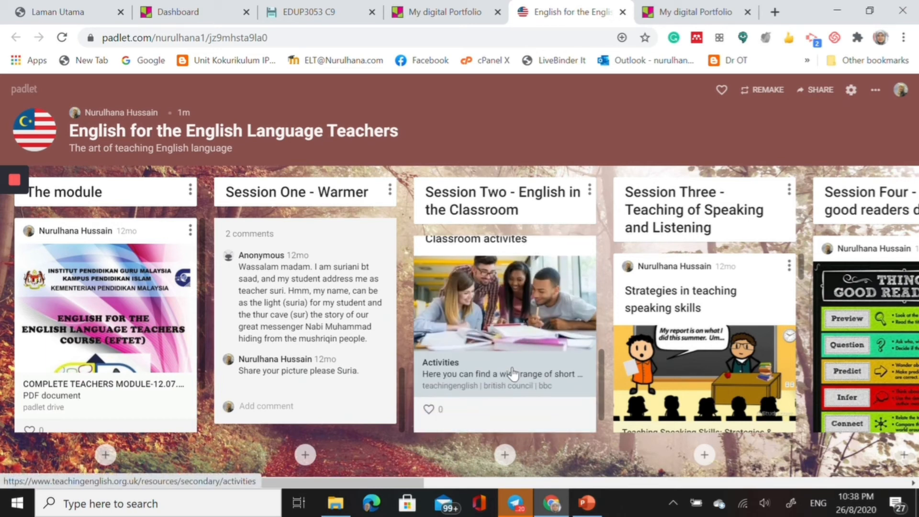
{"action": "mouse_move", "coordinate": [521, 359]}
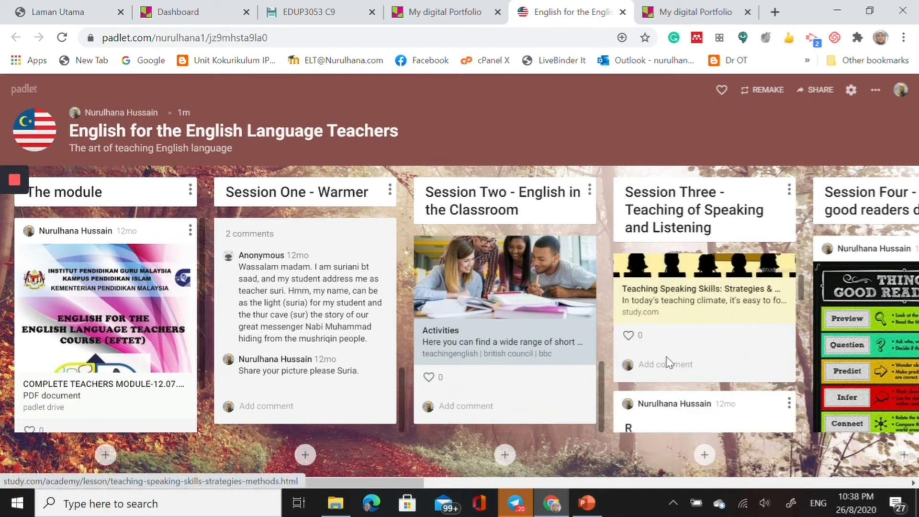
{"action": "scroll", "scroll_direction": "down", "scroll_amount": 3}
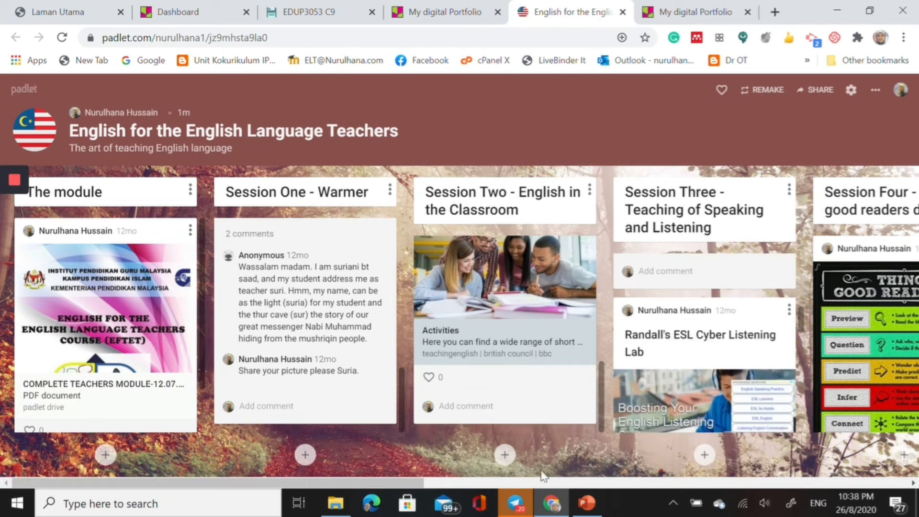
{"action": "scroll", "scroll_direction": "right", "scroll_amount": 3}
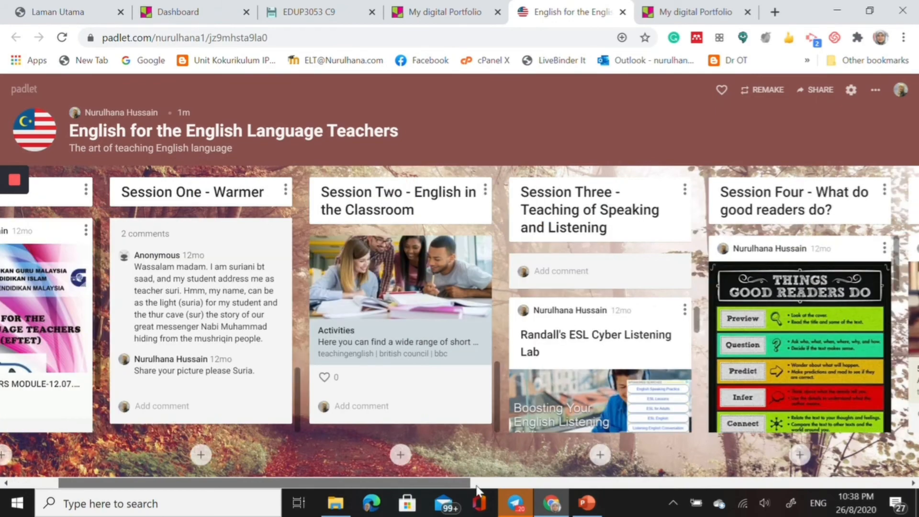
{"action": "scroll", "scroll_direction": "right", "scroll_amount": 3}
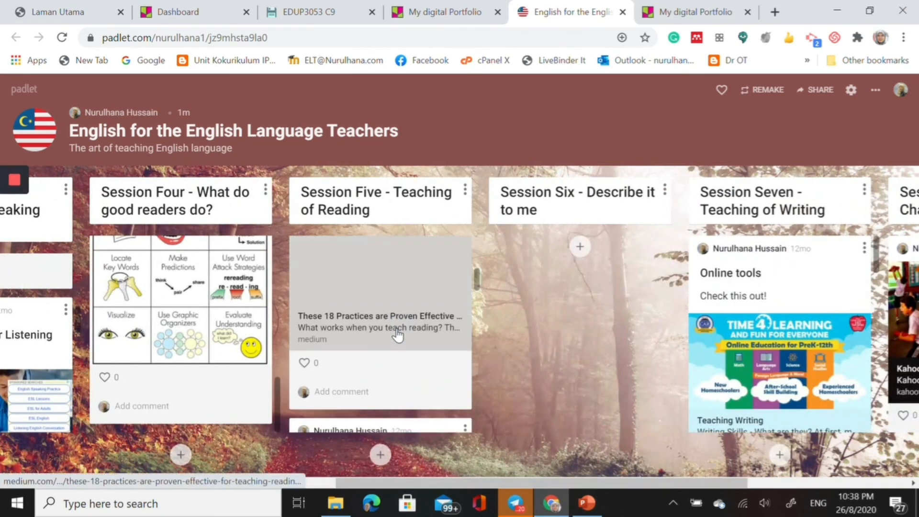
{"action": "scroll", "scroll_direction": "down", "scroll_amount": 3}
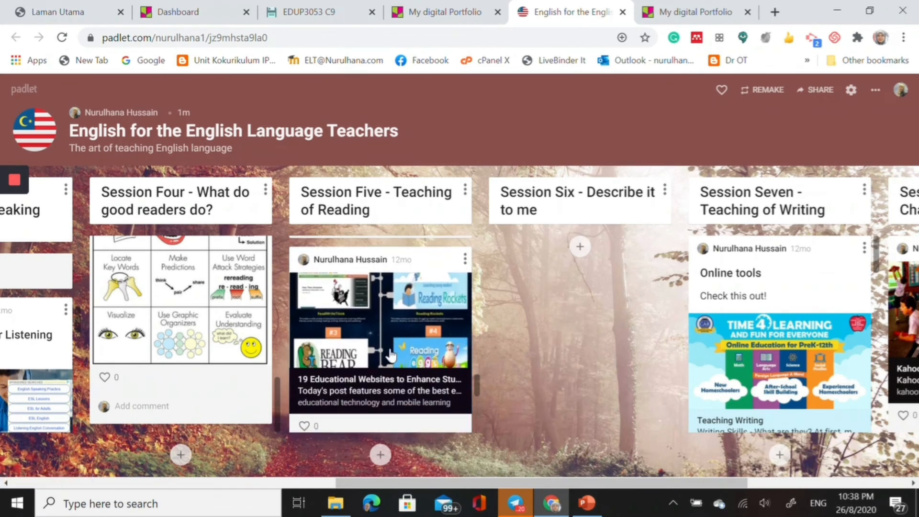
{"action": "mouse_move", "coordinate": [389, 293]}
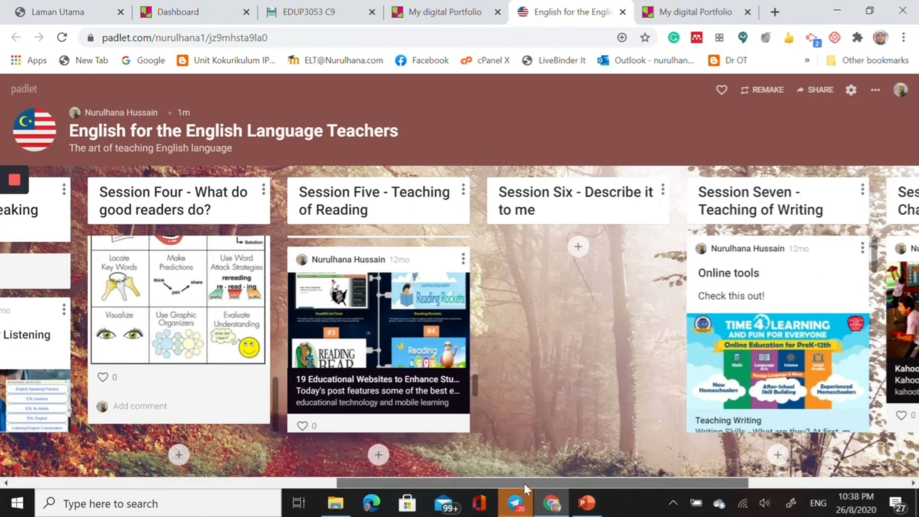
{"action": "scroll", "scroll_direction": "right", "scroll_amount": 3}
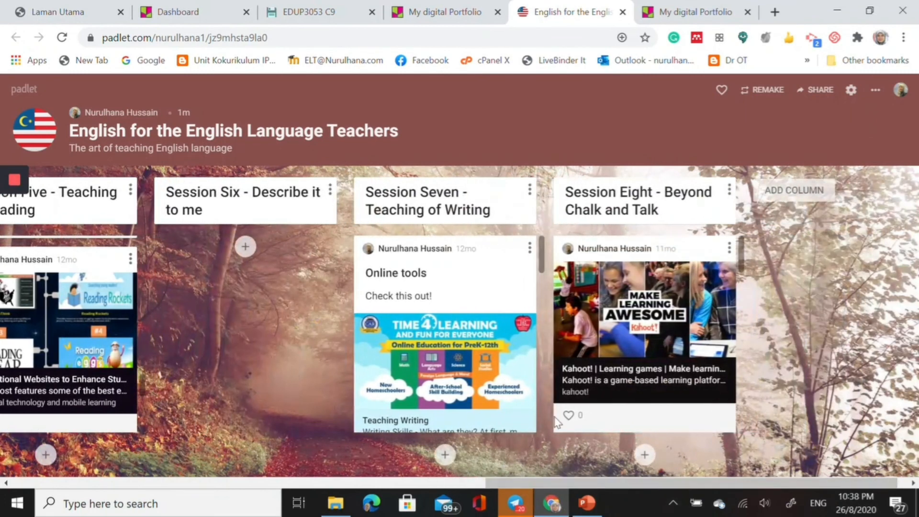
{"action": "mouse_move", "coordinate": [616, 329]}
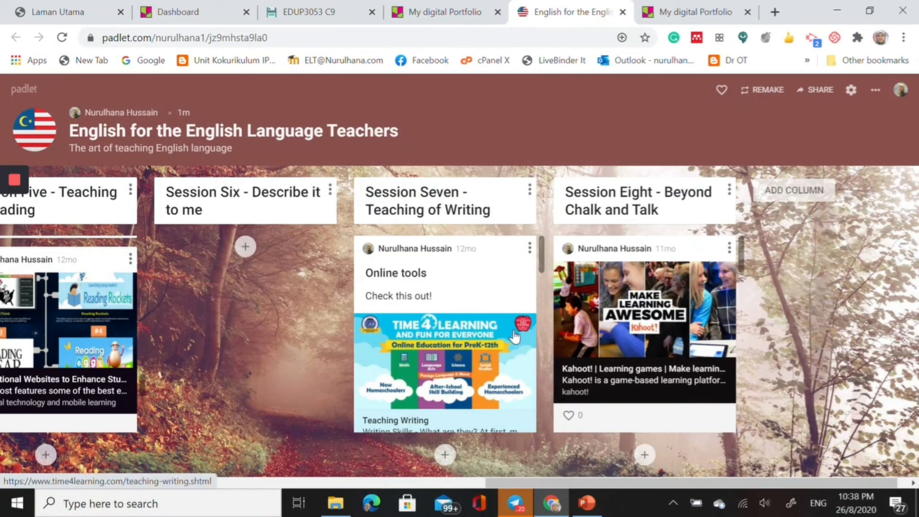
{"action": "scroll", "scroll_direction": "left", "scroll_amount": 3}
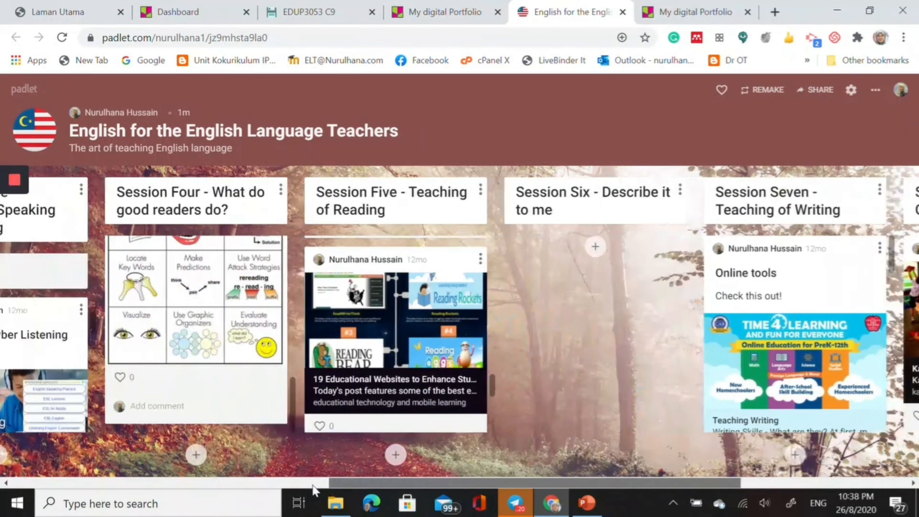
{"action": "scroll", "scroll_direction": "left", "scroll_amount": 3}
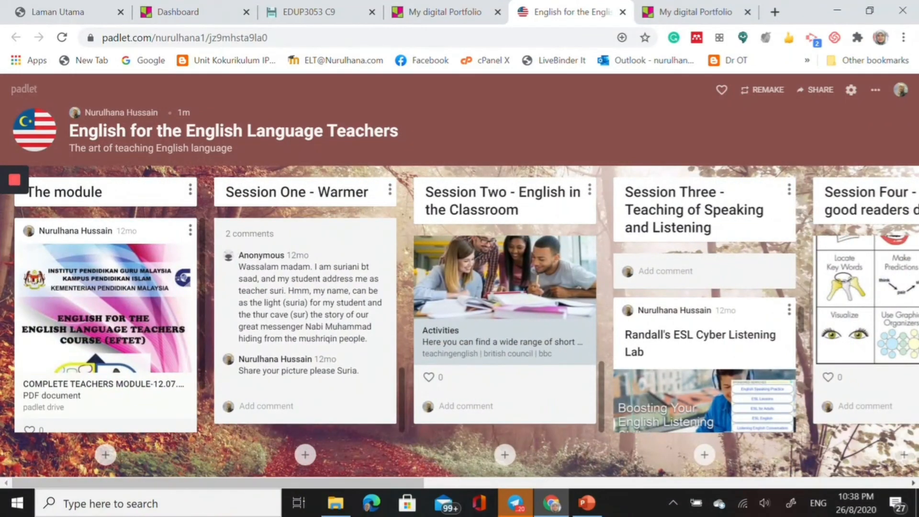
{"action": "mouse_move", "coordinate": [217, 198]}
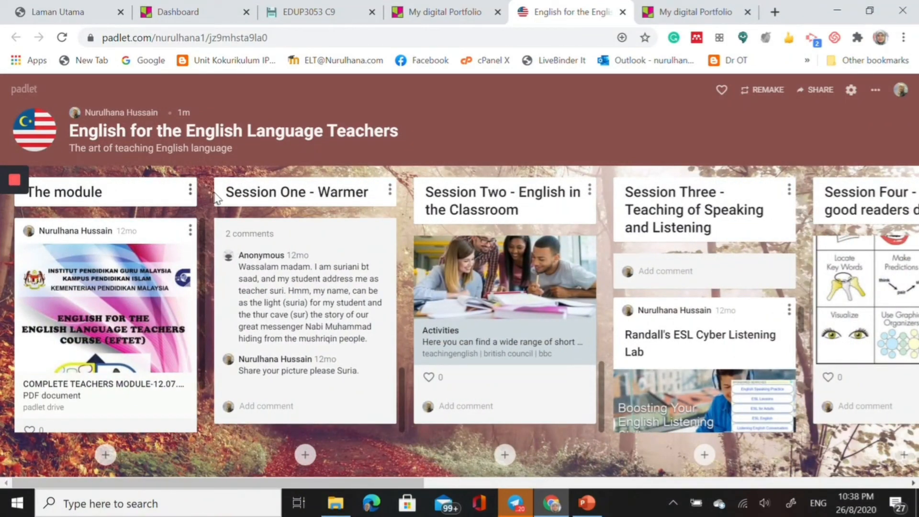
{"action": "mouse_move", "coordinate": [601, 220]}
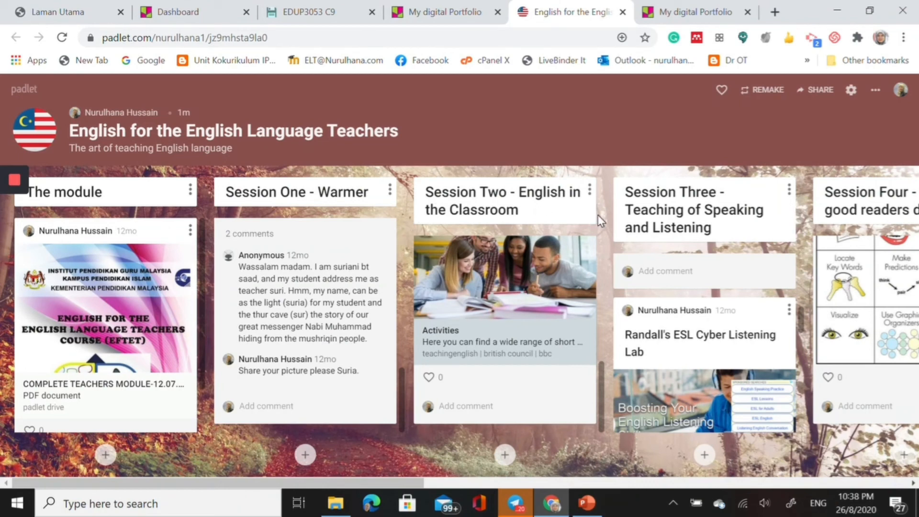
{"action": "mouse_move", "coordinate": [368, 233]}
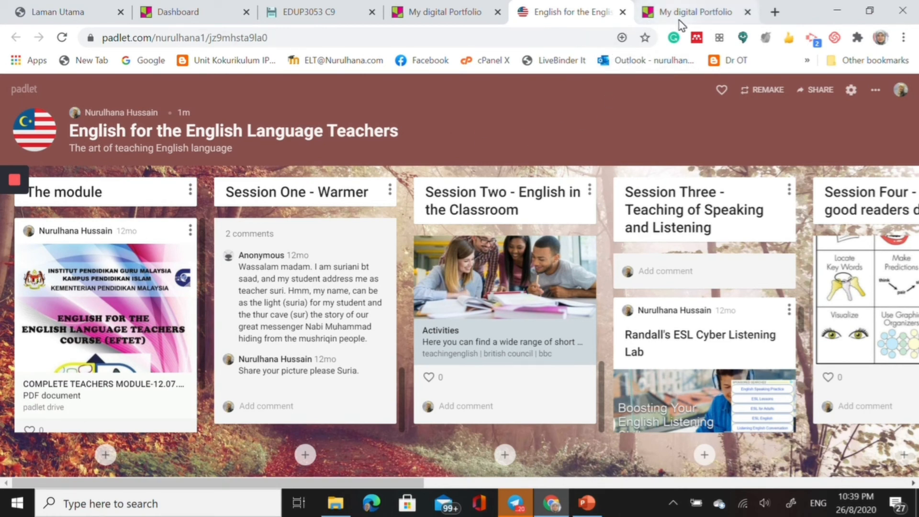
Step: Switch to the My digital Portfolio padlet and scroll through its columns to Reflection and back
{"action": "left_click", "coordinate": [697, 11]}
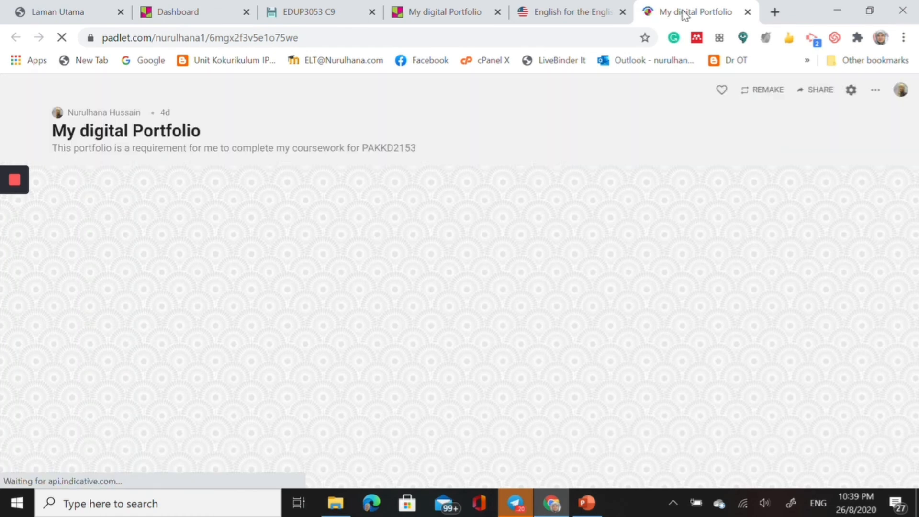
{"action": "mouse_move", "coordinate": [244, 265]}
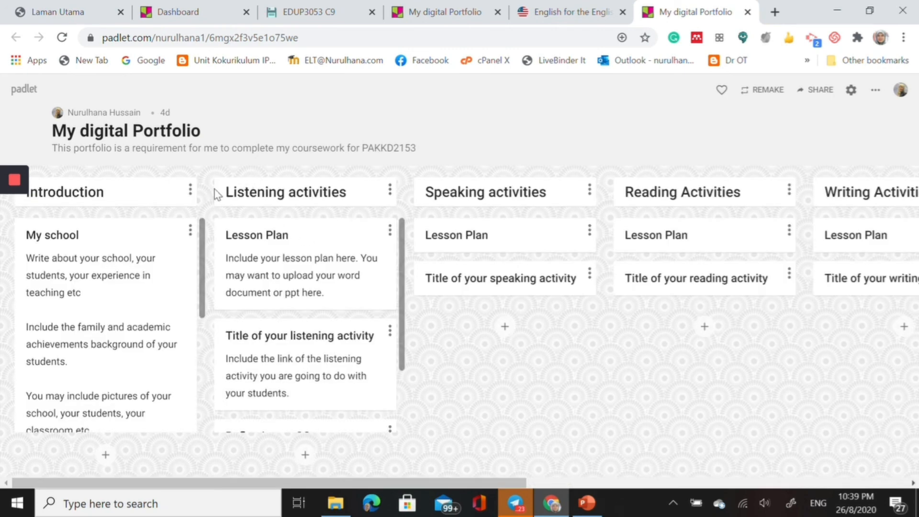
{"action": "mouse_move", "coordinate": [296, 188]}
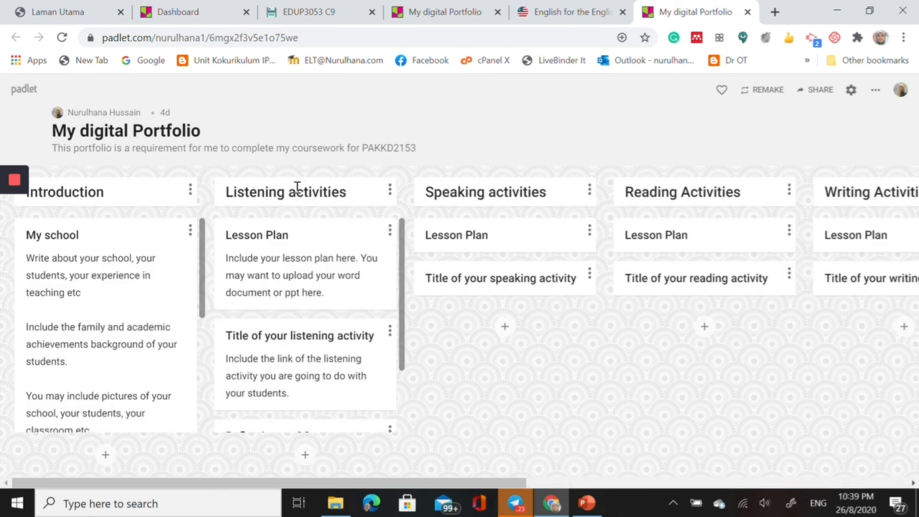
{"action": "mouse_move", "coordinate": [58, 196]}
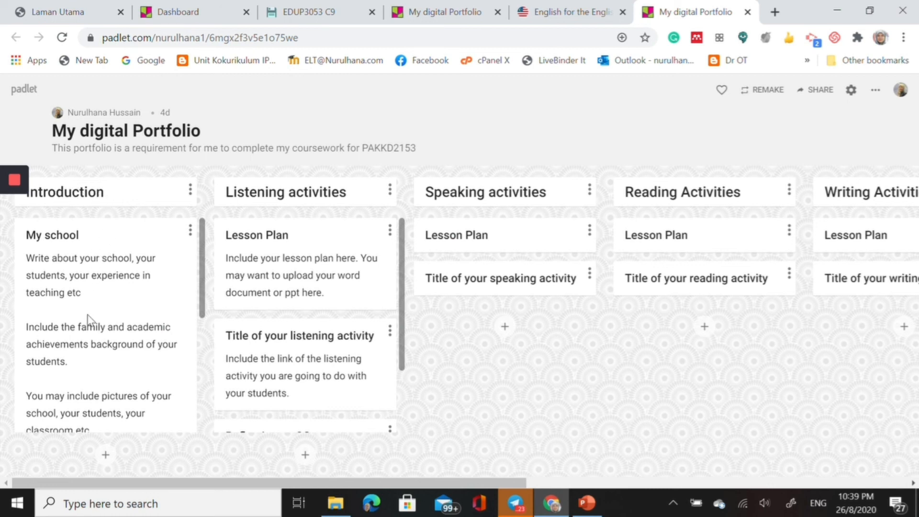
{"action": "mouse_move", "coordinate": [122, 234]}
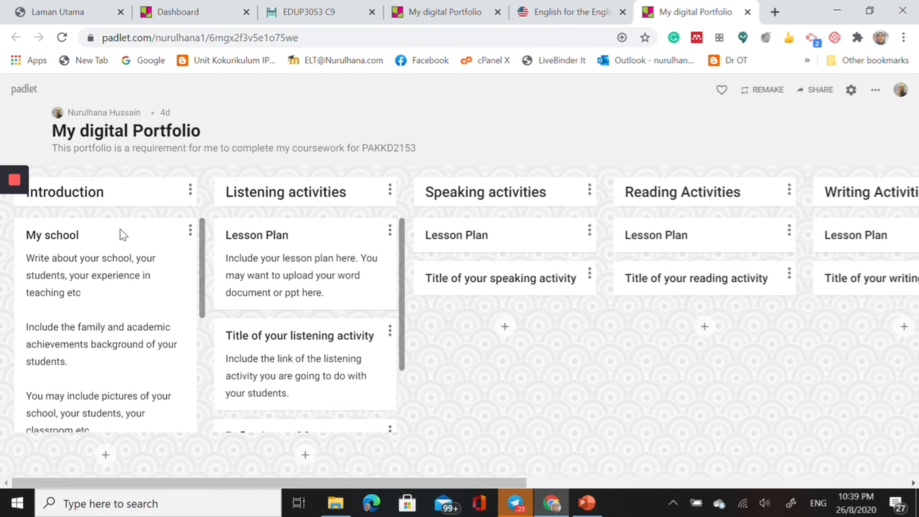
{"action": "mouse_move", "coordinate": [331, 354]}
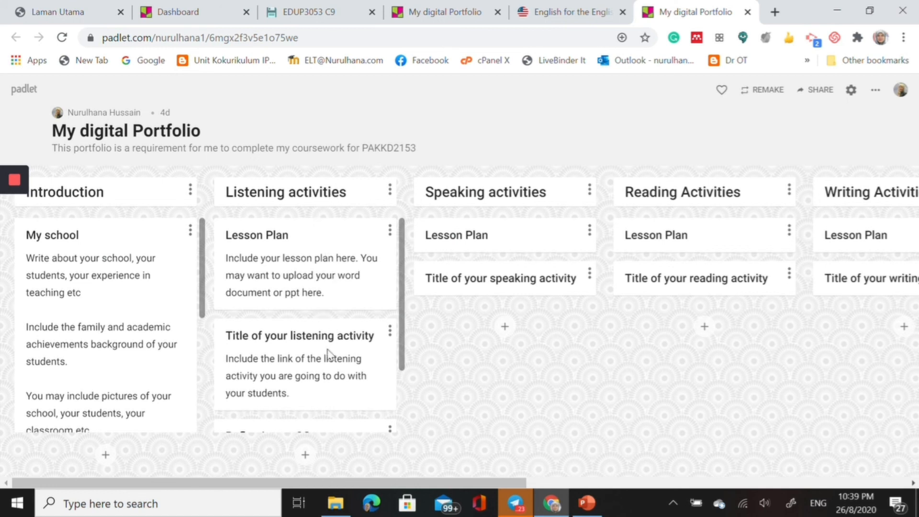
{"action": "mouse_move", "coordinate": [407, 358]}
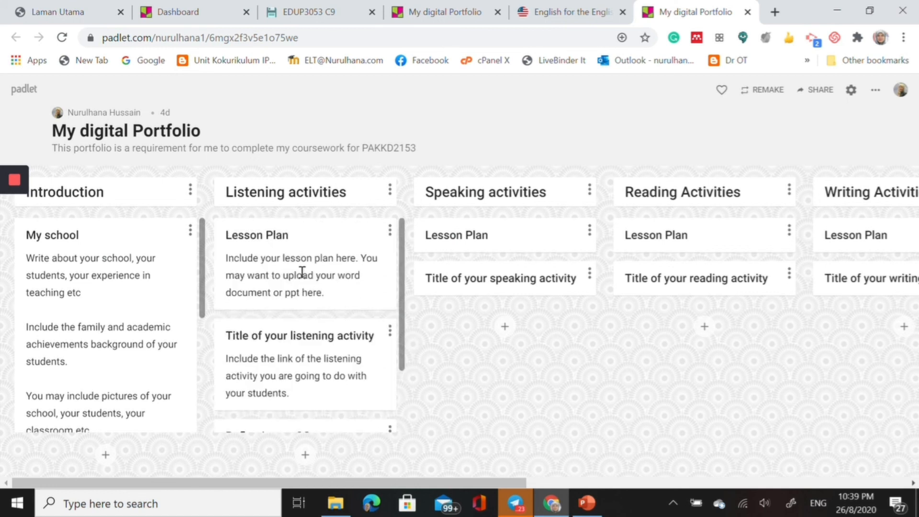
{"action": "mouse_move", "coordinate": [421, 480]}
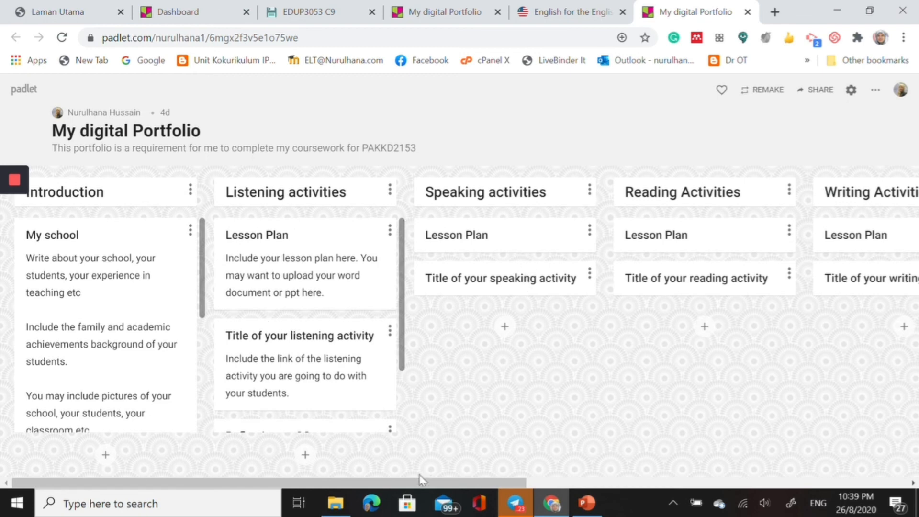
{"action": "scroll", "scroll_direction": "right", "scroll_amount": 3}
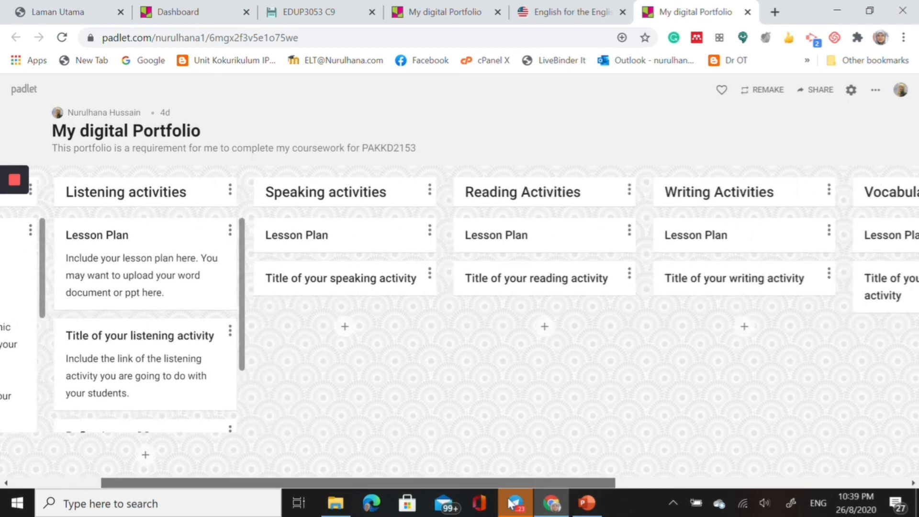
{"action": "scroll", "scroll_direction": "right", "scroll_amount": 3}
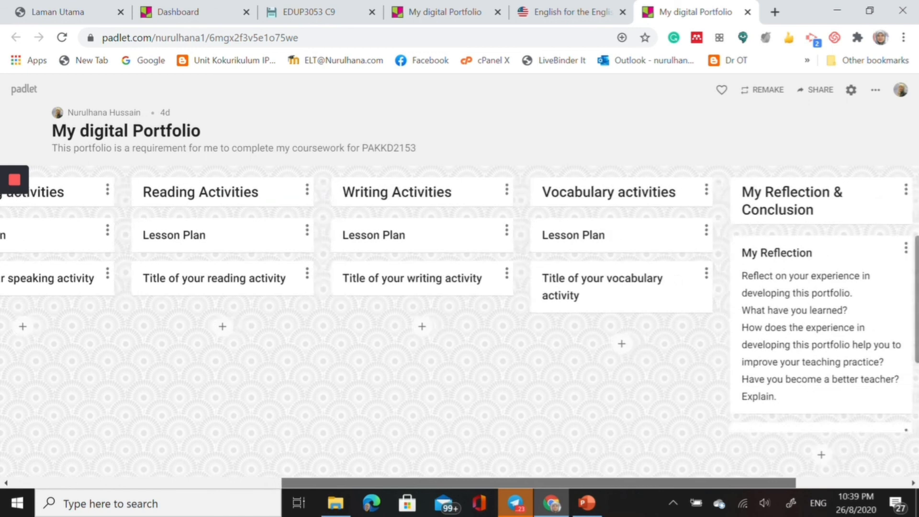
{"action": "scroll", "scroll_direction": "right", "scroll_amount": 3}
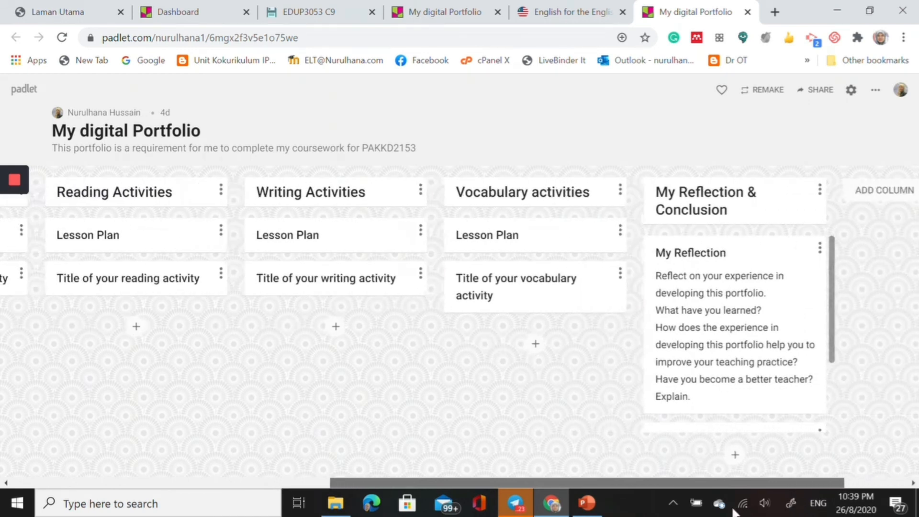
{"action": "scroll", "scroll_direction": "left", "scroll_amount": 3}
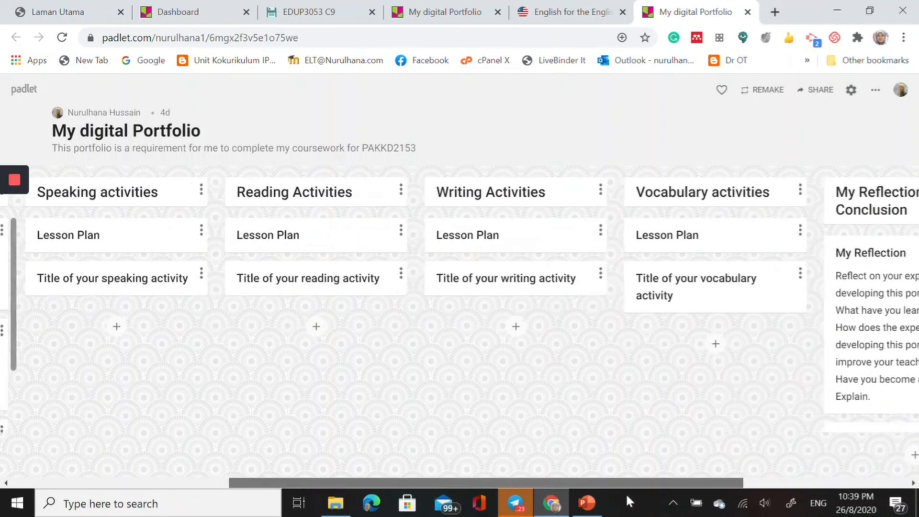
{"action": "scroll", "scroll_direction": "left", "scroll_amount": 3}
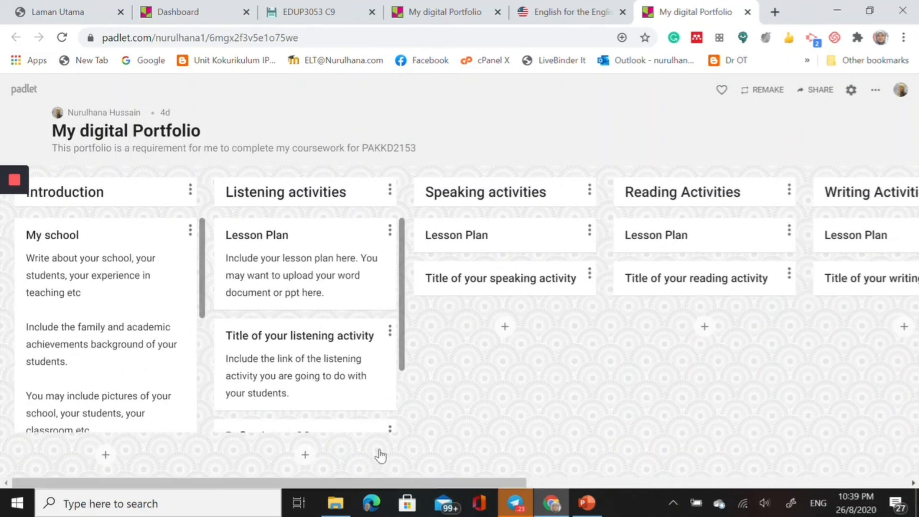
{"action": "mouse_move", "coordinate": [360, 191]}
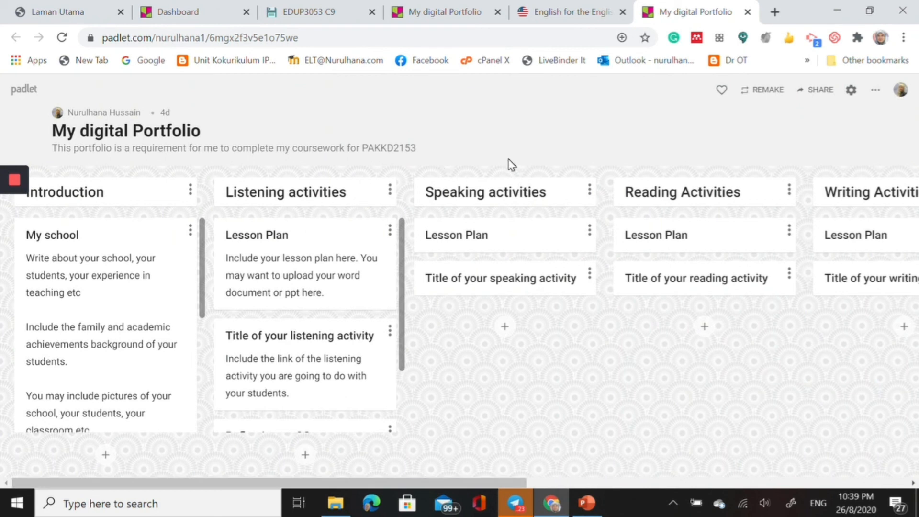
{"action": "mouse_move", "coordinate": [205, 205]}
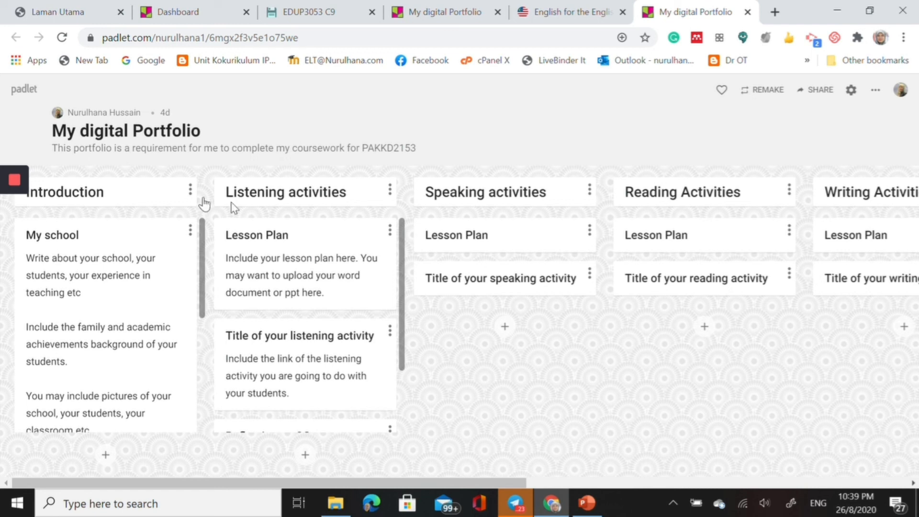
{"action": "mouse_move", "coordinate": [633, 200]}
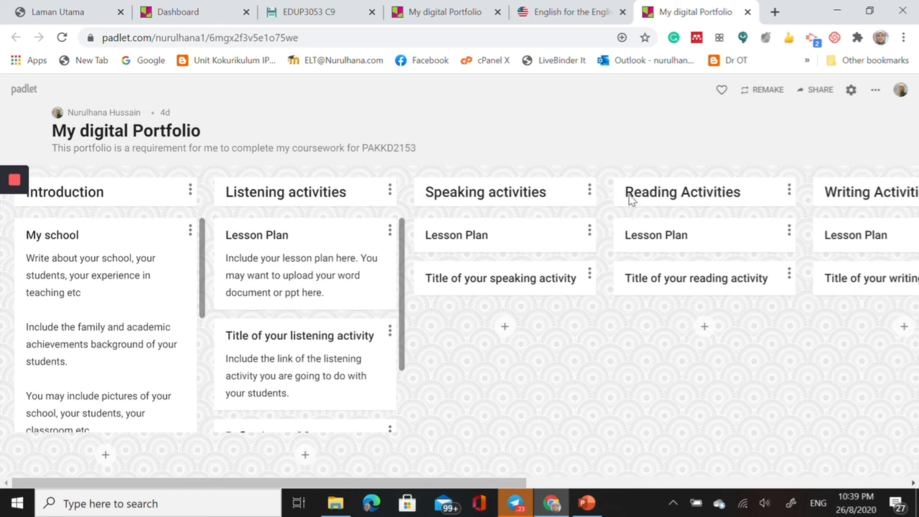
{"action": "mouse_move", "coordinate": [744, 310]}
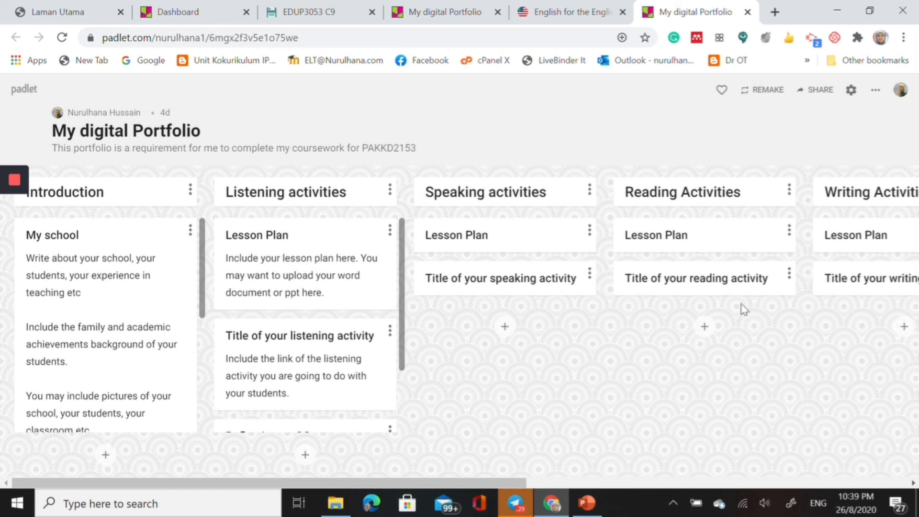
{"action": "mouse_move", "coordinate": [549, 233]}
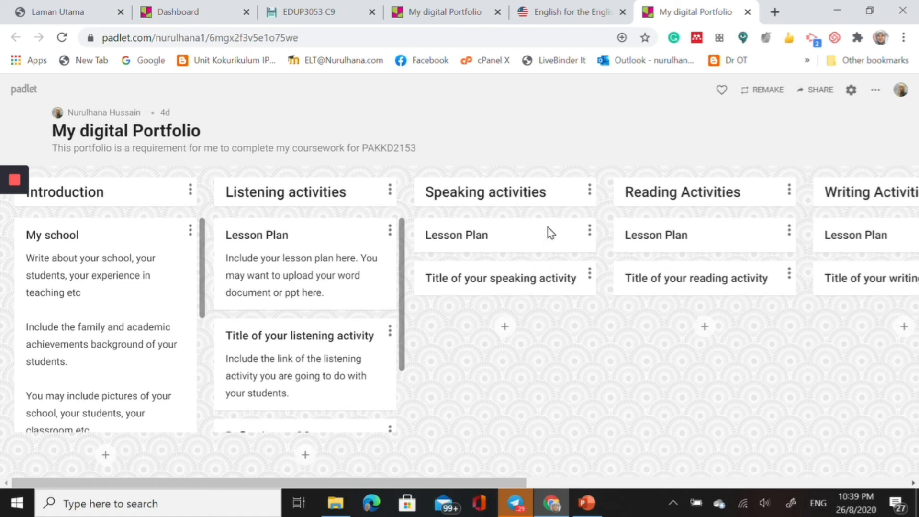
{"action": "mouse_move", "coordinate": [693, 353]}
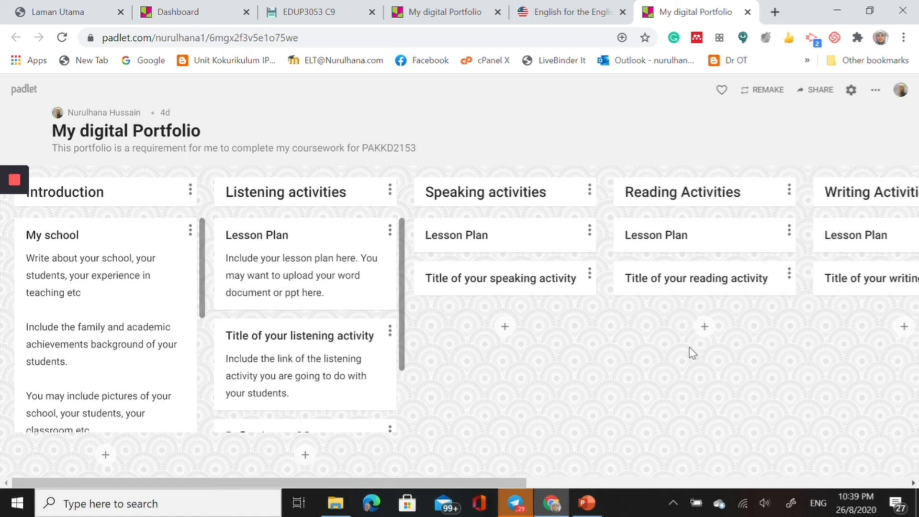